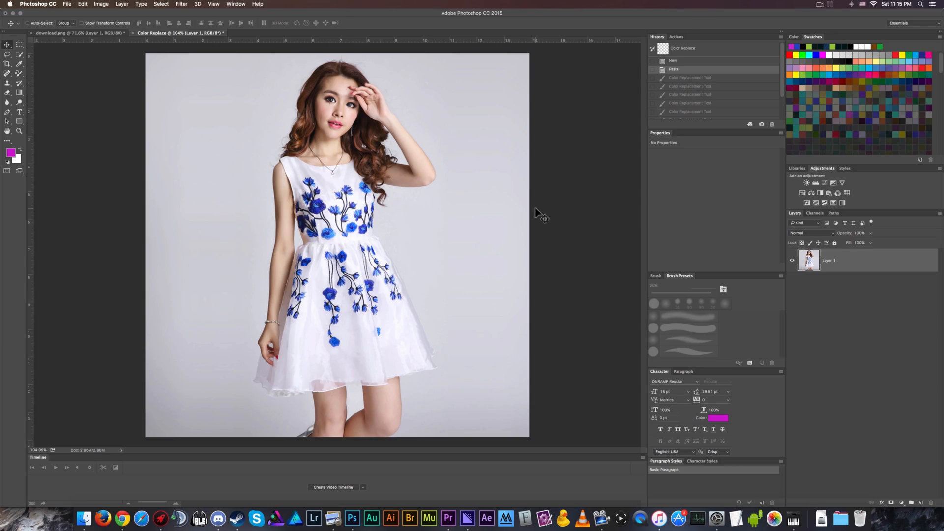
mouse_move(348, 269)
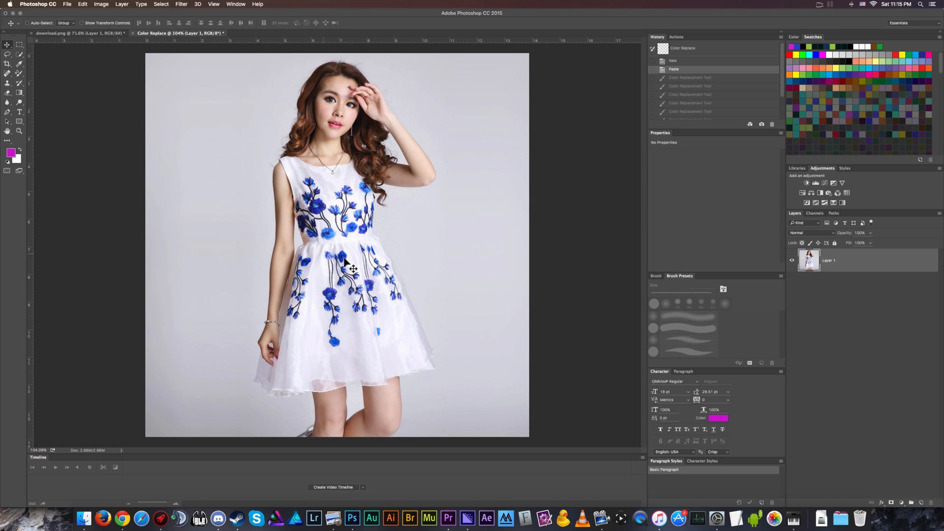
mouse_move(364, 328)
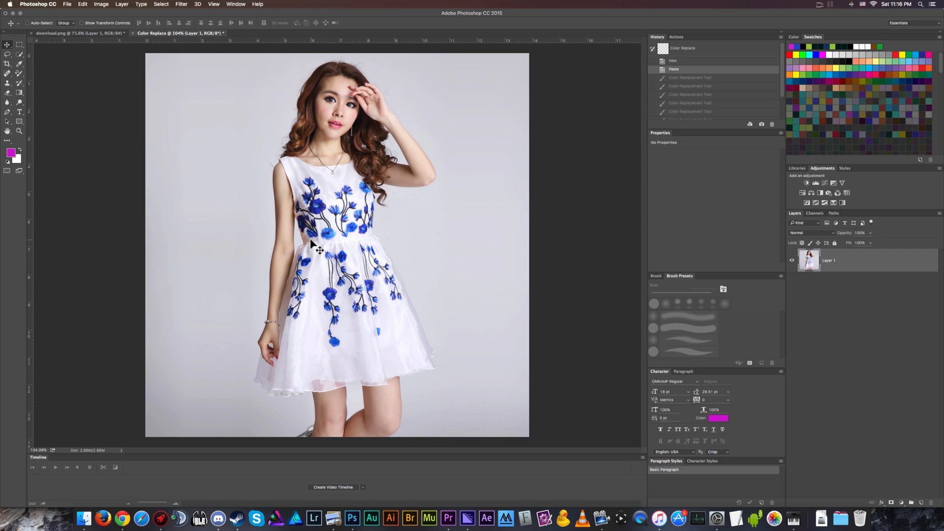
mouse_move(317, 249)
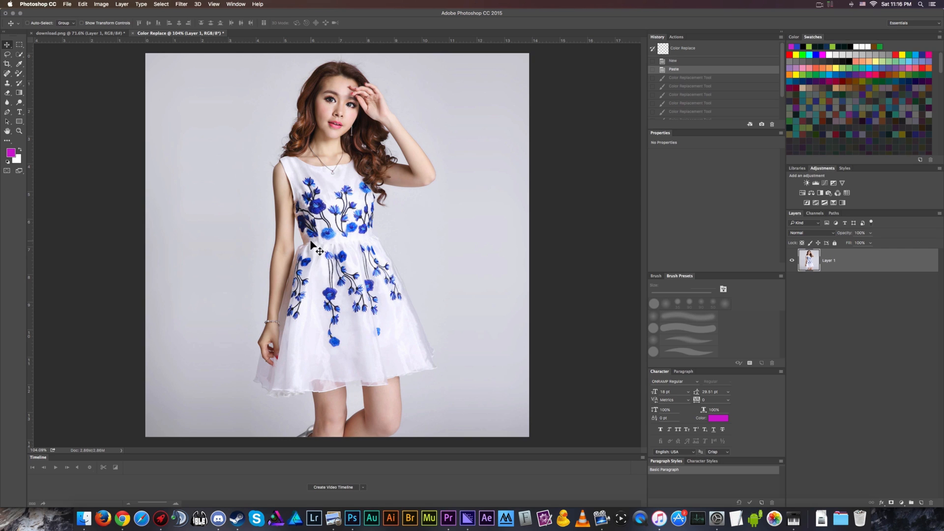
mouse_move(318, 249)
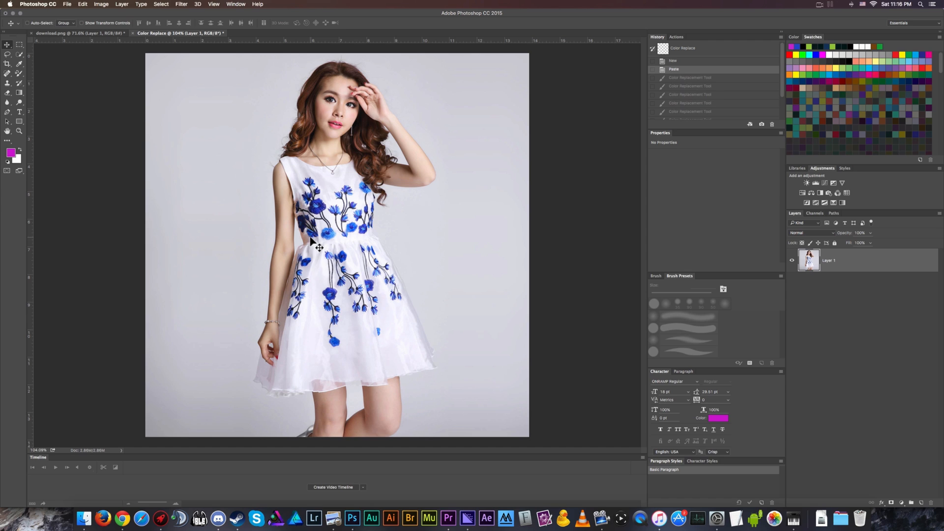
mouse_move(319, 403)
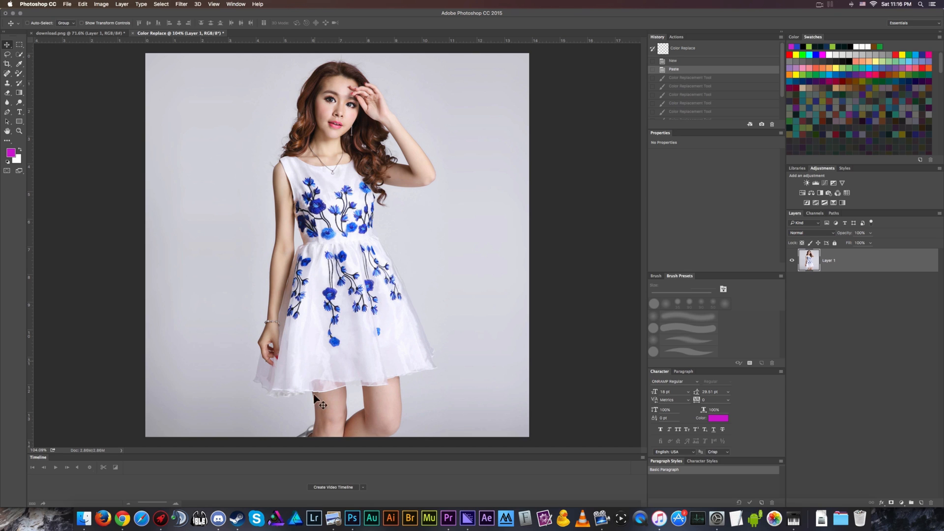
mouse_move(284, 247)
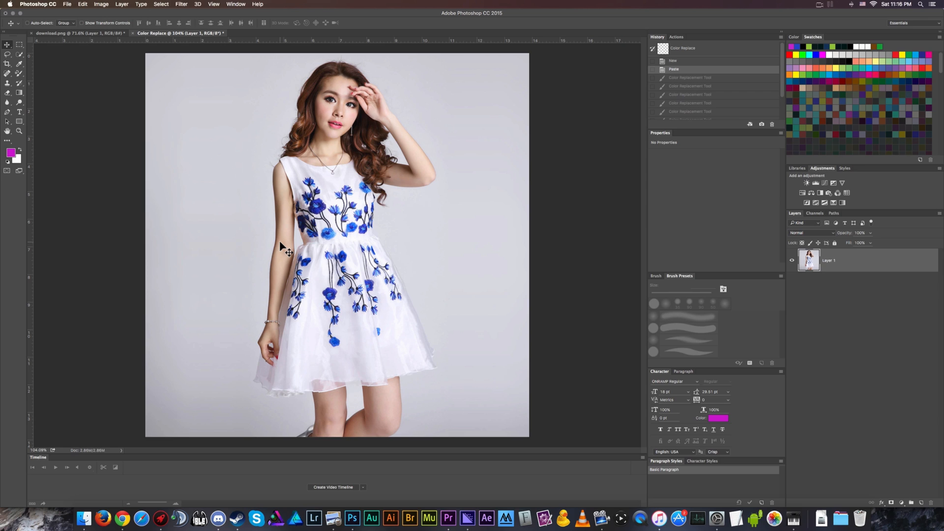
mouse_move(462, 281)
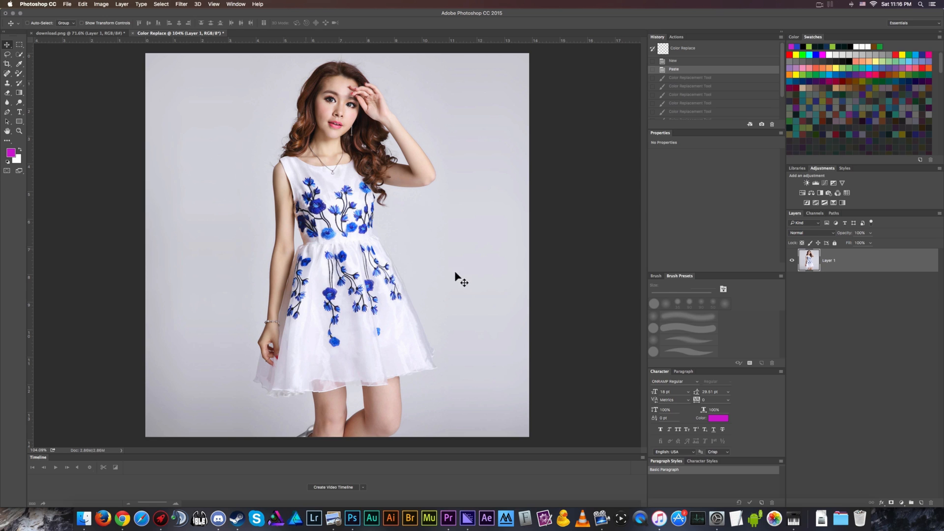
mouse_move(294, 349)
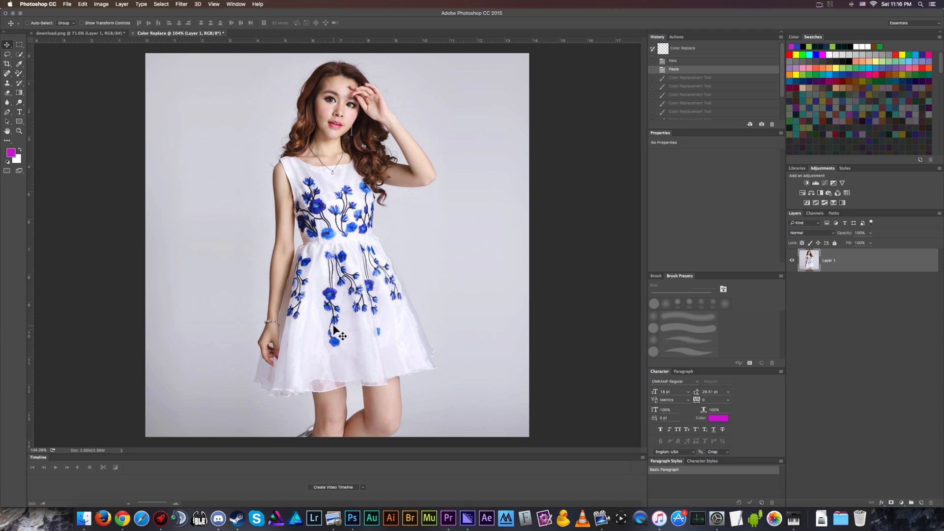
mouse_move(324, 163)
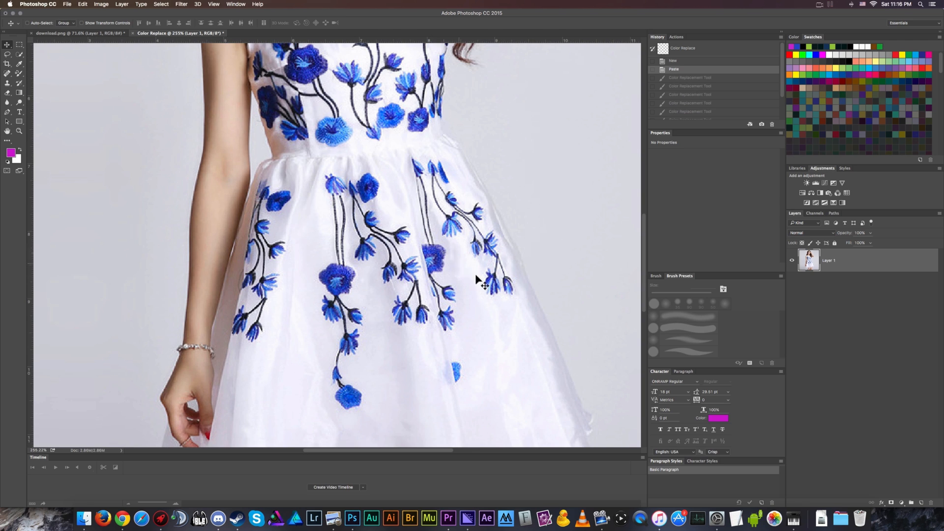
Scroll the photo view up before painting on the duplicated layer
scroll("up", 3)
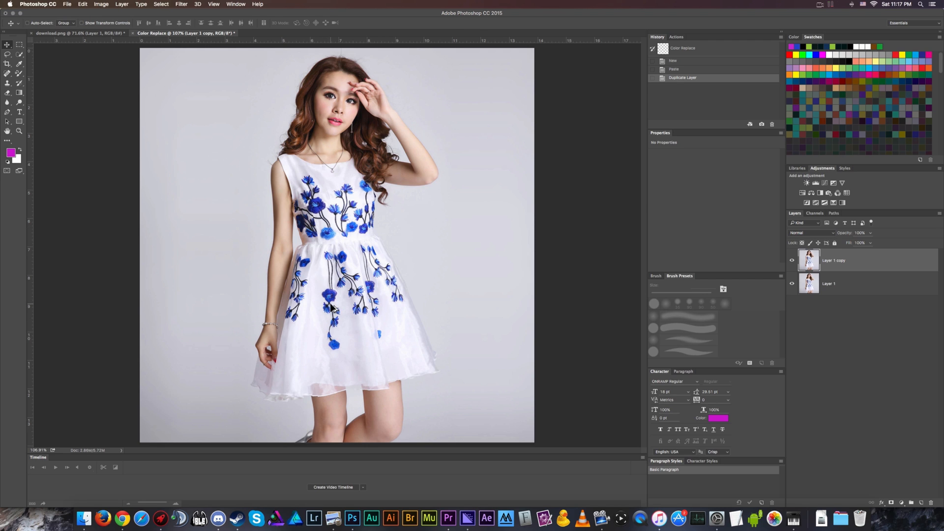
mouse_move(335, 311)
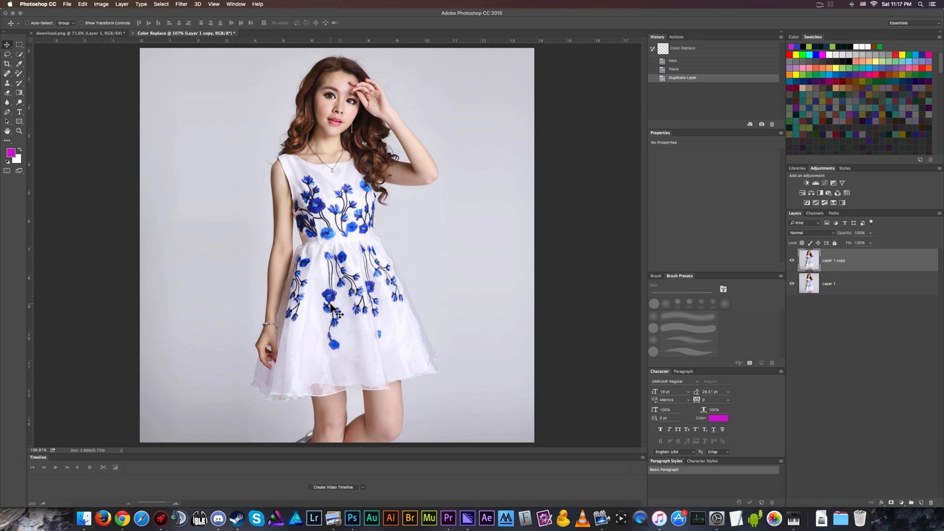
mouse_move(102, 128)
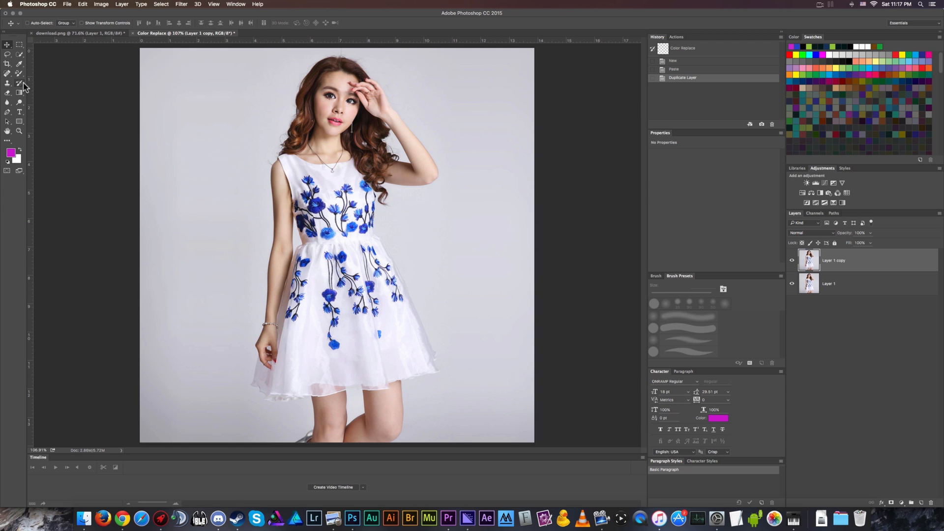
mouse_move(19, 83)
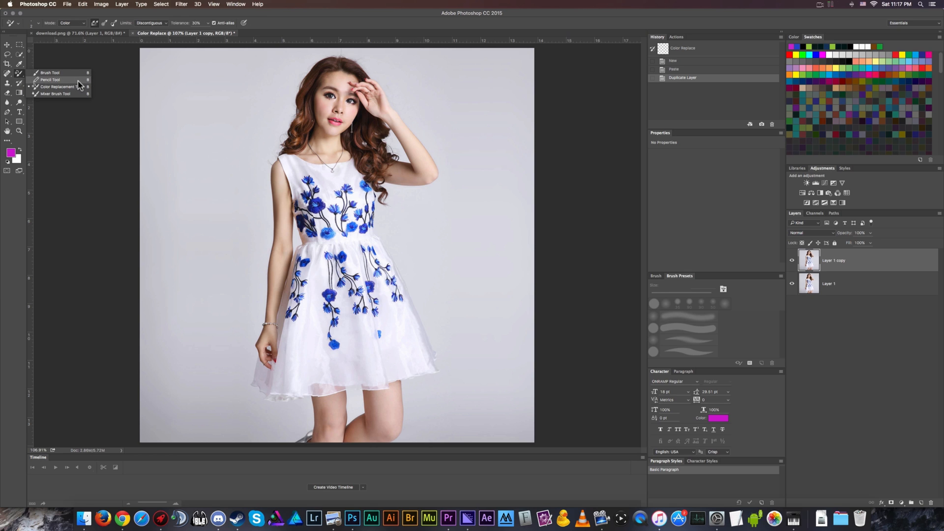
mouse_move(50, 93)
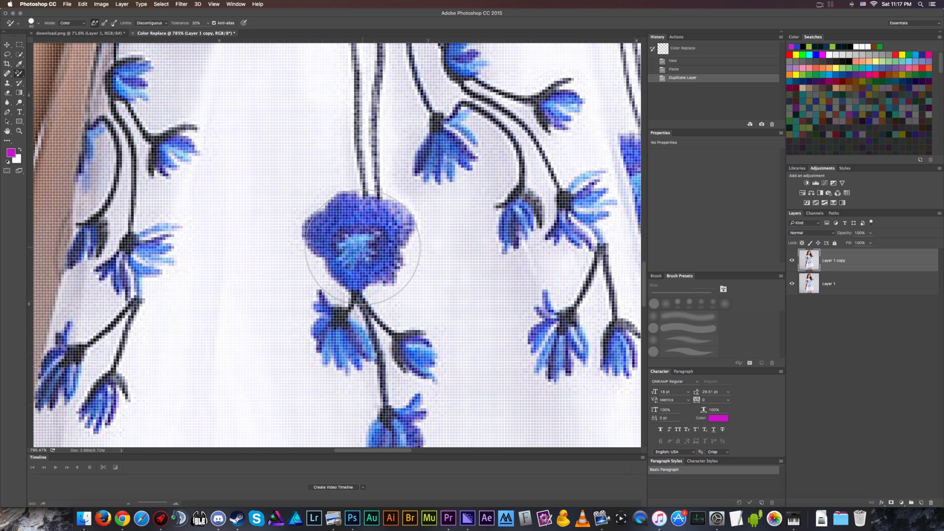
mouse_move(325, 217)
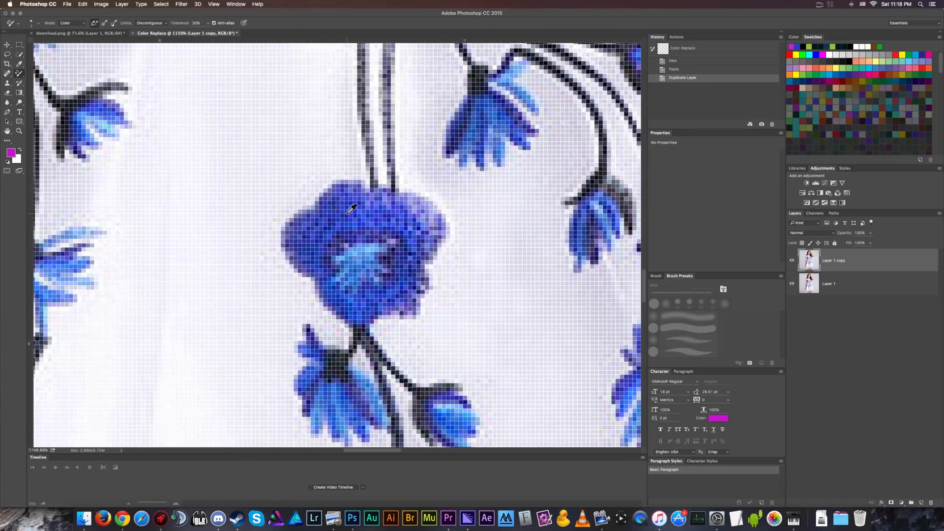
Zoom in on the large flower and paint magenta over its centre, petals and edges
left_click(354, 276)
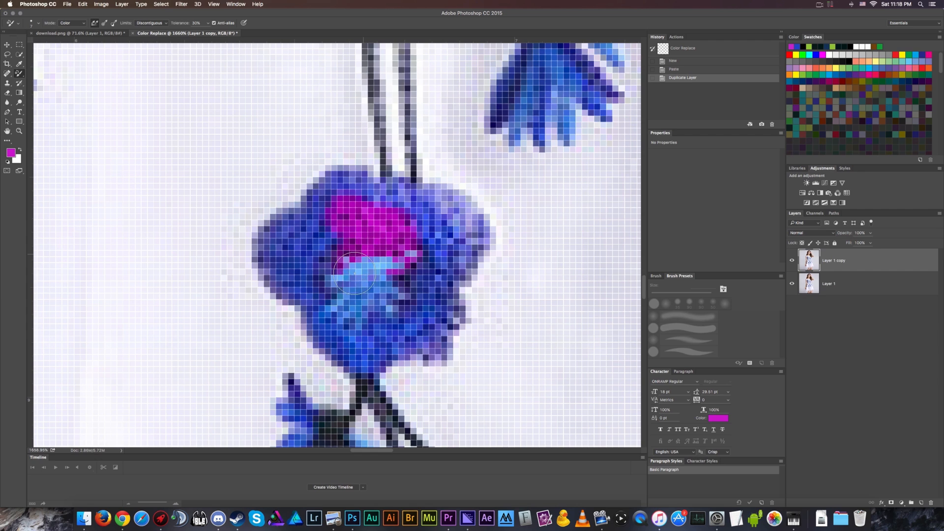
left_click_drag(352, 274, 371, 355)
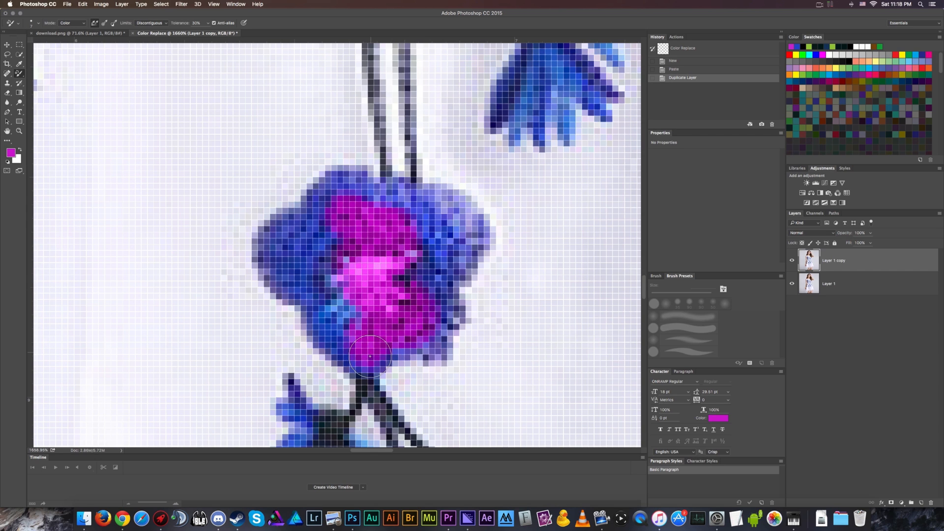
left_click_drag(370, 356, 322, 260)
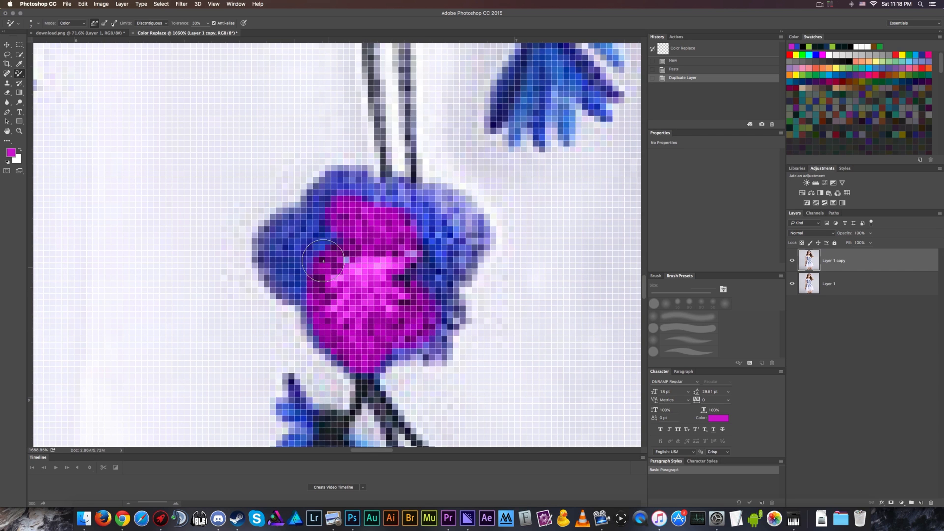
left_click_drag(322, 262, 271, 266)
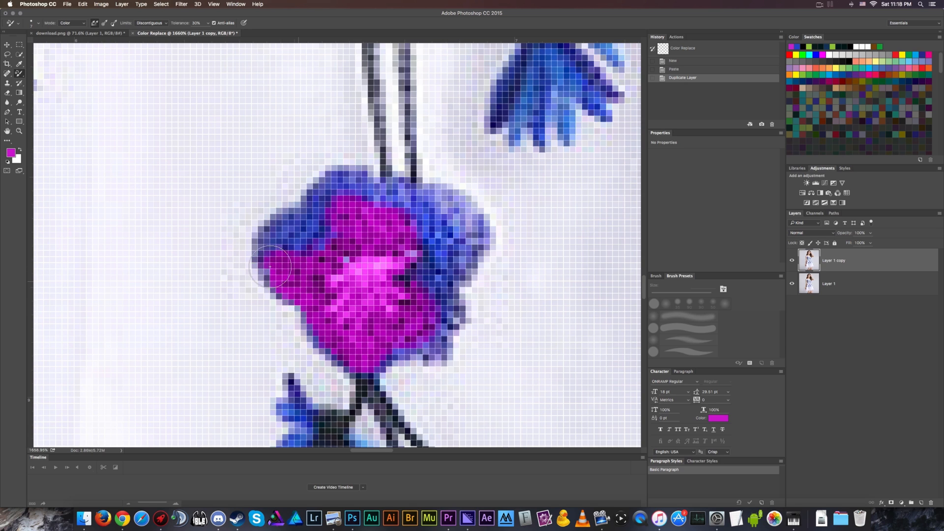
left_click_drag(271, 268, 358, 193)
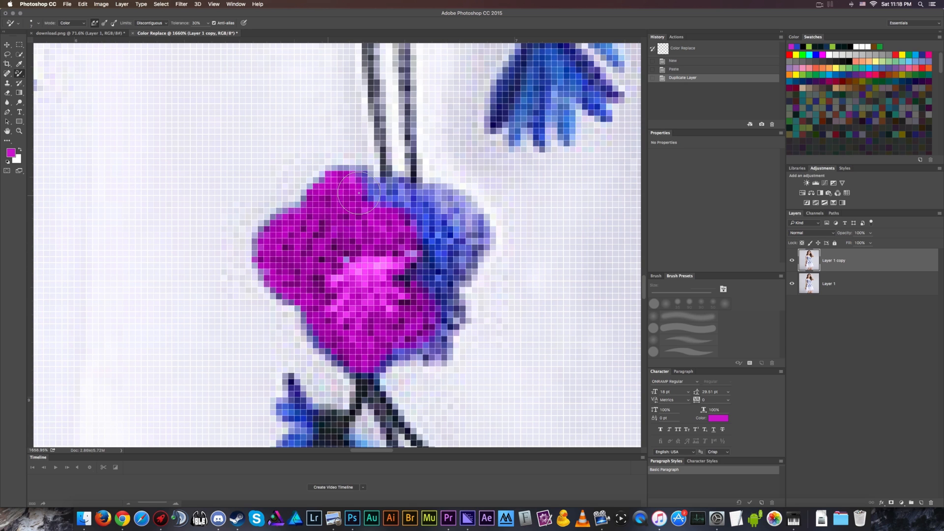
left_click_drag(358, 193, 464, 214)
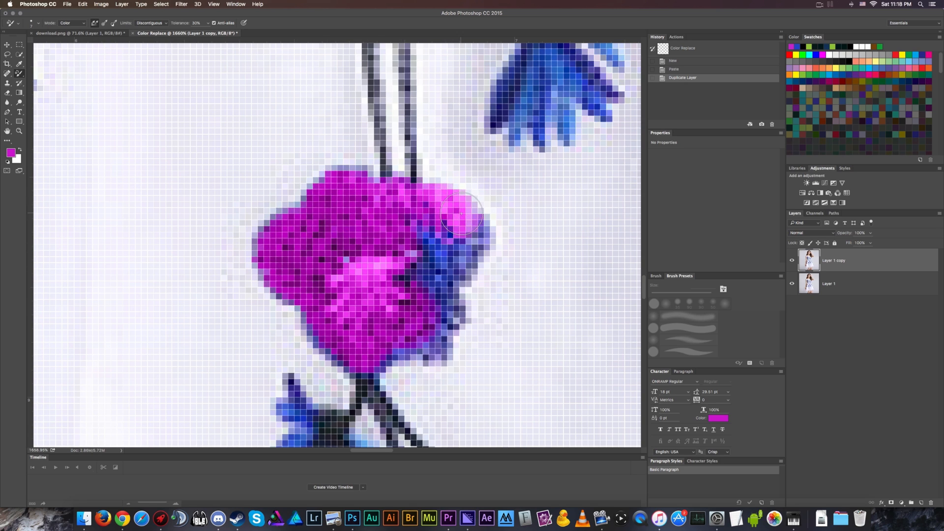
left_click_drag(461, 214, 419, 289)
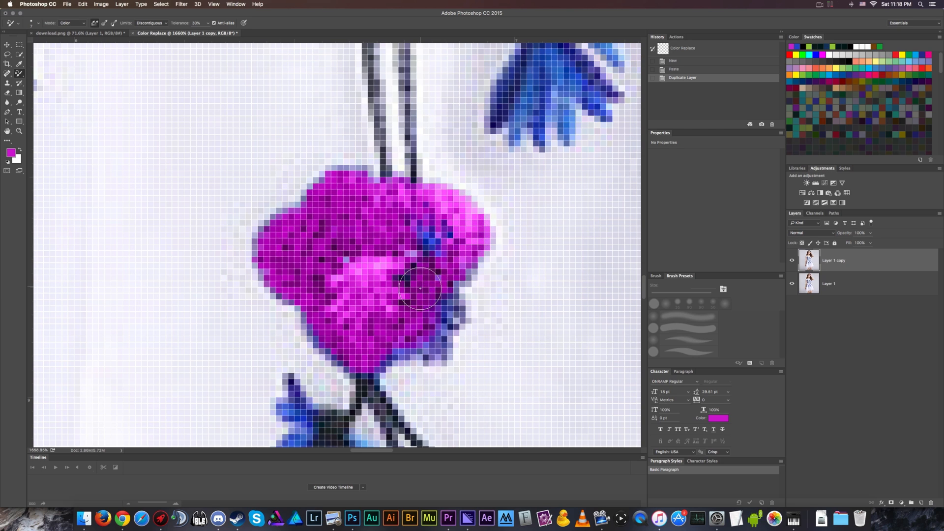
left_click_drag(420, 289, 420, 349)
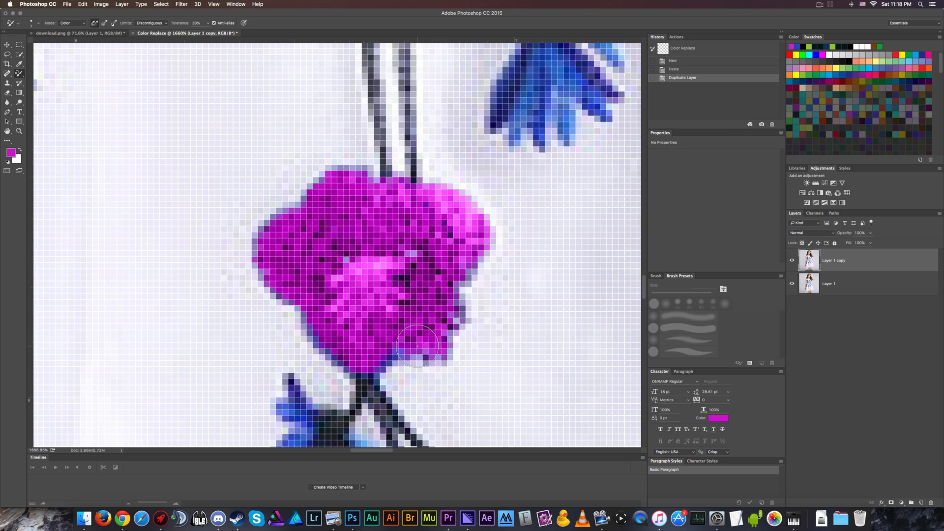
left_click_drag(415, 346, 341, 349)
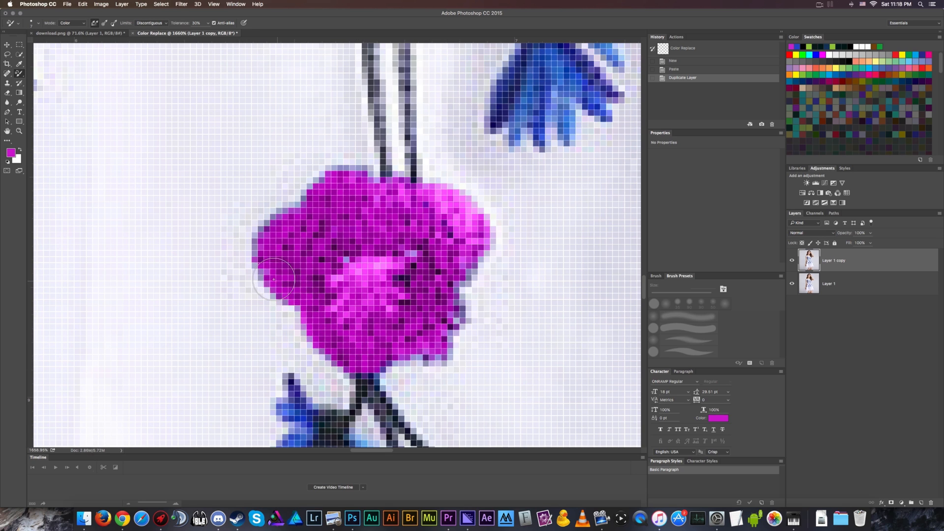
left_click_drag(274, 279, 458, 198)
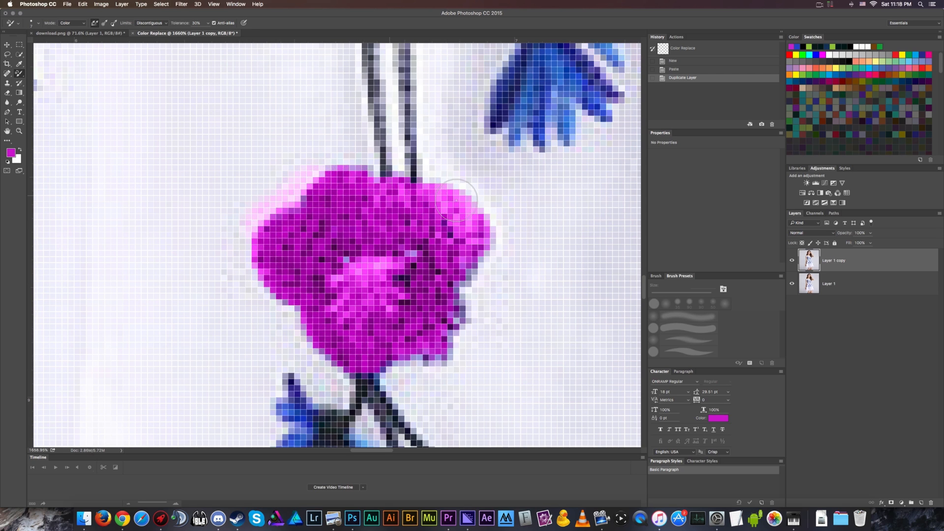
left_click_drag(458, 198, 394, 364)
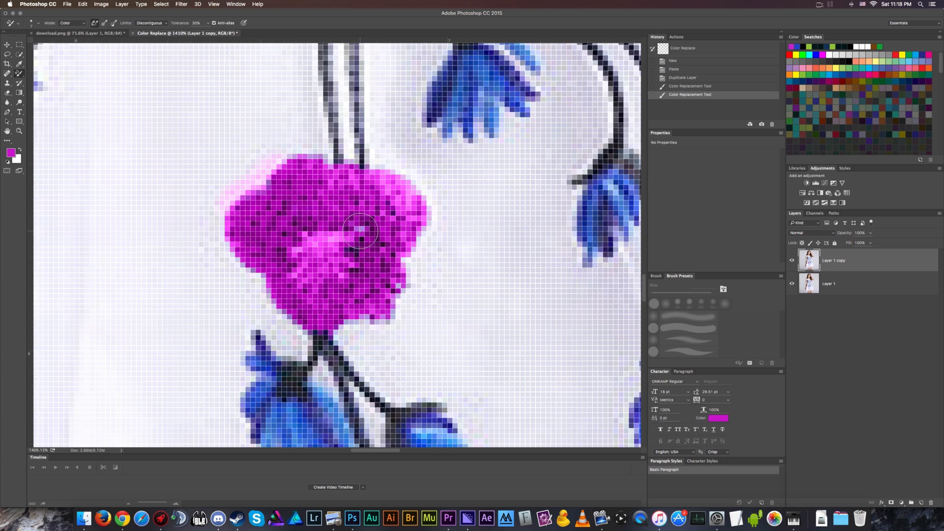
Touch up leftover blue in the flower's centre, right edge and lower edge with magenta
left_click_drag(360, 230, 367, 322)
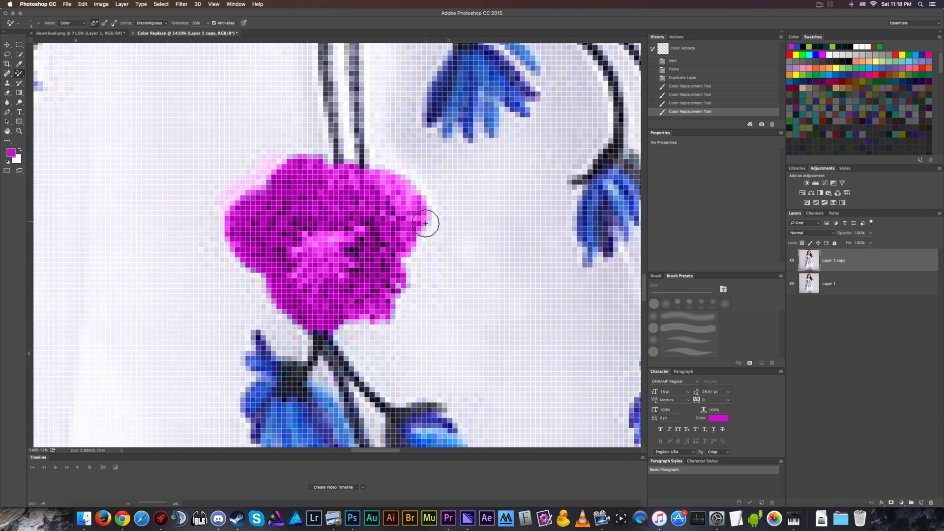
left_click_drag(426, 225, 400, 295)
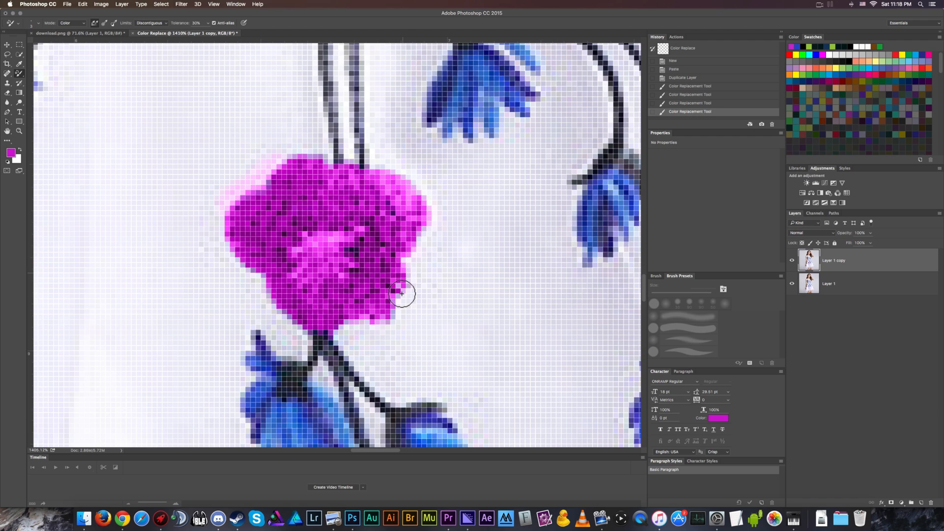
left_click_drag(401, 293, 336, 328)
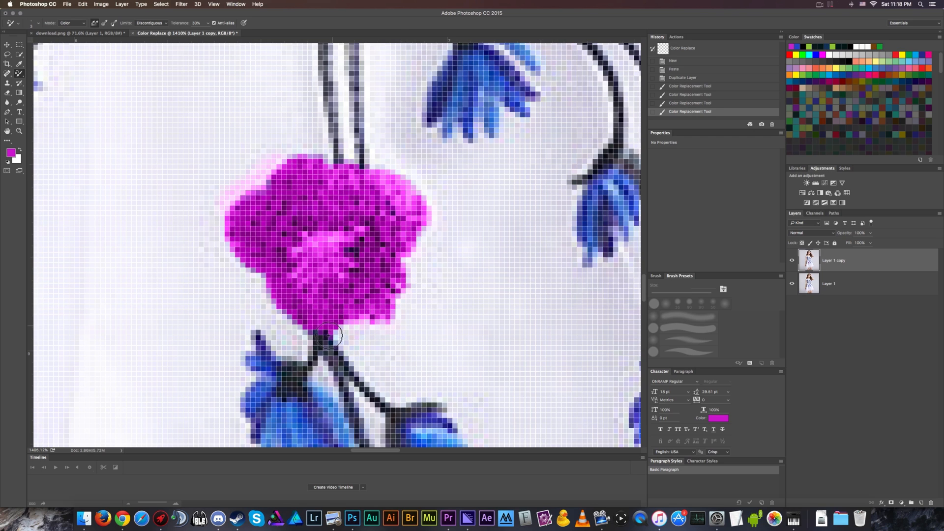
left_click_drag(335, 334, 247, 265)
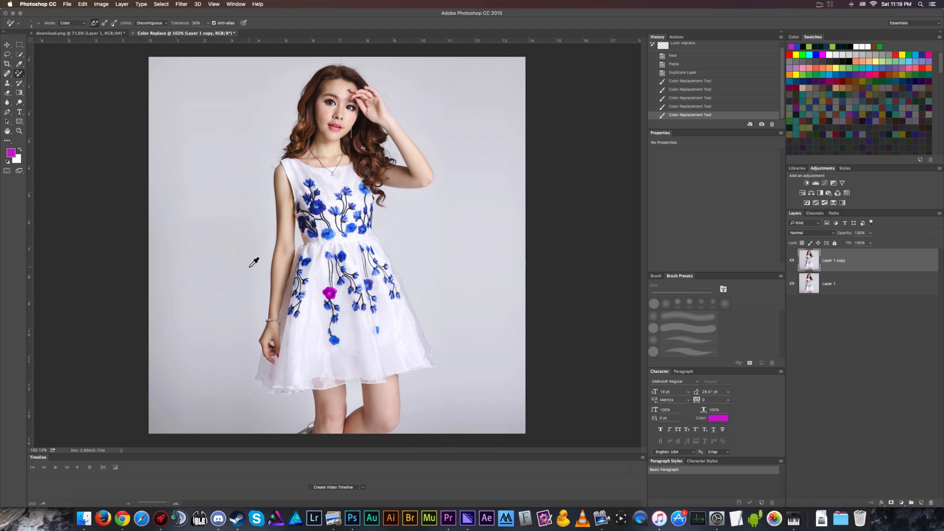
mouse_move(246, 234)
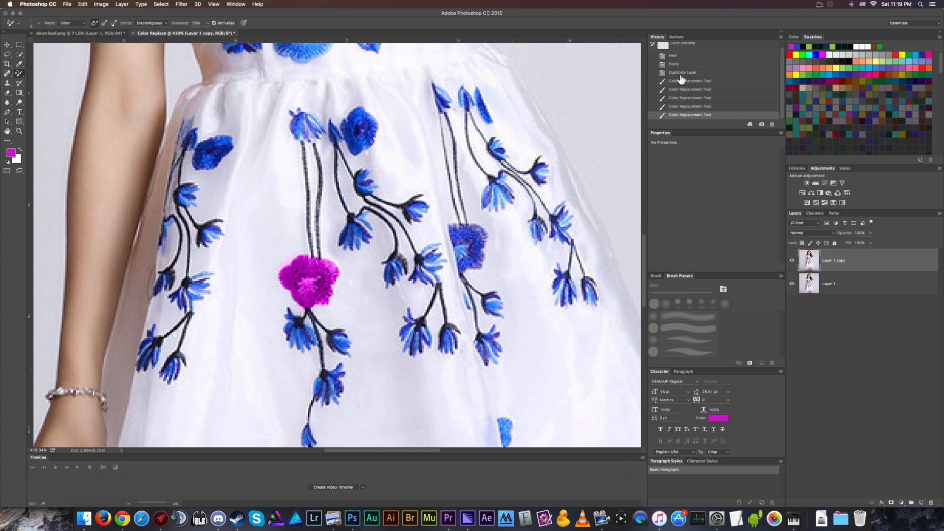
Revert to the Duplicate Layer history state, discarding the magenta strokes
left_click(682, 72)
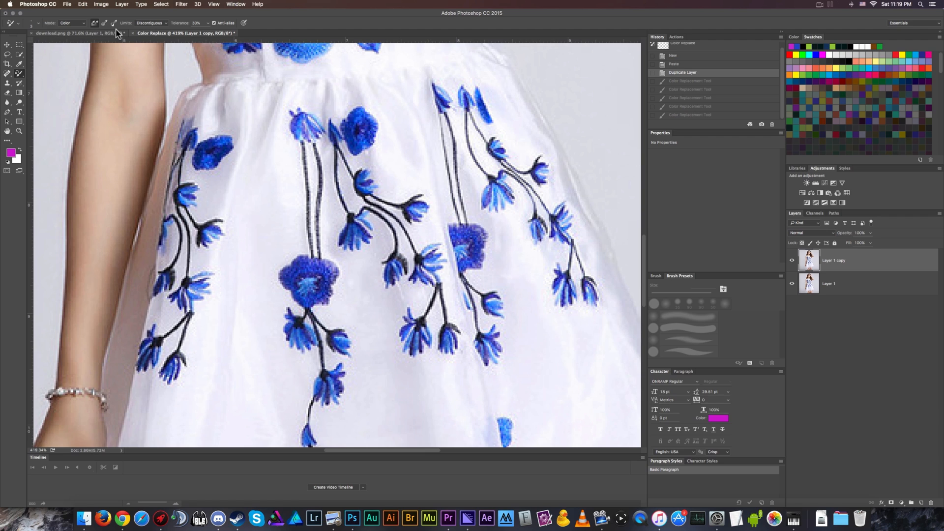
Switch the tool mode to Hue and paint magenta across the flower's centre, right and lower parts
left_click(71, 23)
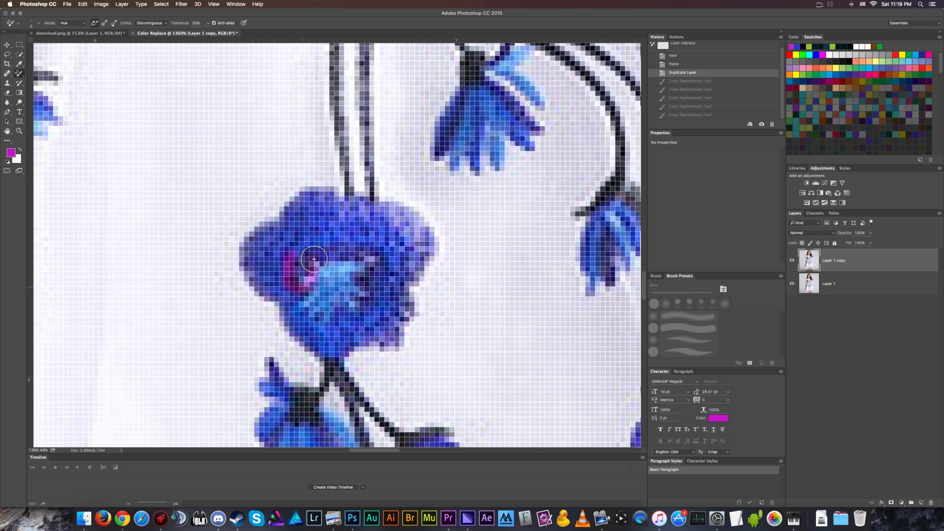
left_click_drag(313, 259, 316, 273)
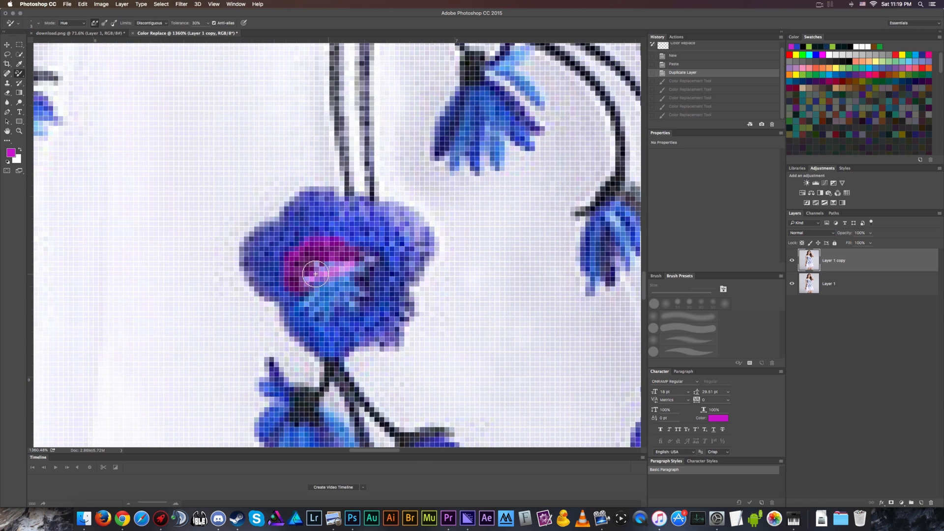
left_click_drag(315, 273, 381, 280)
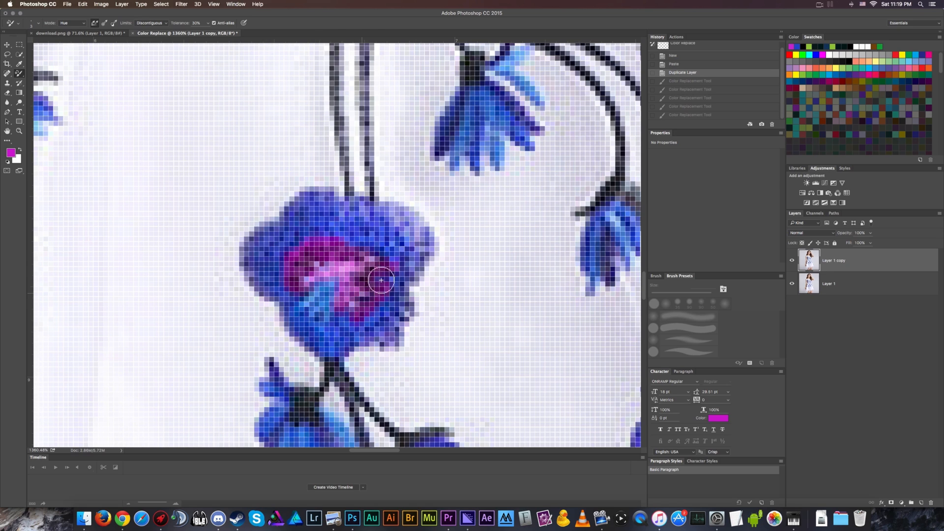
left_click_drag(380, 280, 407, 314)
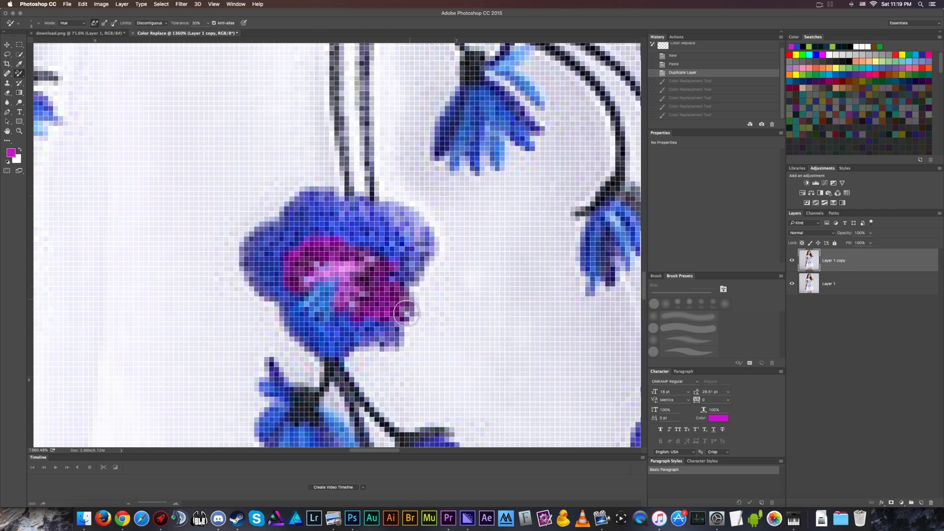
left_click_drag(407, 313, 362, 333)
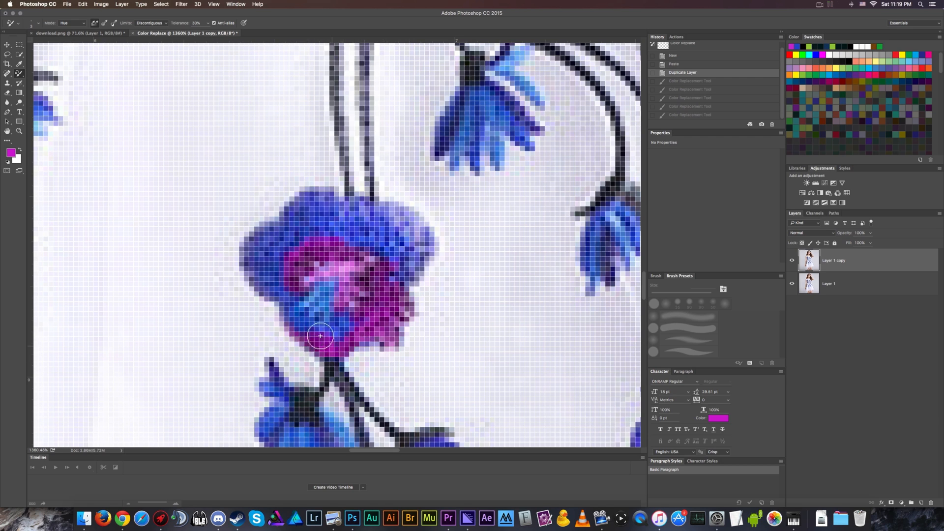
left_click_drag(319, 335, 342, 307)
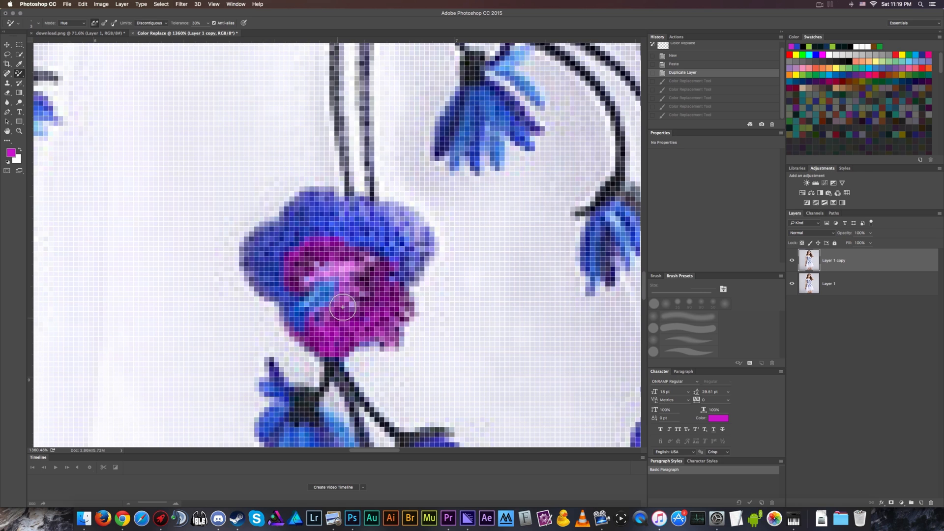
left_click_drag(342, 306, 327, 322)
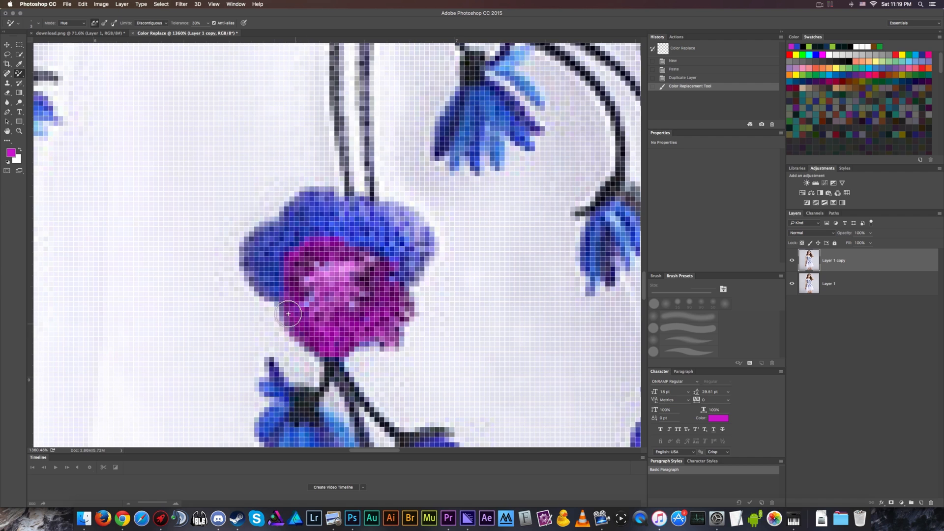
Recolor the flower's left, upper and top petals magenta and touch up remaining blue flecks
left_click_drag(288, 313, 255, 276)
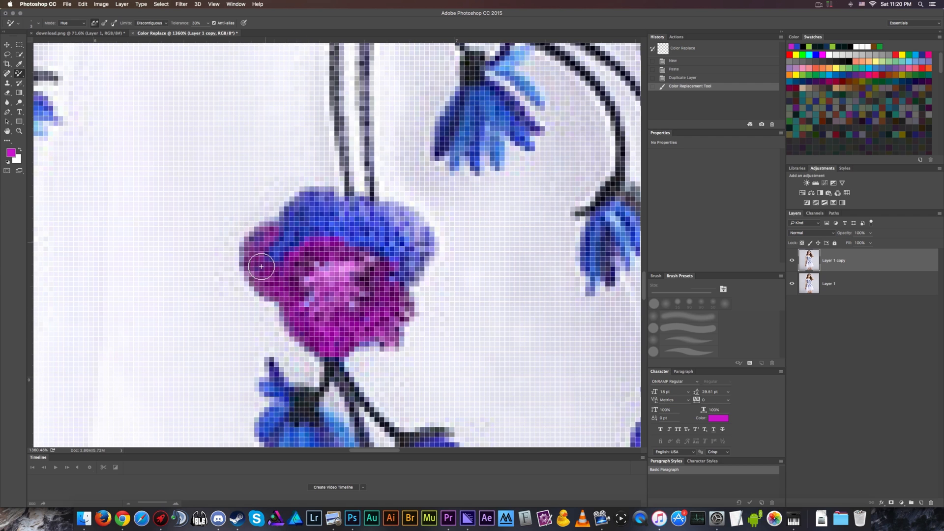
left_click_drag(261, 266, 294, 274)
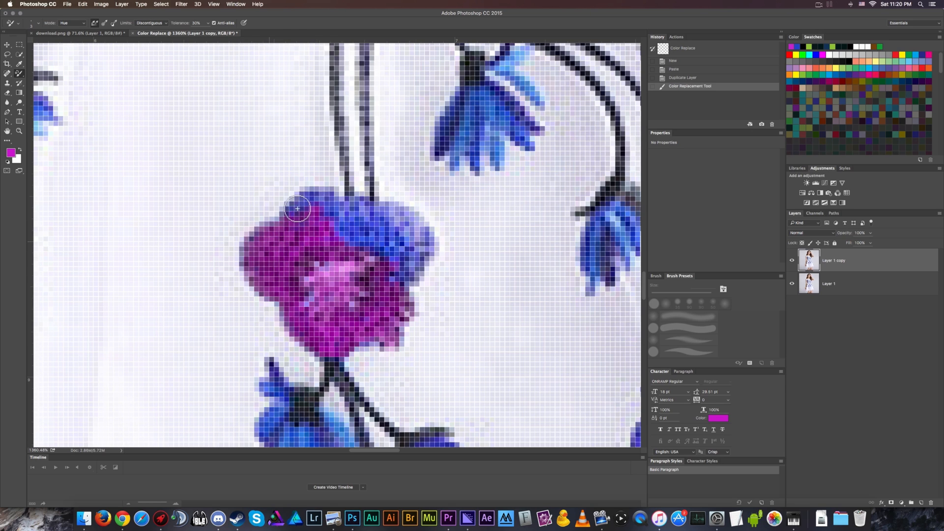
left_click_drag(297, 209, 349, 227)
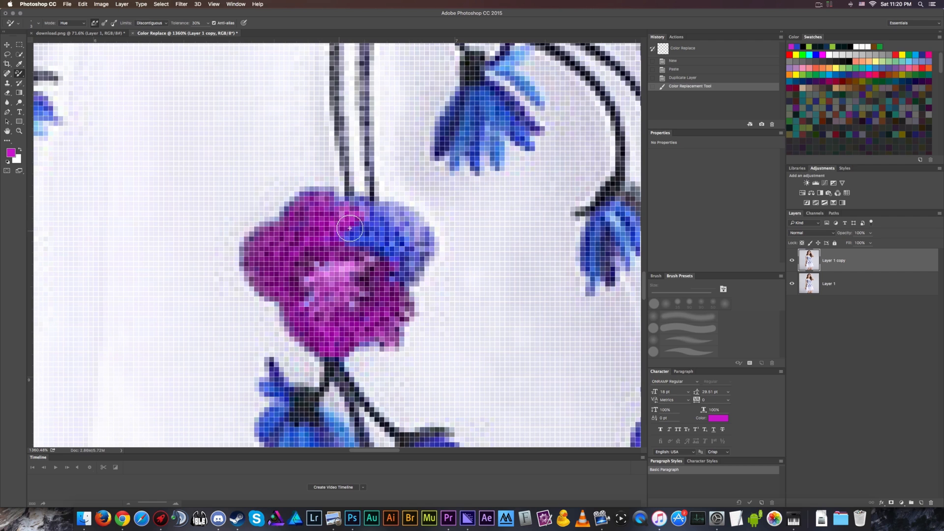
left_click_drag(349, 227, 429, 250)
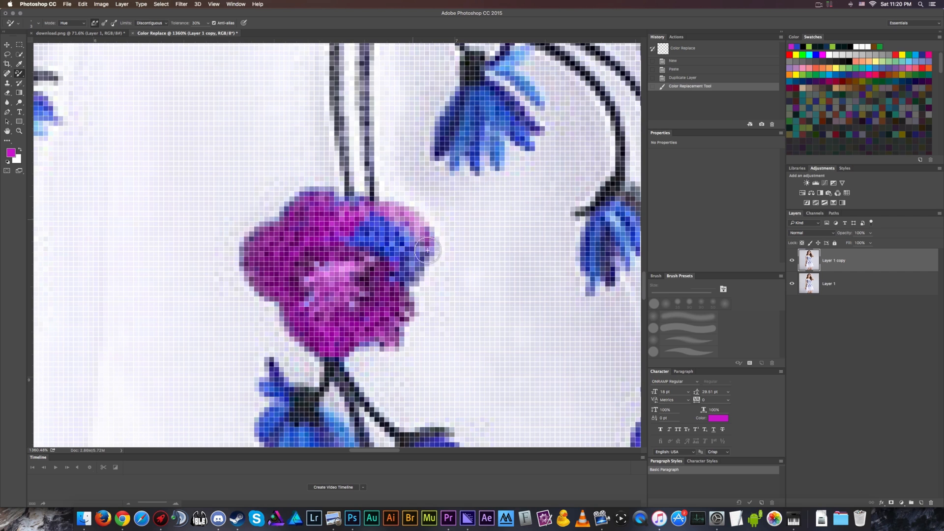
left_click_drag(427, 250, 412, 235)
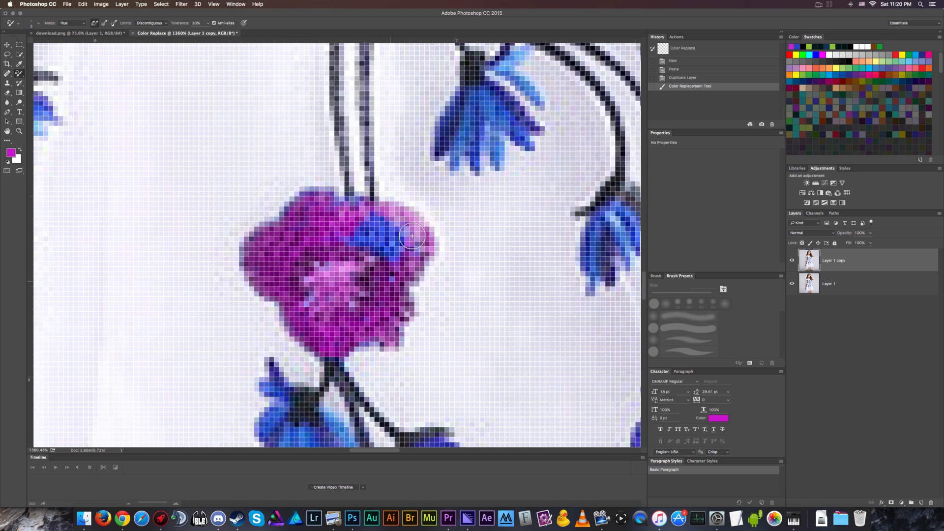
left_click_drag(413, 235, 413, 251)
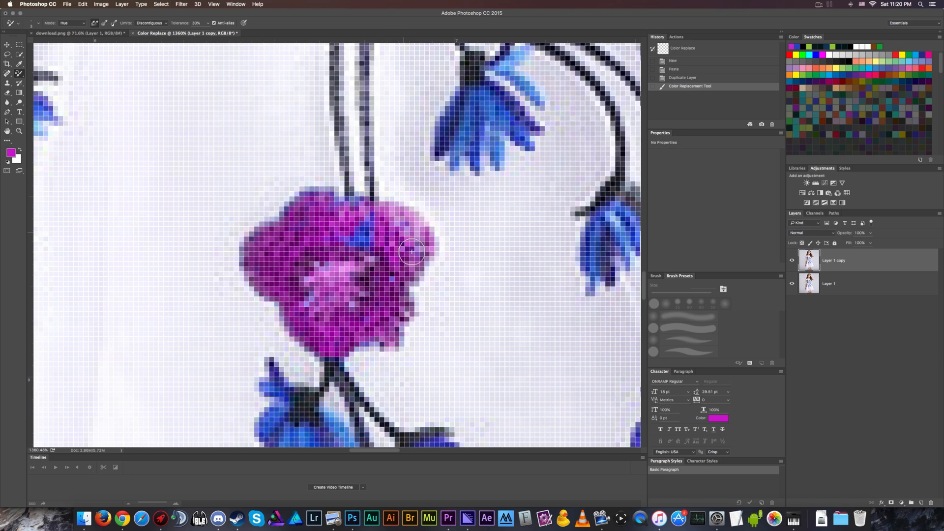
left_click_drag(411, 252, 310, 300)
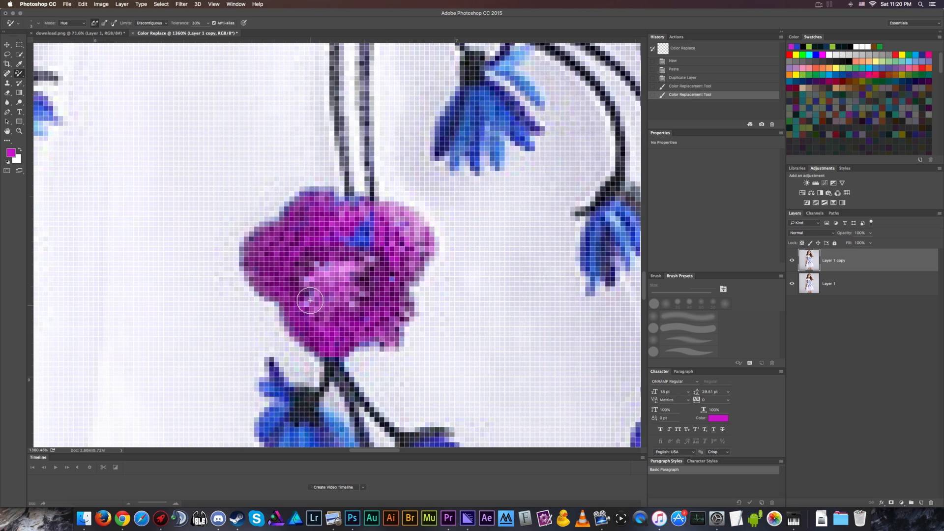
left_click_drag(310, 301, 378, 235)
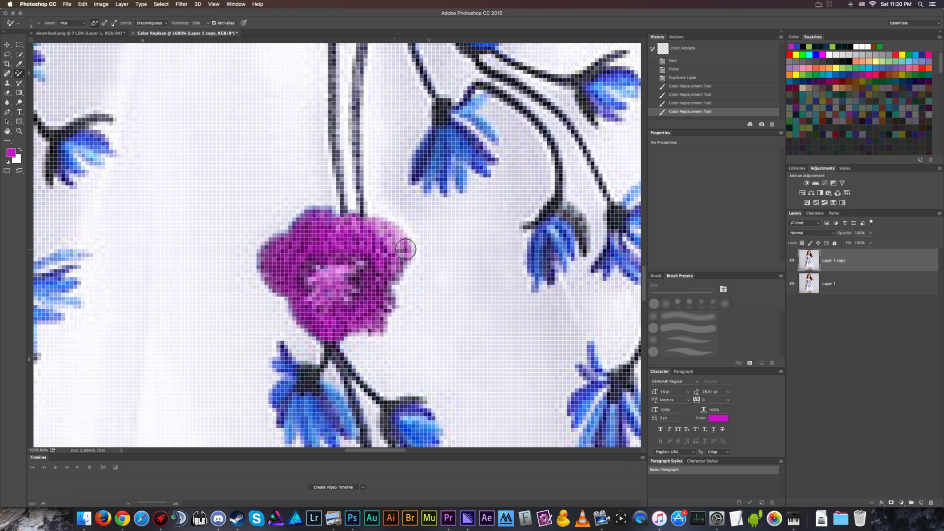
left_click_drag(406, 249, 387, 310)
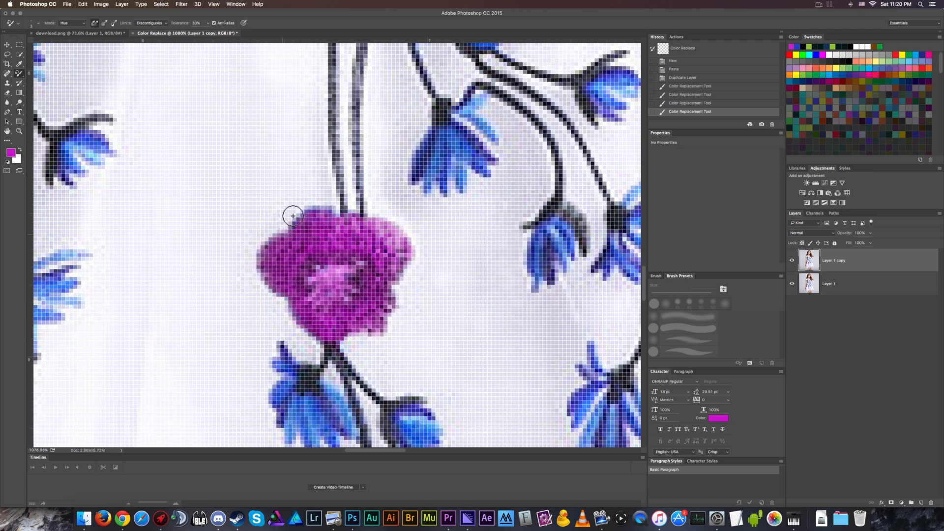
left_click_drag(293, 216, 305, 209)
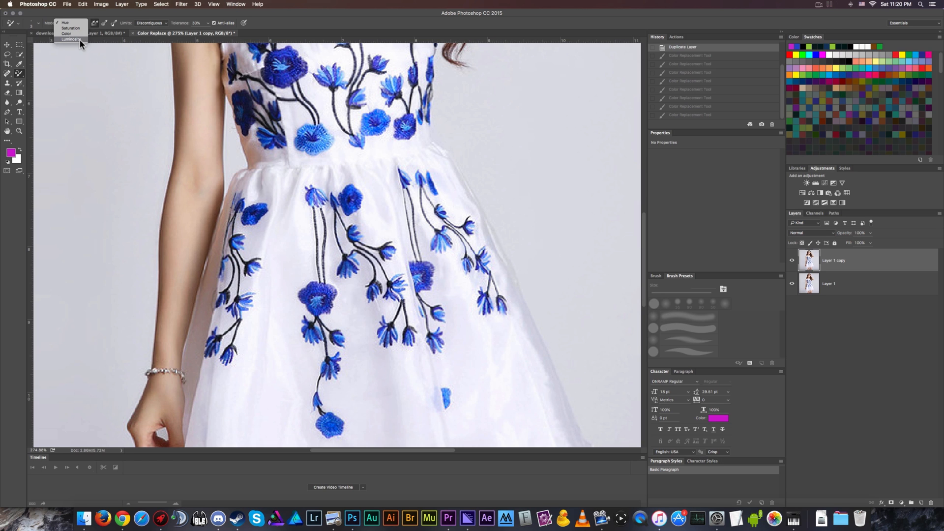
Switch the mode to Luminosity and repaint the large flower's petals with magenta
left_click(71, 38)
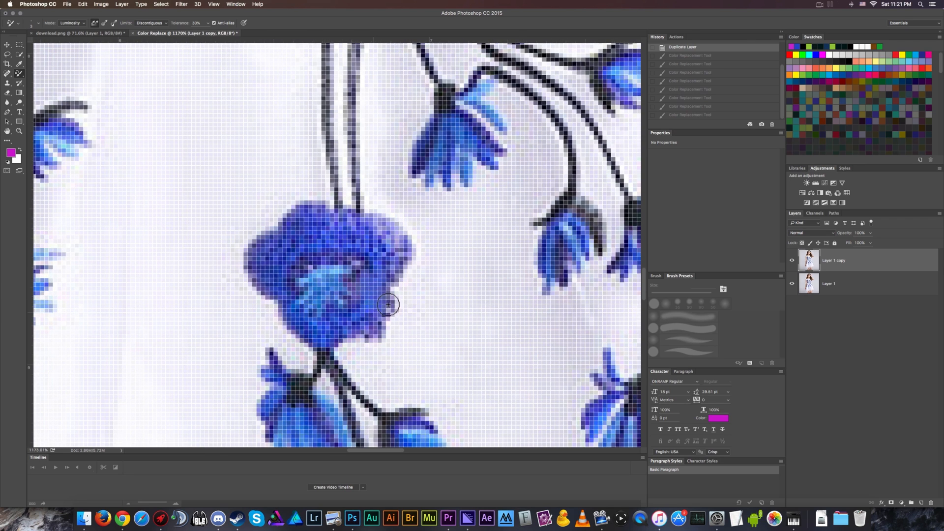
left_click_drag(388, 304, 345, 330)
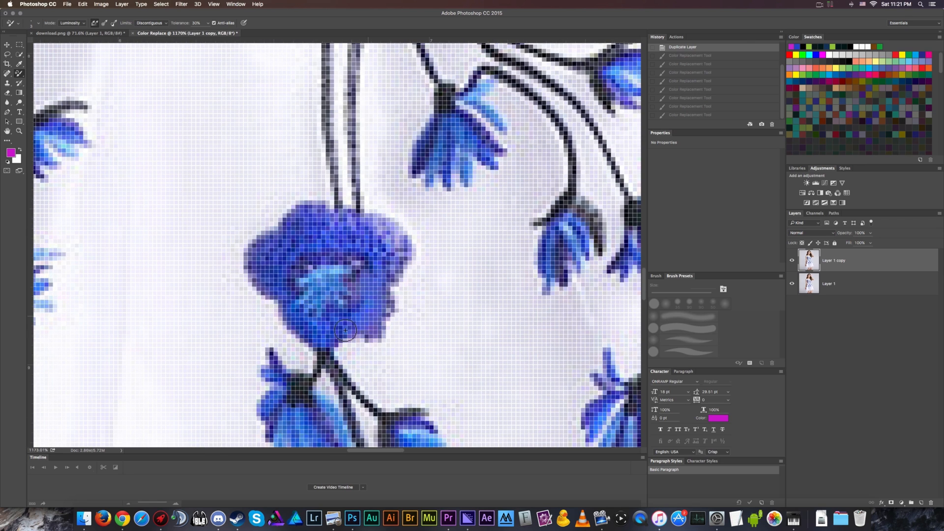
left_click_drag(346, 329, 340, 292)
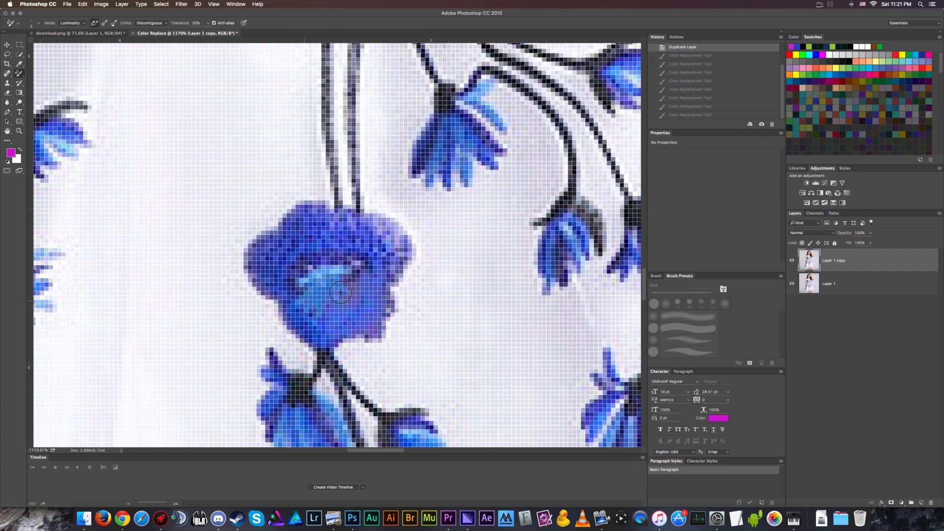
left_click_drag(340, 292, 304, 271)
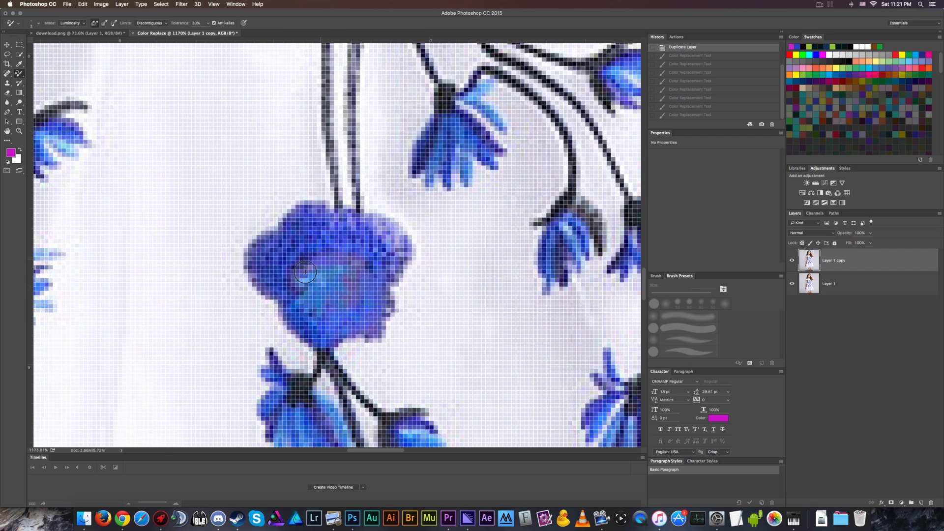
left_click_drag(307, 274, 324, 224)
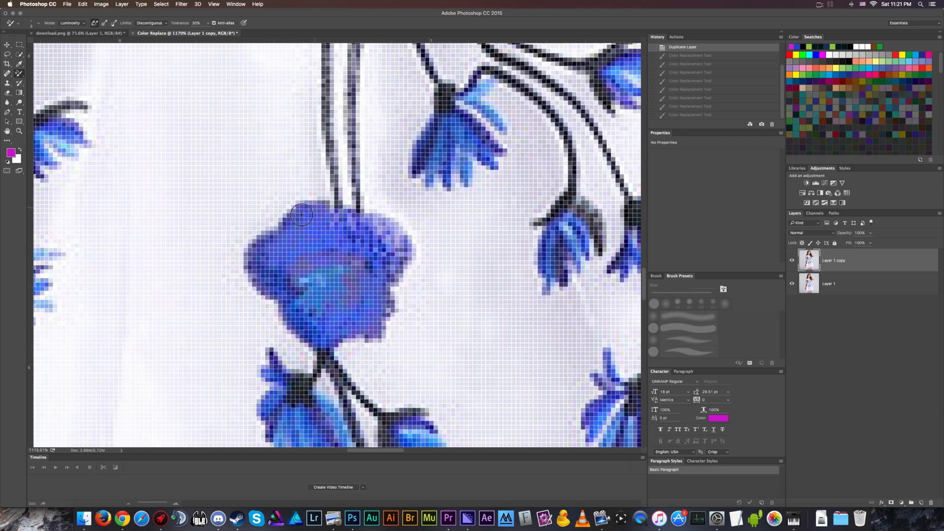
left_click_drag(301, 215, 254, 270)
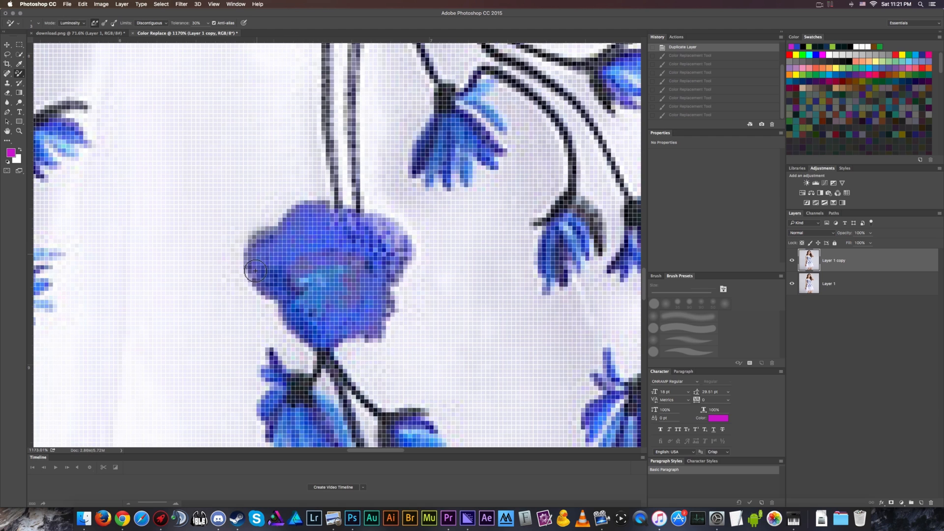
left_click_drag(256, 270, 309, 292)
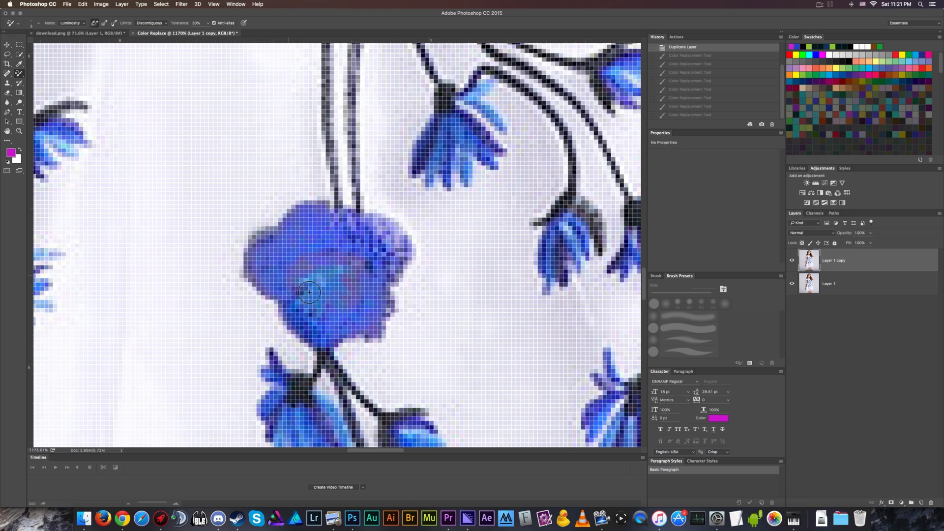
left_click_drag(308, 292, 294, 312)
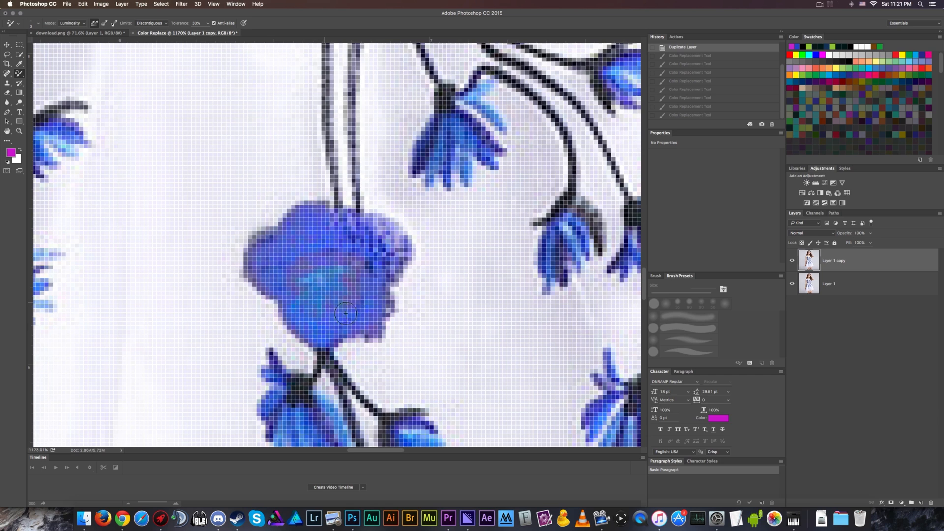
left_click_drag(346, 313, 390, 288)
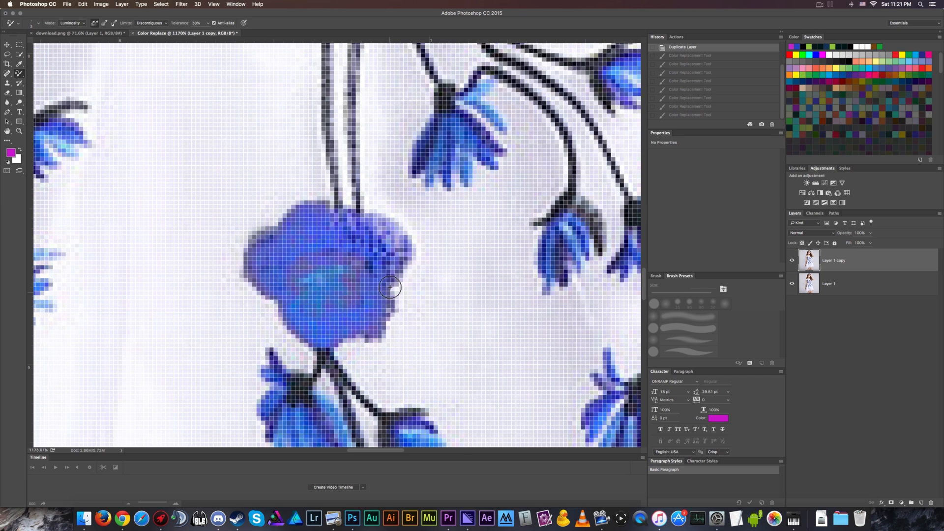
left_click_drag(389, 288, 347, 227)
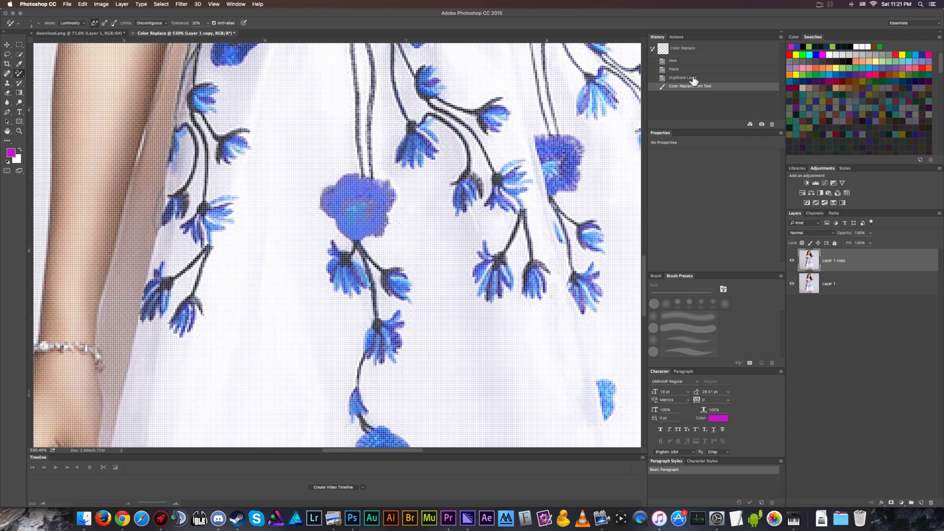
Revert to the Duplicate Layer state and set the foreground colour to dark purple #3c0e3d
left_click(10, 152)
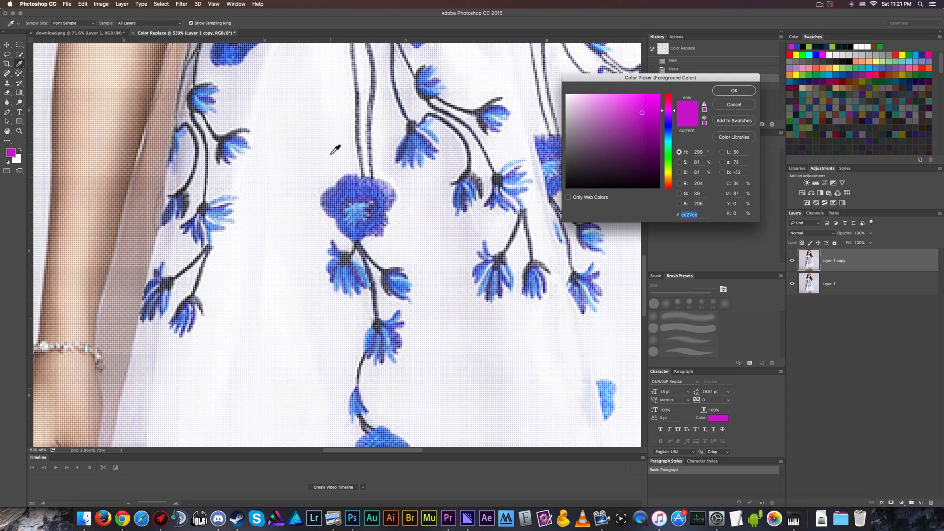
left_click(639, 166)
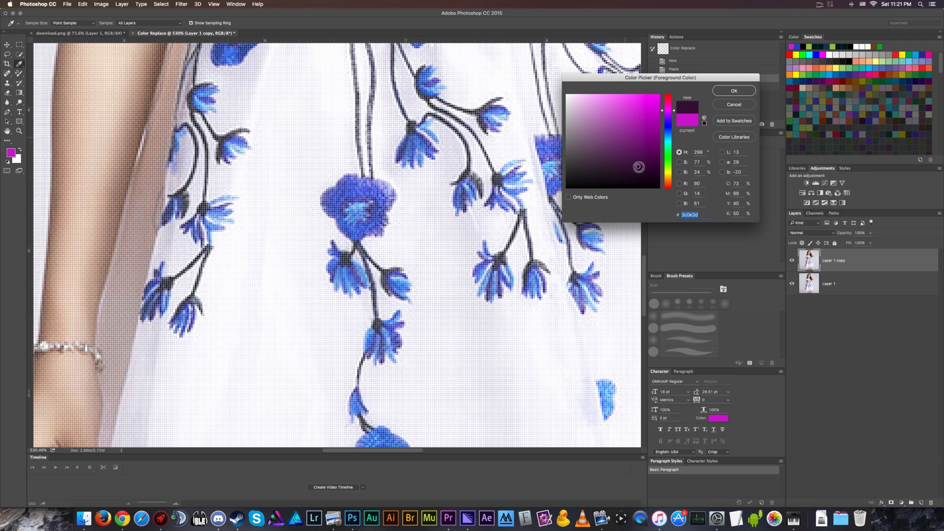
left_click(733, 90)
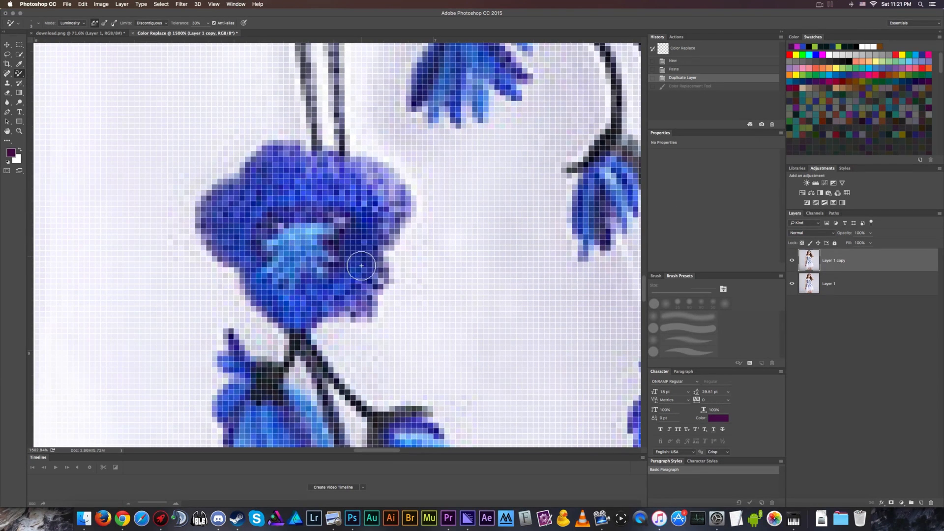
Paint dark purple over the flower's centre, lower, left, upper and right petals
left_click_drag(361, 265, 327, 283)
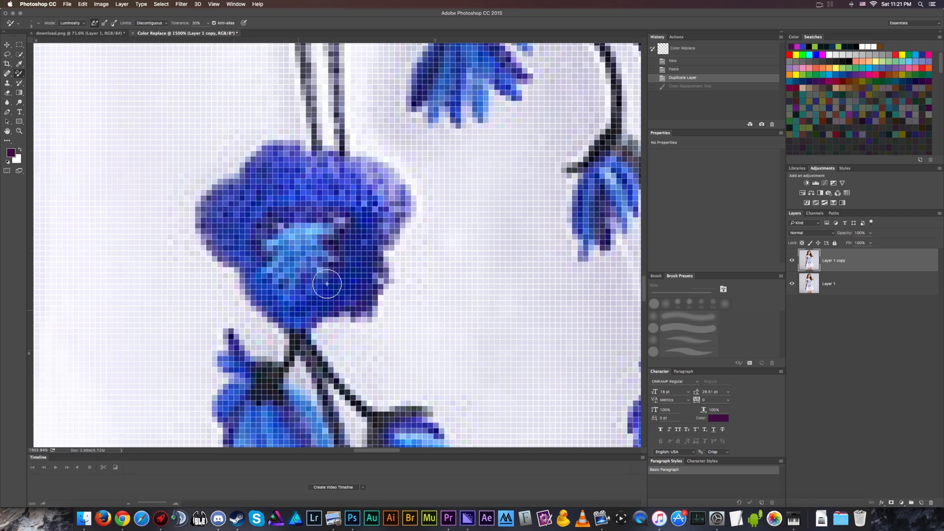
left_click_drag(327, 284, 262, 234)
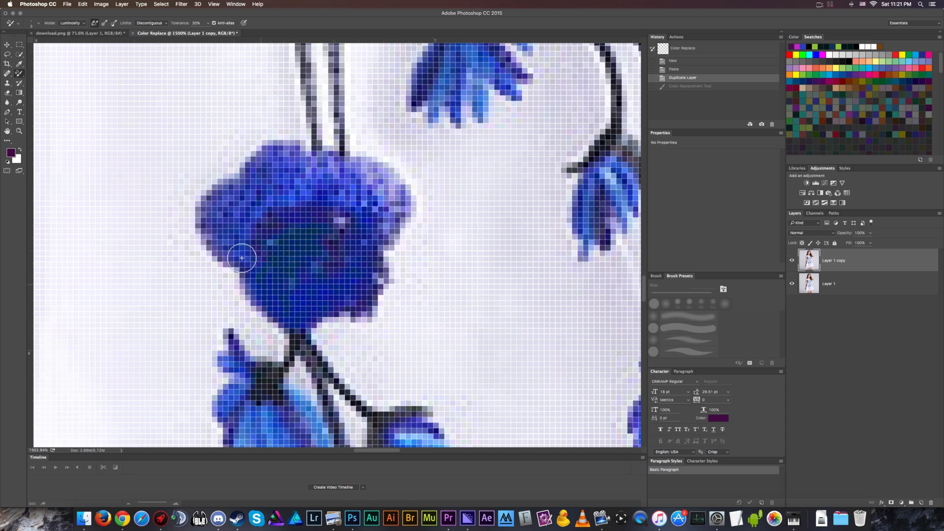
left_click_drag(241, 259, 272, 192)
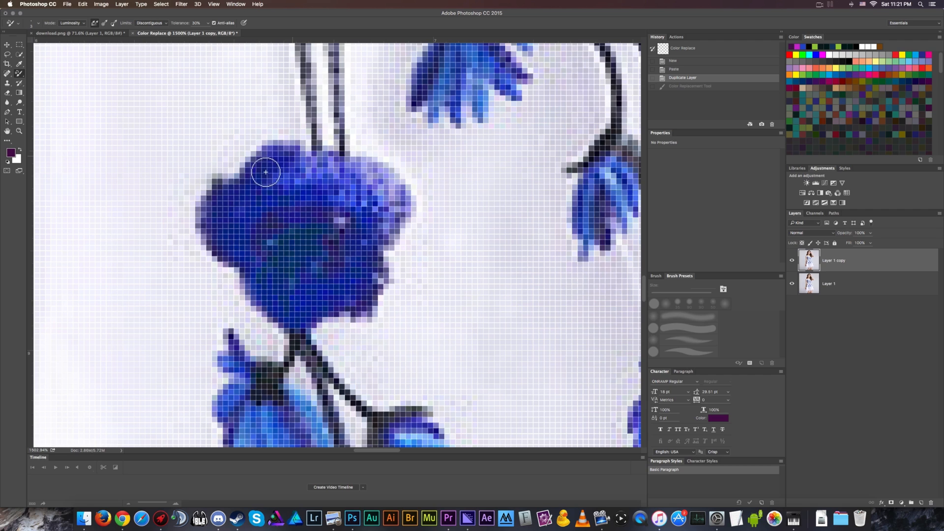
left_click_drag(266, 172, 347, 205)
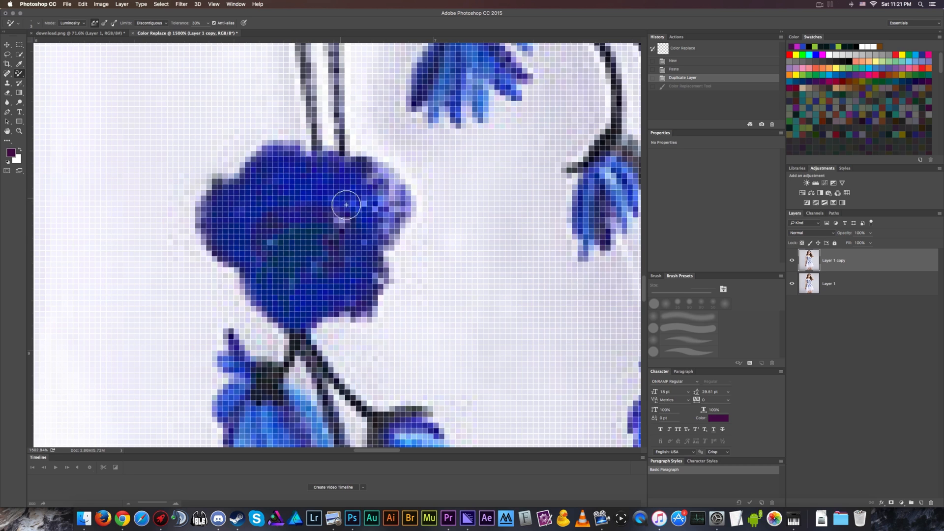
left_click_drag(346, 205, 390, 214)
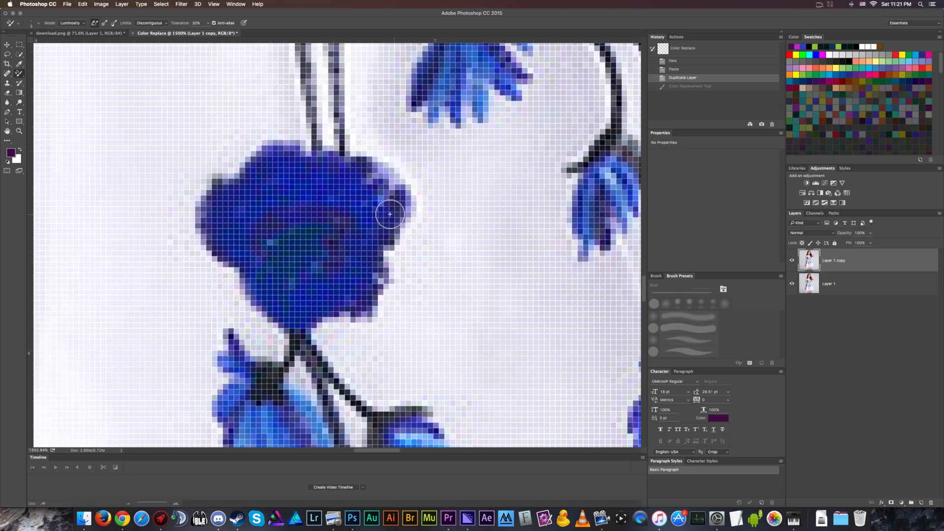
left_click_drag(390, 213, 382, 282)
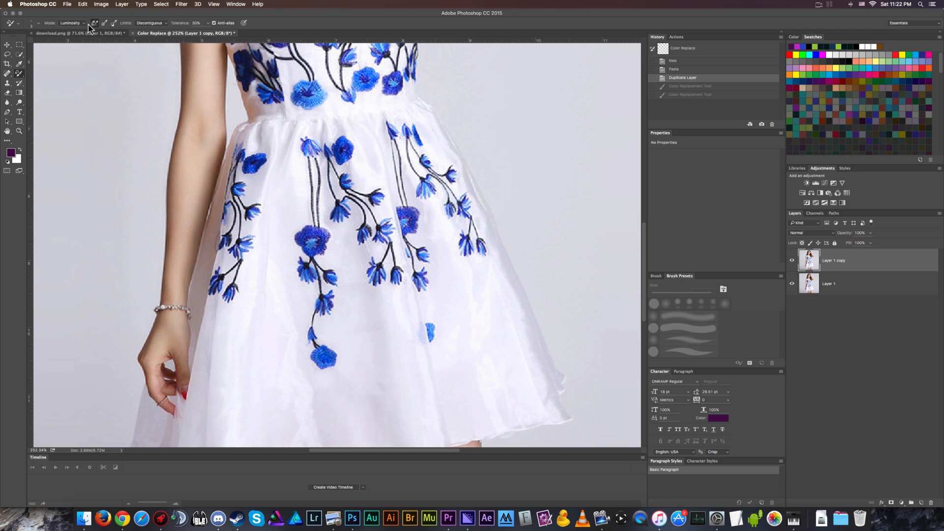
Set the mode to Saturation and mute the flower's centre, right side and left petals to purple
left_click(70, 23)
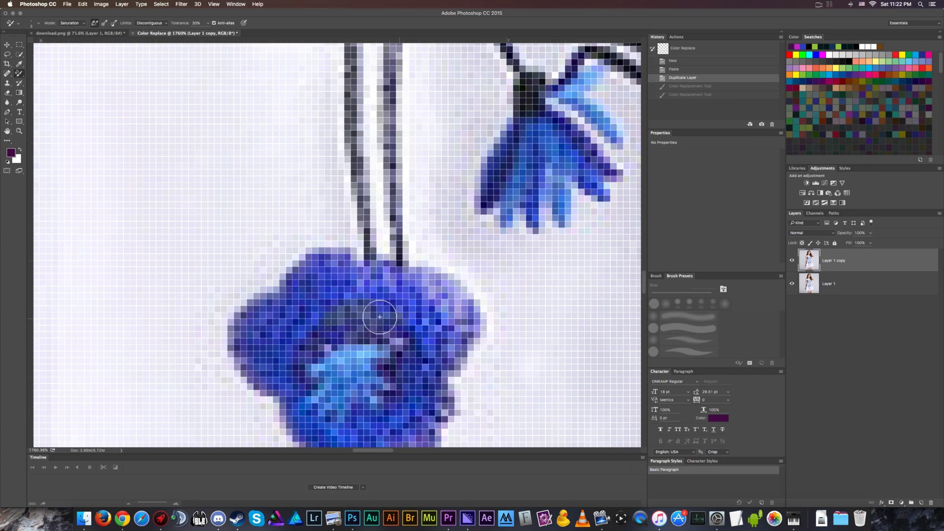
left_click_drag(379, 316, 444, 339)
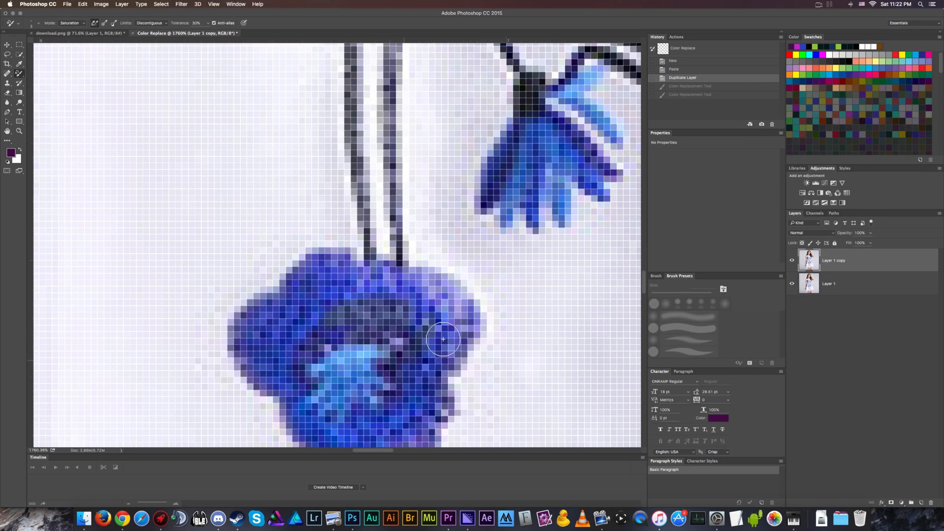
left_click_drag(444, 339, 415, 326)
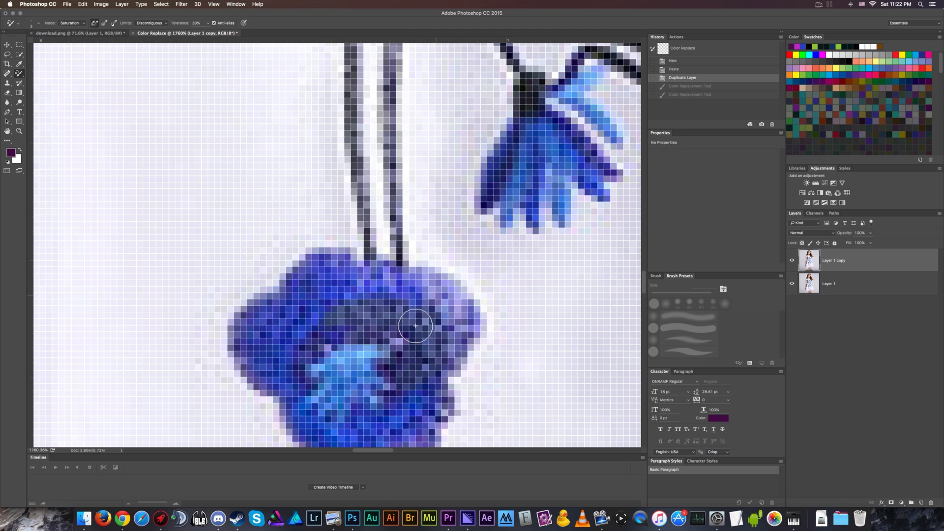
left_click_drag(416, 326, 325, 295)
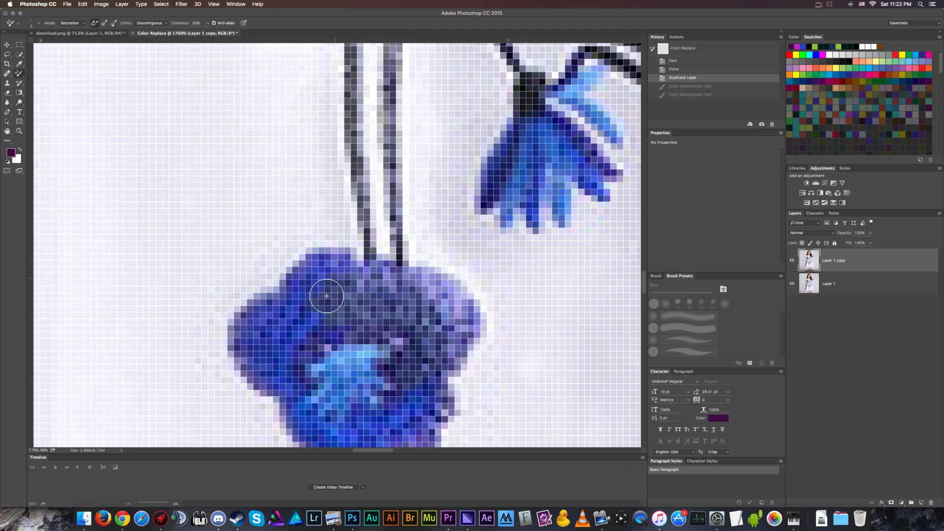
left_click_drag(327, 295, 292, 354)
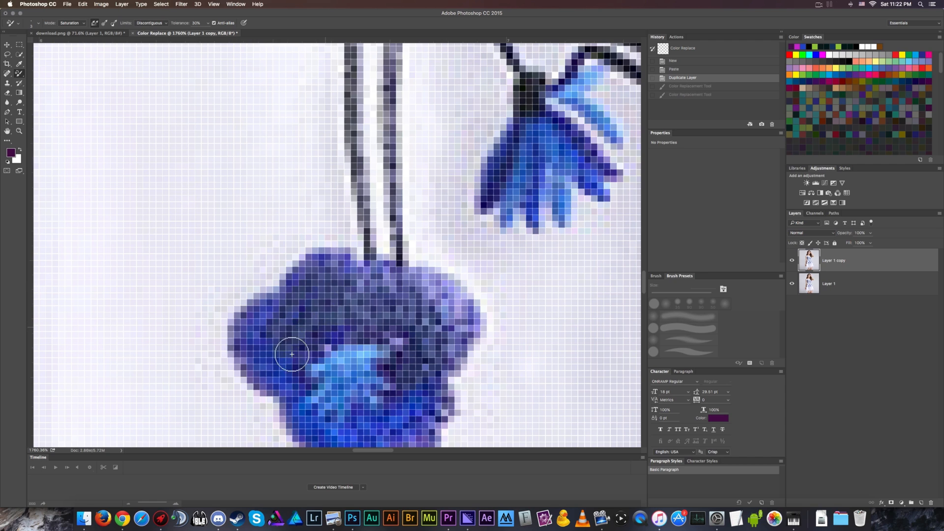
left_click_drag(292, 354, 313, 372)
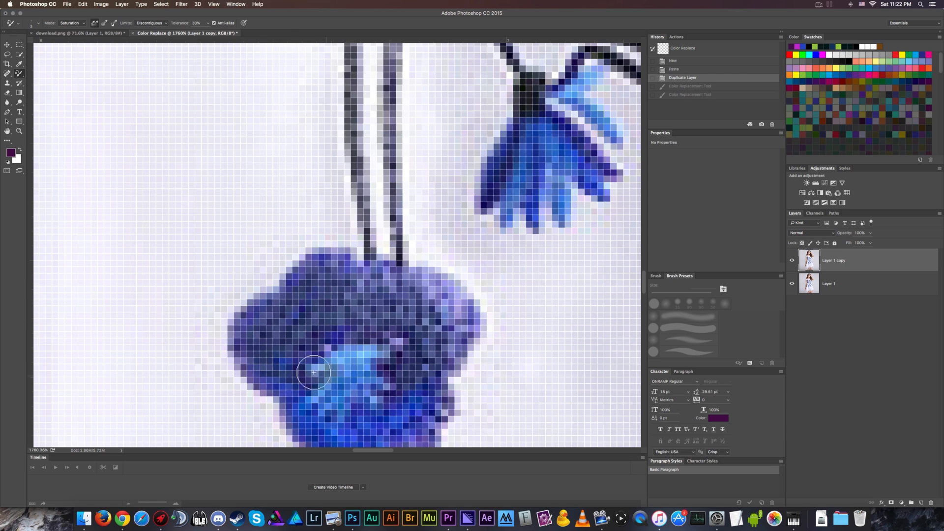
left_click_drag(313, 372, 355, 344)
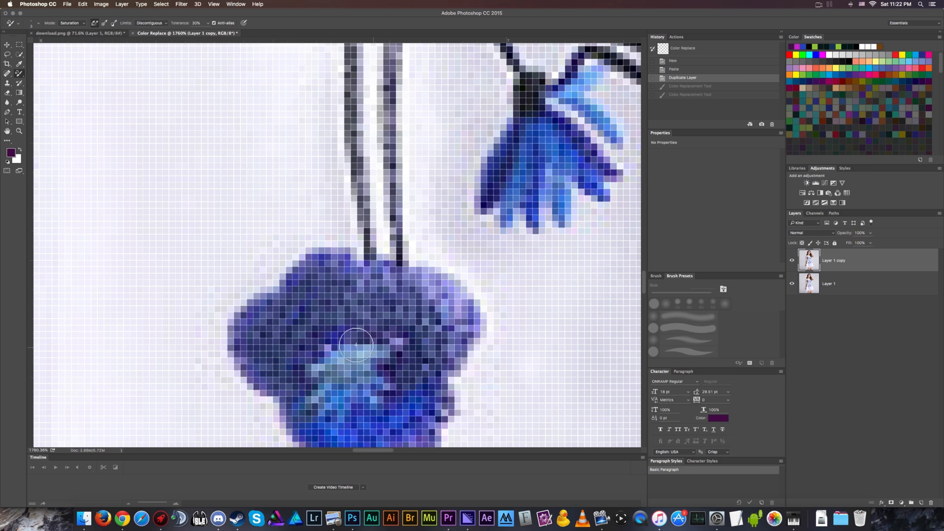
left_click_drag(355, 346, 394, 320)
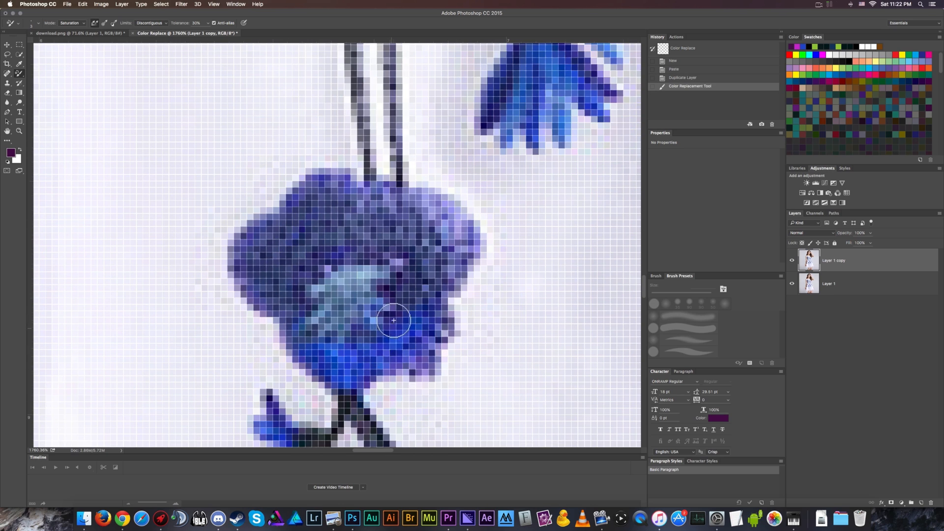
Recolour the flower's lower right, bottom and lower left edges and upper left petal muted purple
left_click_drag(394, 320, 432, 372)
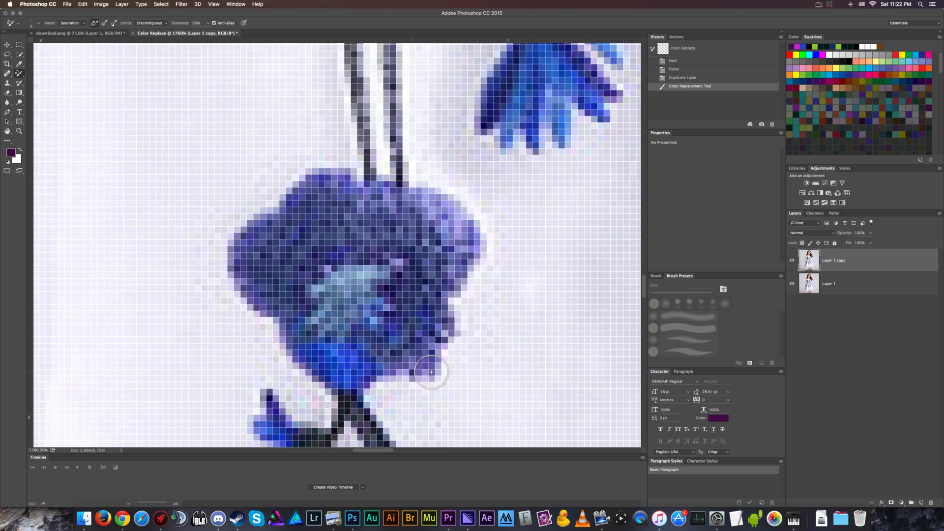
left_click_drag(431, 372, 340, 381)
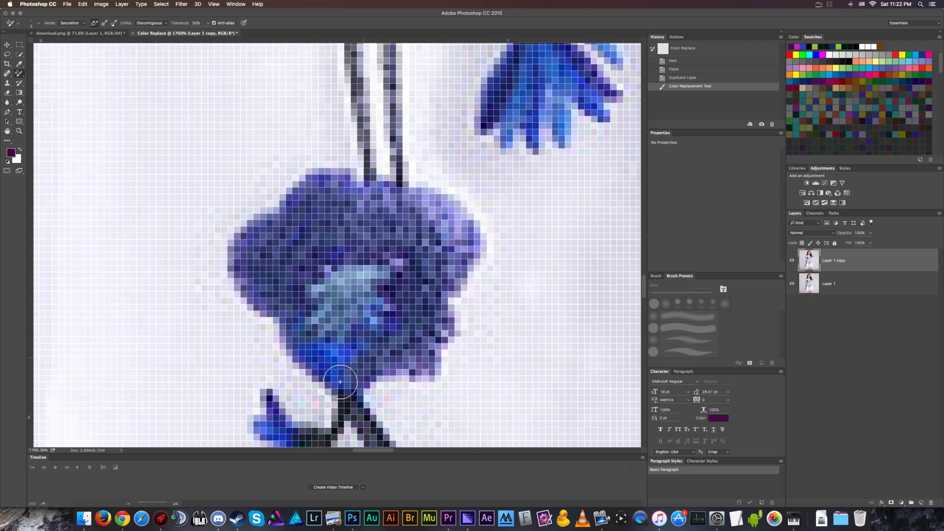
left_click_drag(340, 383, 290, 330)
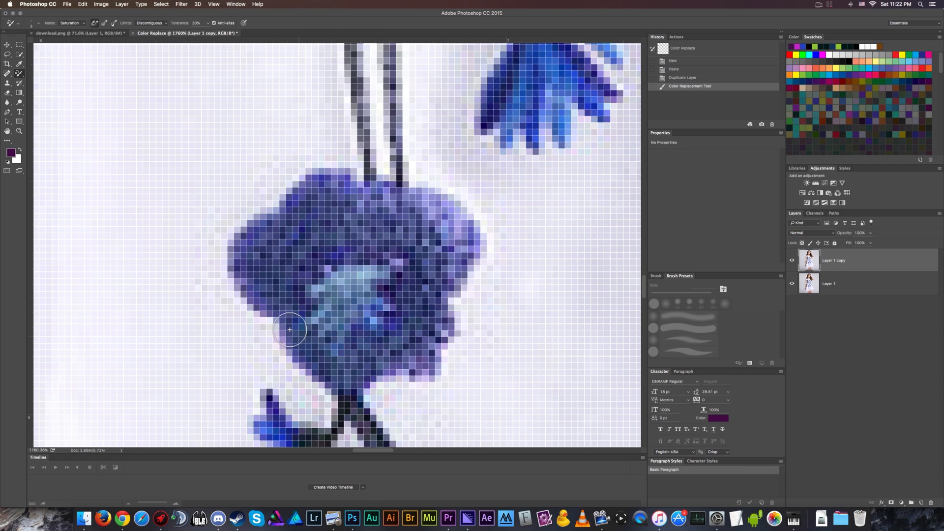
left_click_drag(290, 330, 336, 247)
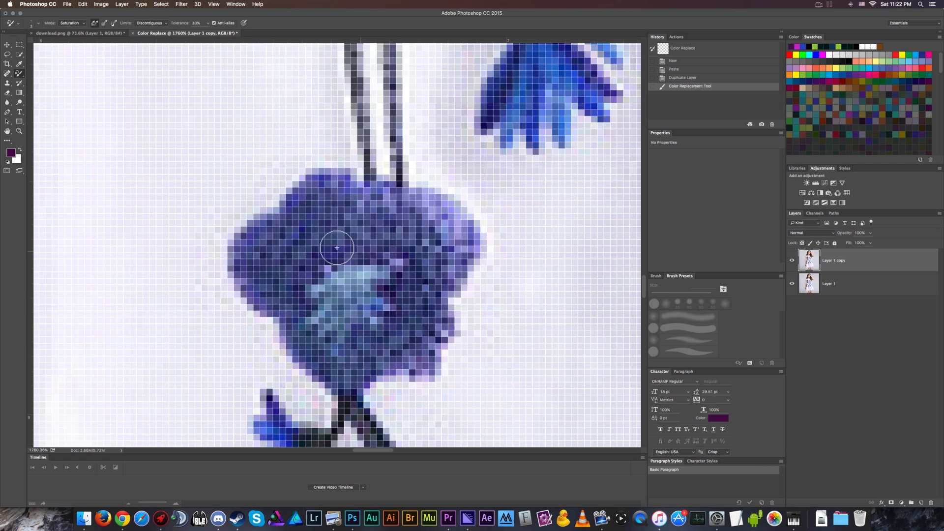
left_click_drag(337, 247, 247, 275)
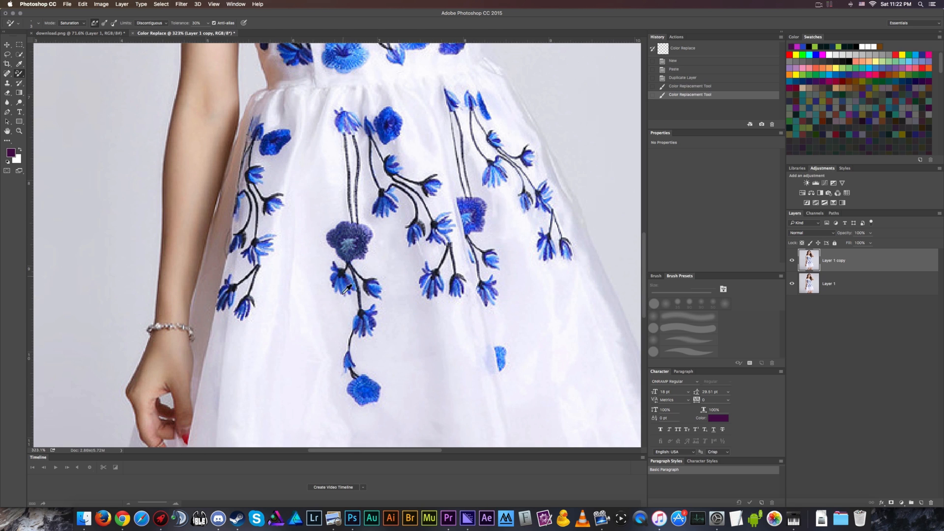
mouse_move(376, 250)
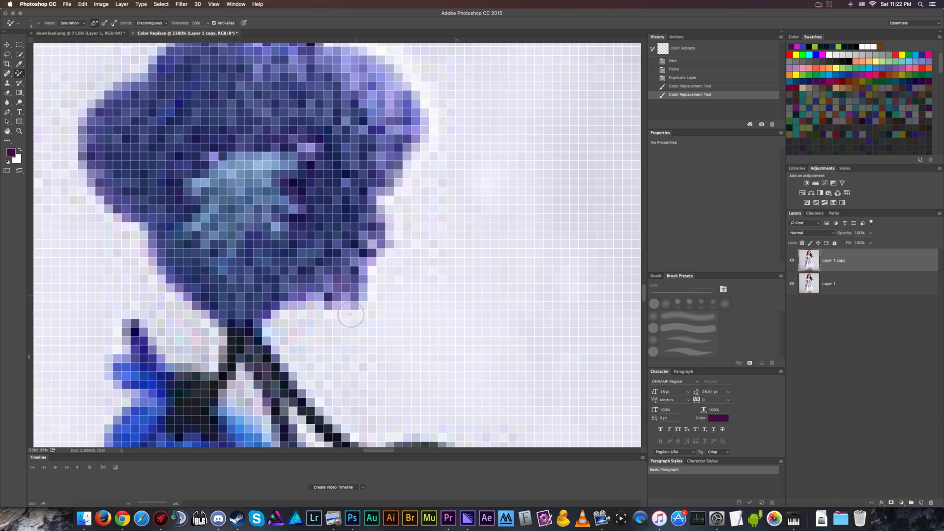
left_click_drag(351, 313, 201, 306)
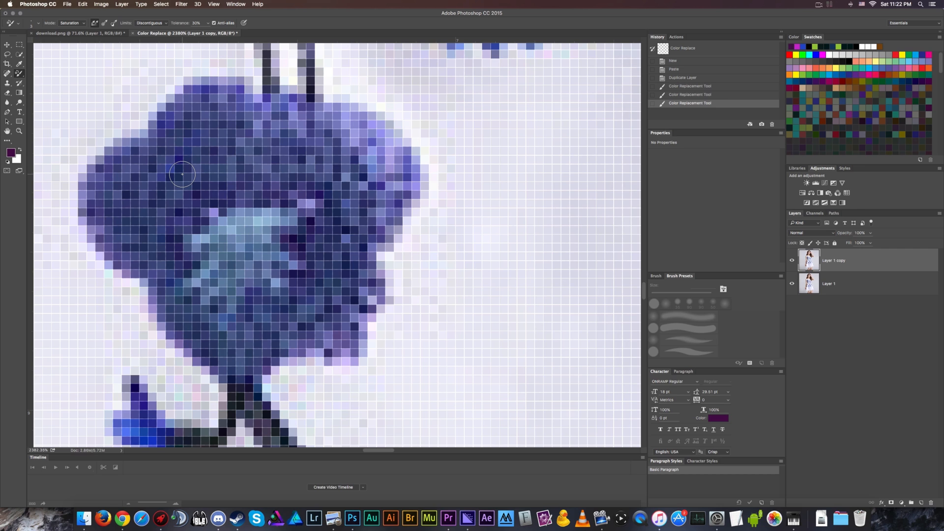
left_click(190, 200)
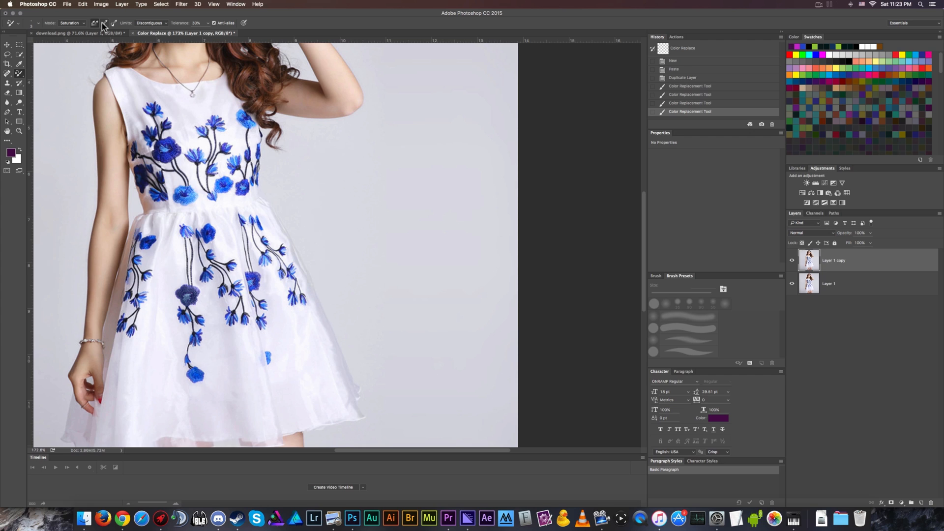
mouse_move(97, 23)
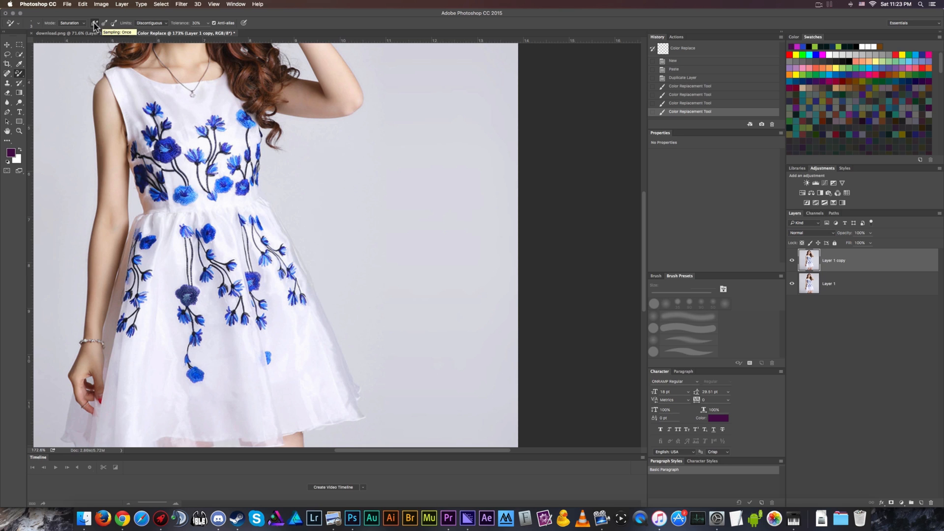
left_click(95, 23)
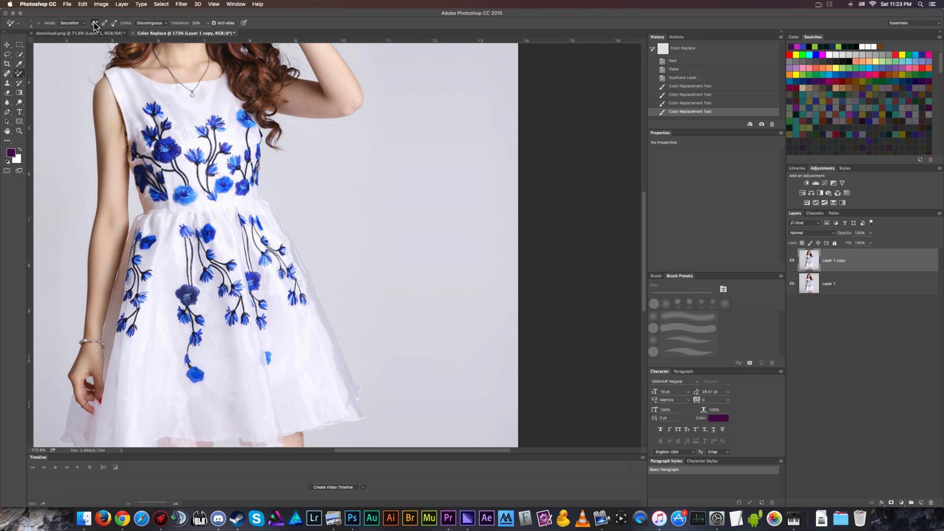
left_click(70, 23)
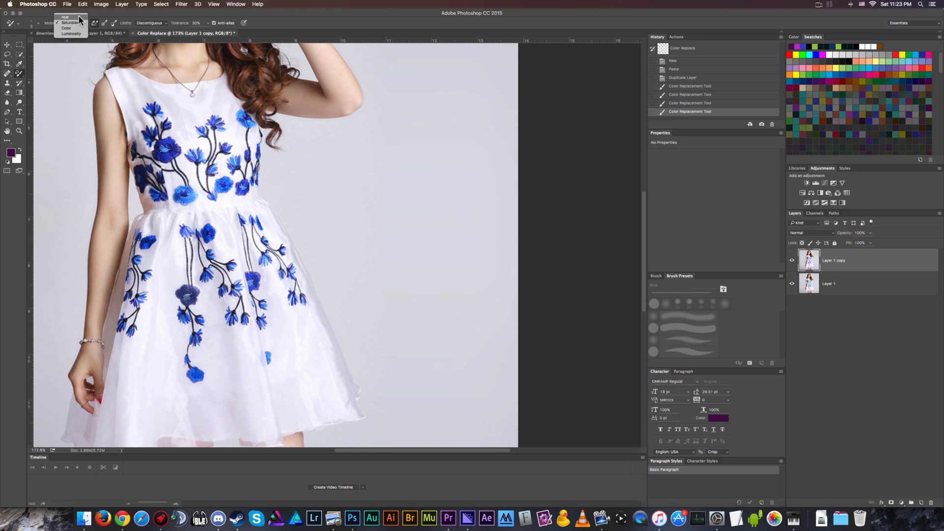
left_click(65, 16)
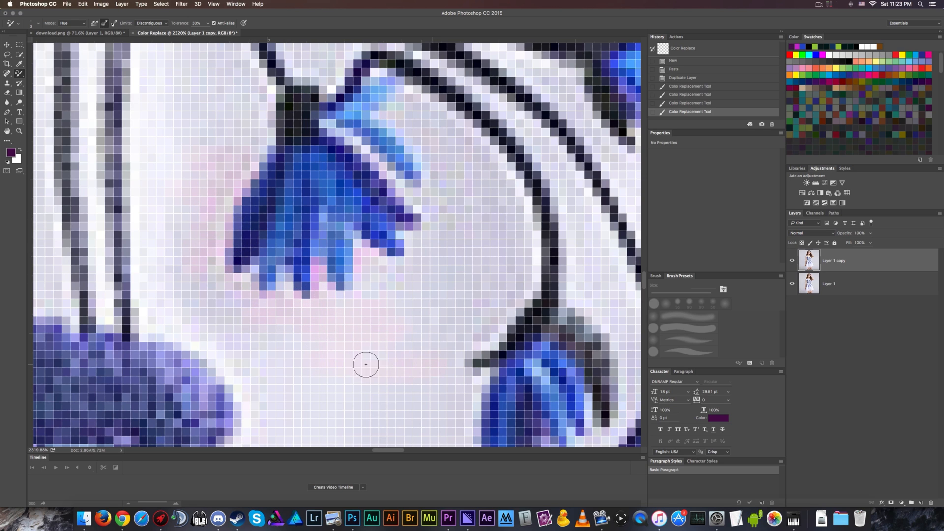
Set the replacement mode to Color and tint the fabric above and right of the flower pink
left_click(72, 23)
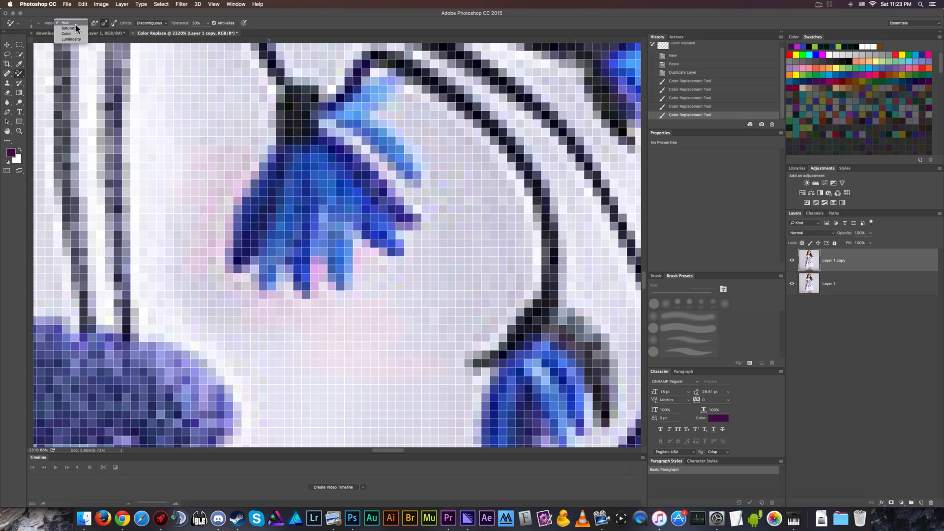
left_click(67, 33)
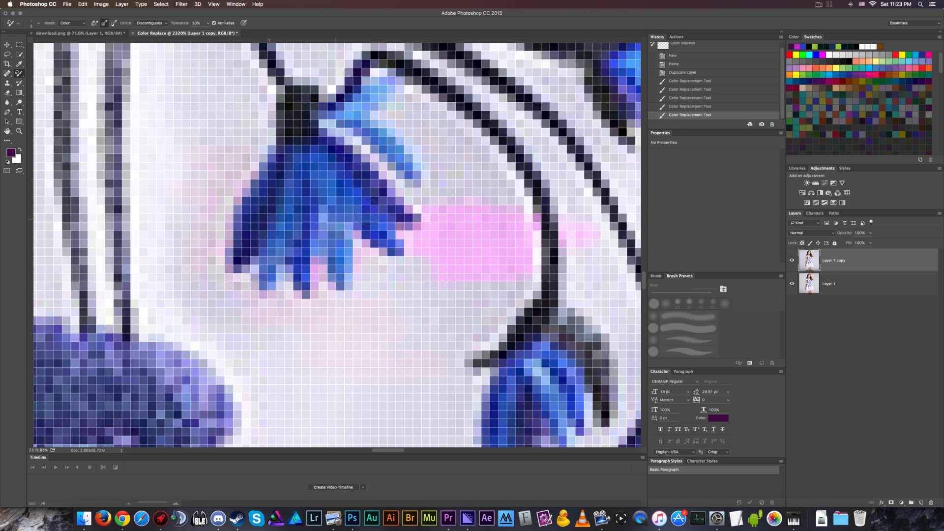
left_click_drag(366, 212, 348, 126)
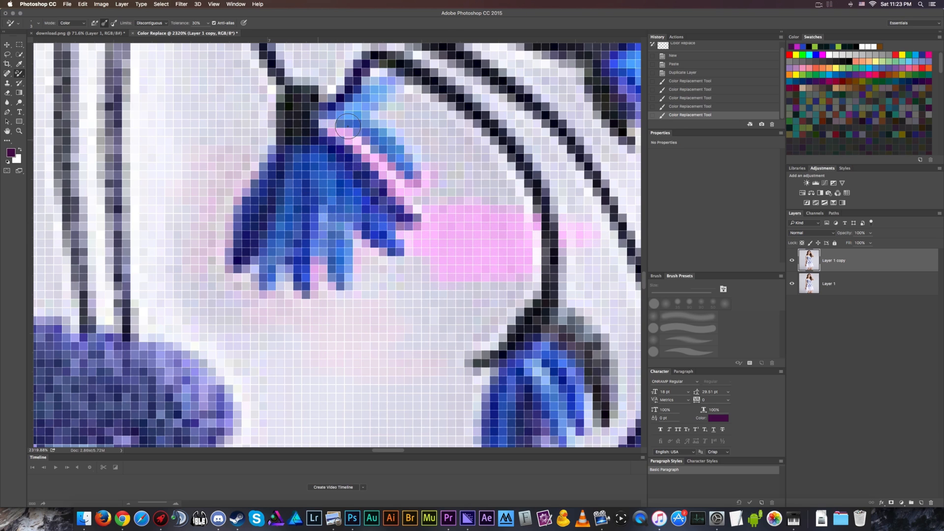
left_click_drag(348, 124, 416, 73)
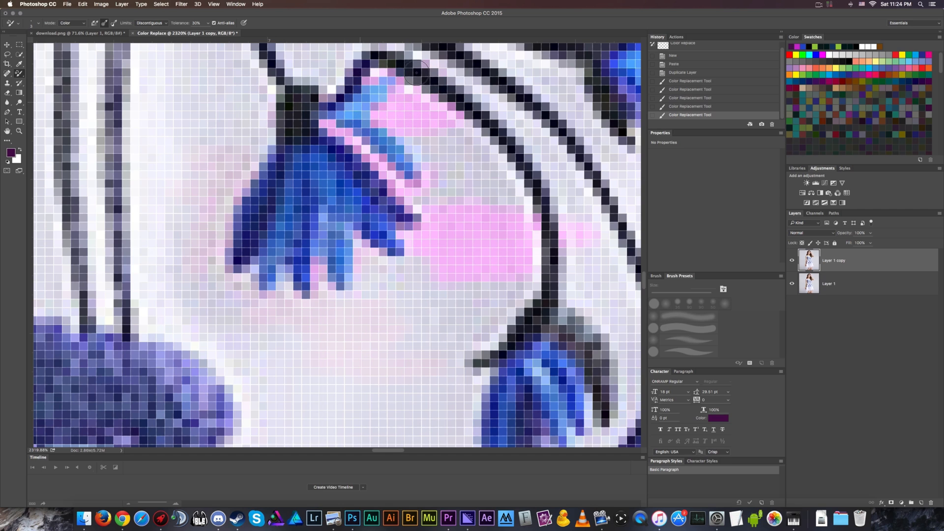
left_click_drag(416, 72, 566, 179)
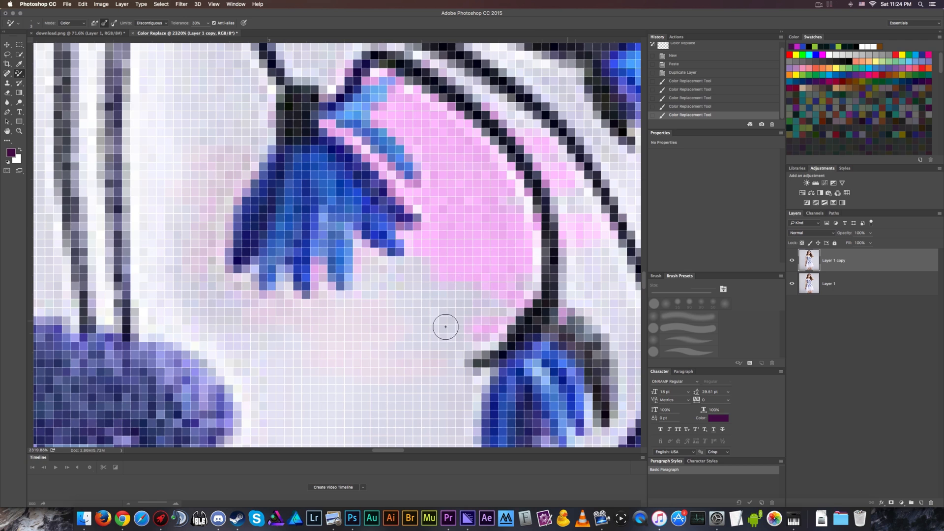
Spread the pink tint over the fabric below and left of the flower and around lower flowers
left_click_drag(445, 327, 440, 241)
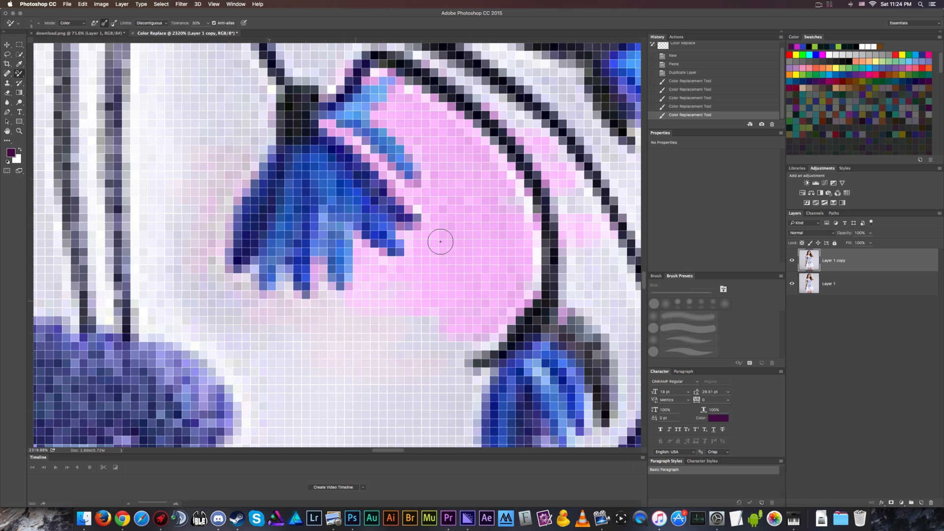
left_click_drag(440, 241, 203, 233)
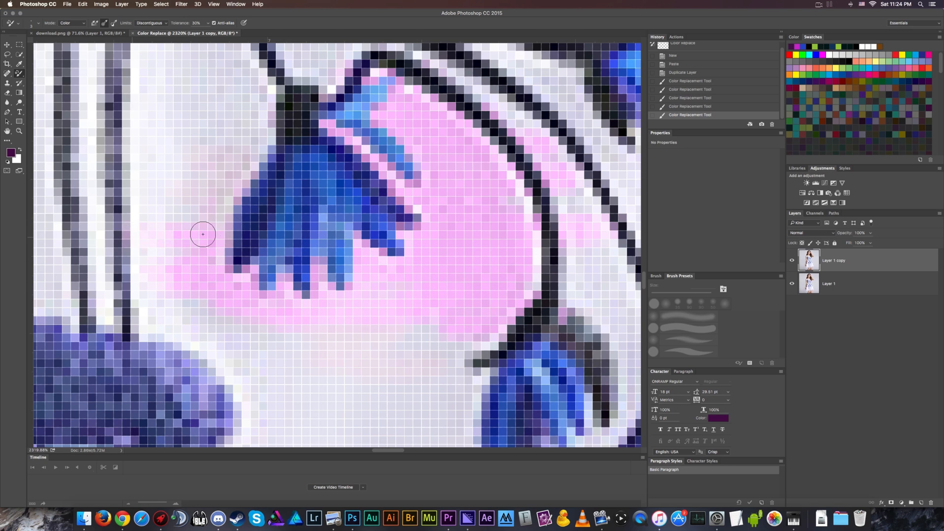
left_click_drag(203, 235, 54, 209)
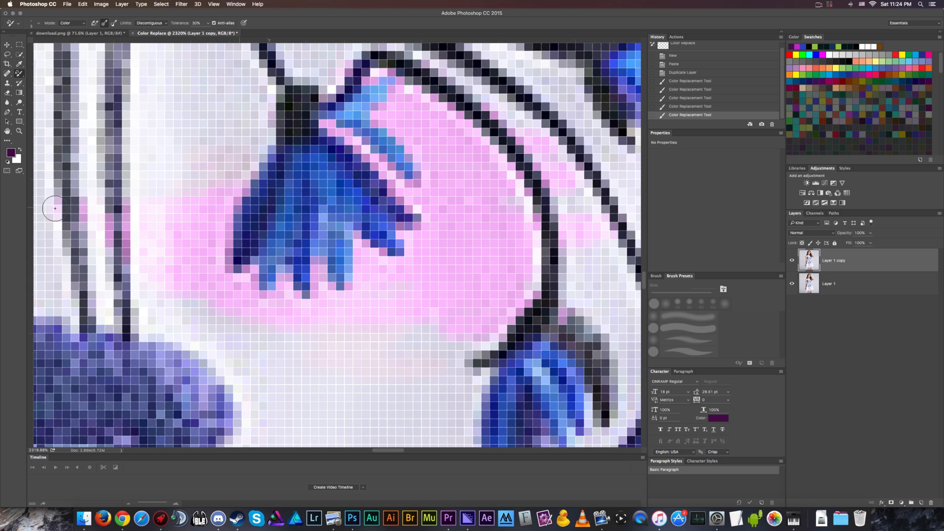
left_click_drag(54, 209, 265, 147)
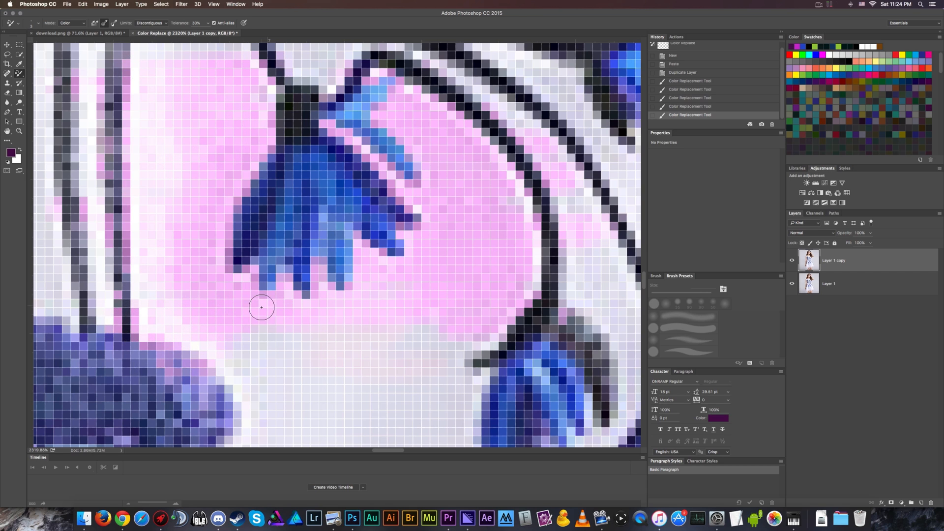
left_click_drag(262, 307, 252, 389)
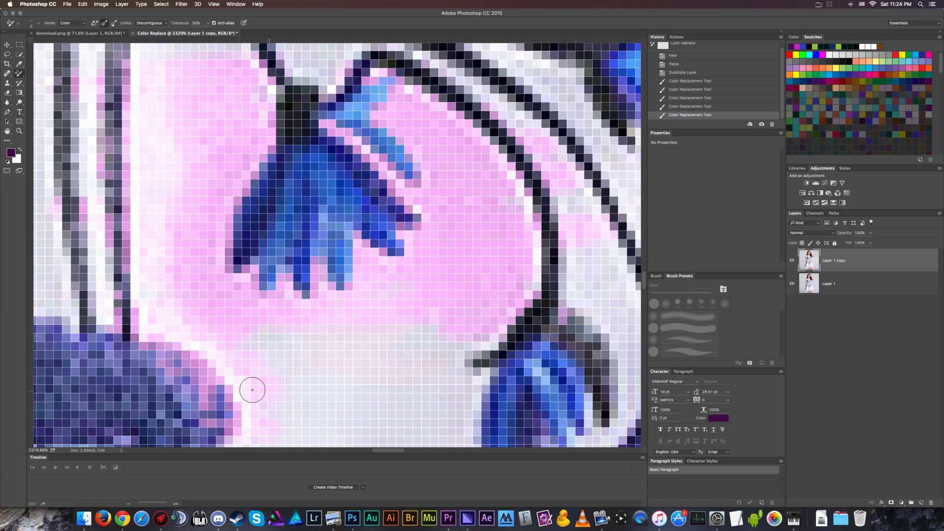
left_click_drag(252, 390, 395, 368)
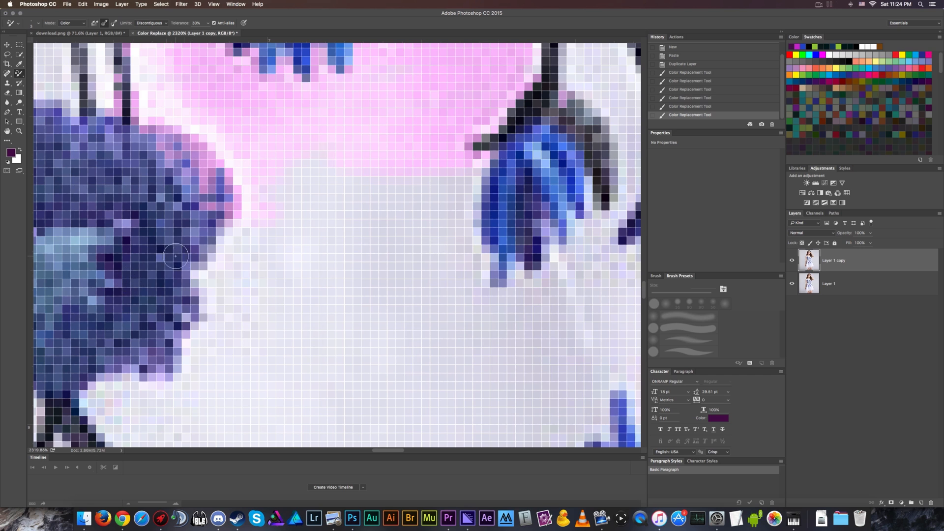
left_click_drag(175, 256, 297, 209)
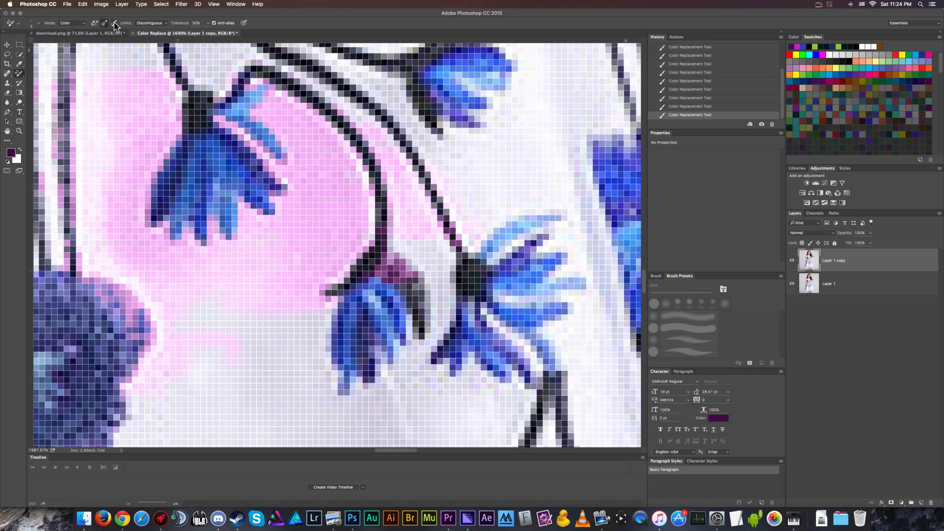
mouse_move(115, 23)
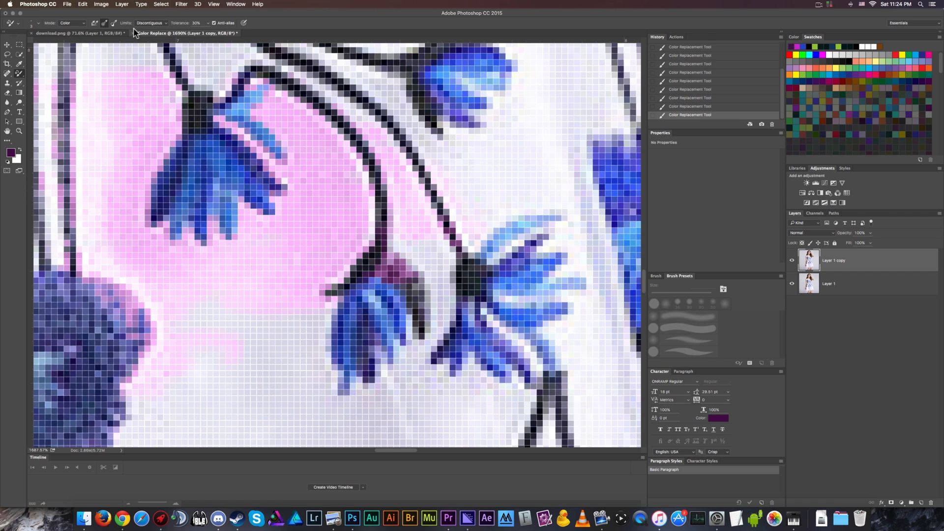
Paint more pink strokes on the fabric between the lower flowers and the upper area
scroll("down", 3)
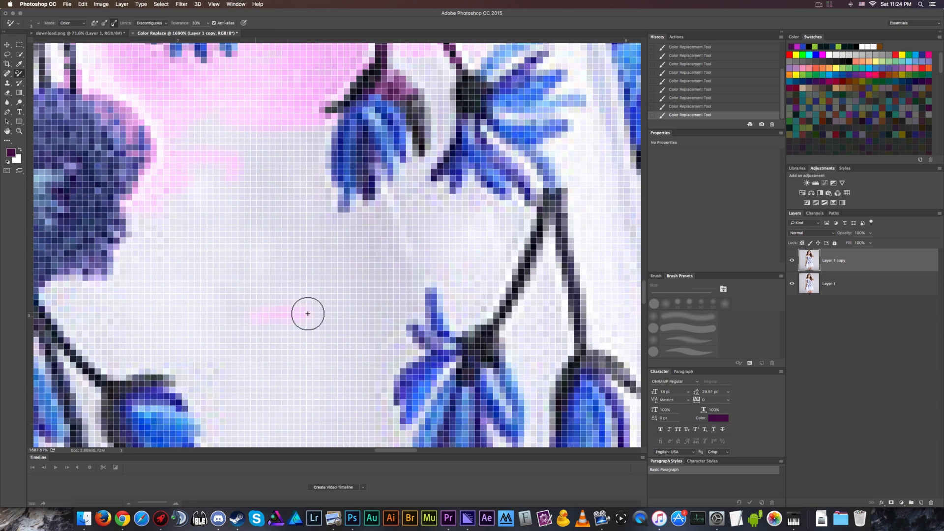
left_click_drag(308, 314, 337, 198)
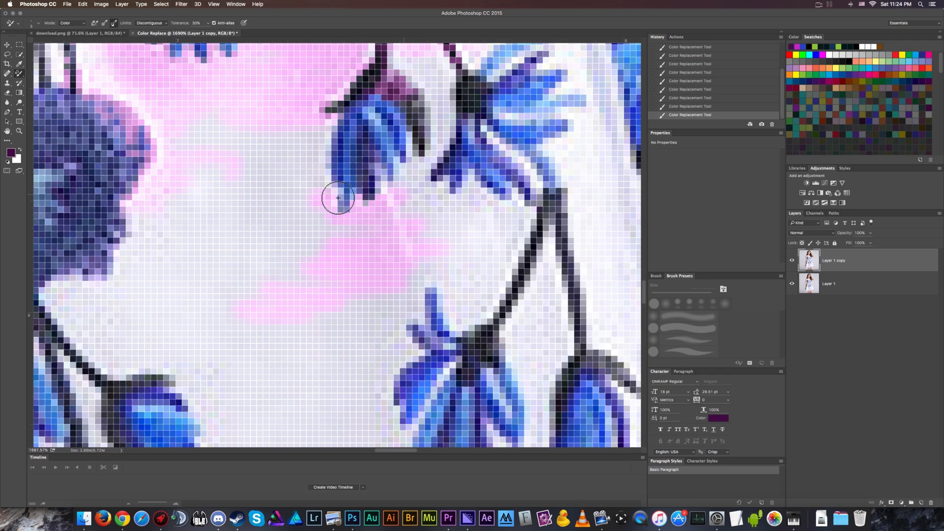
left_click_drag(337, 197, 265, 133)
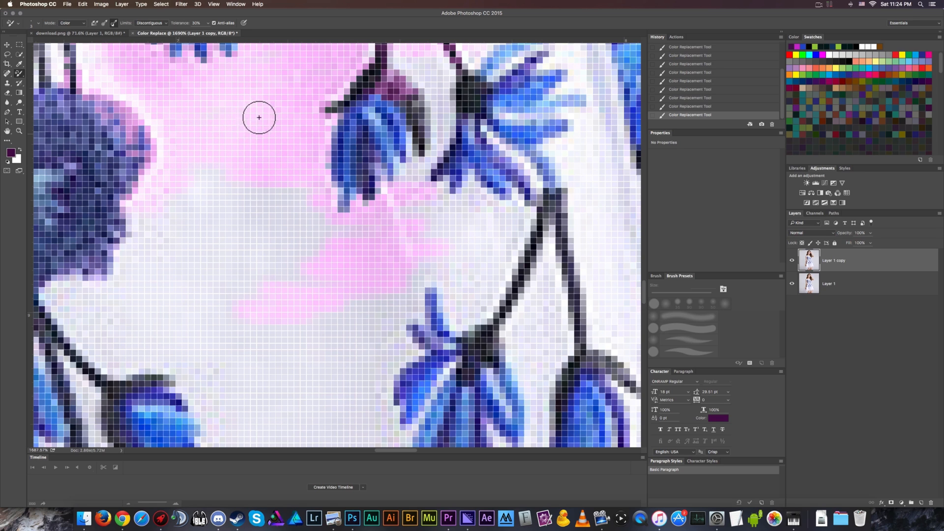
left_click_drag(259, 117, 259, 191)
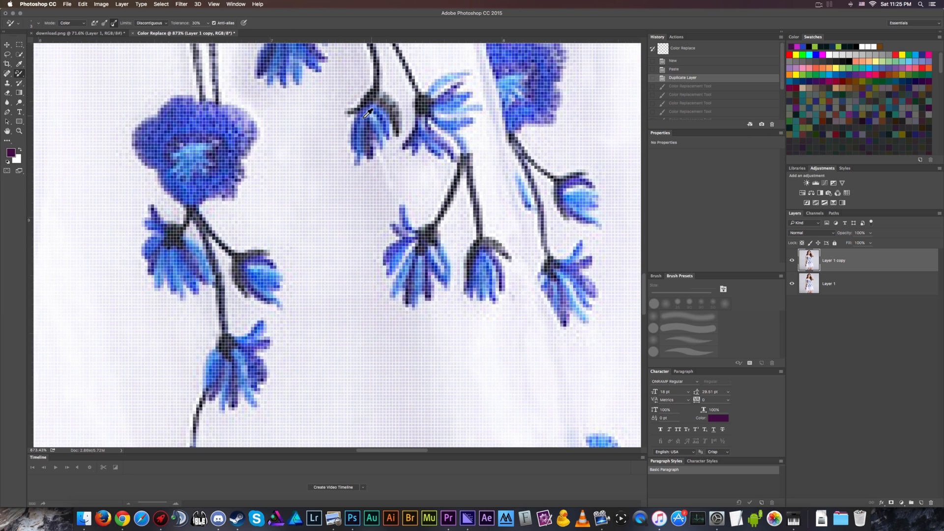
Set the Color Replacement Tool's Limits option to Find Edges
left_click(150, 23)
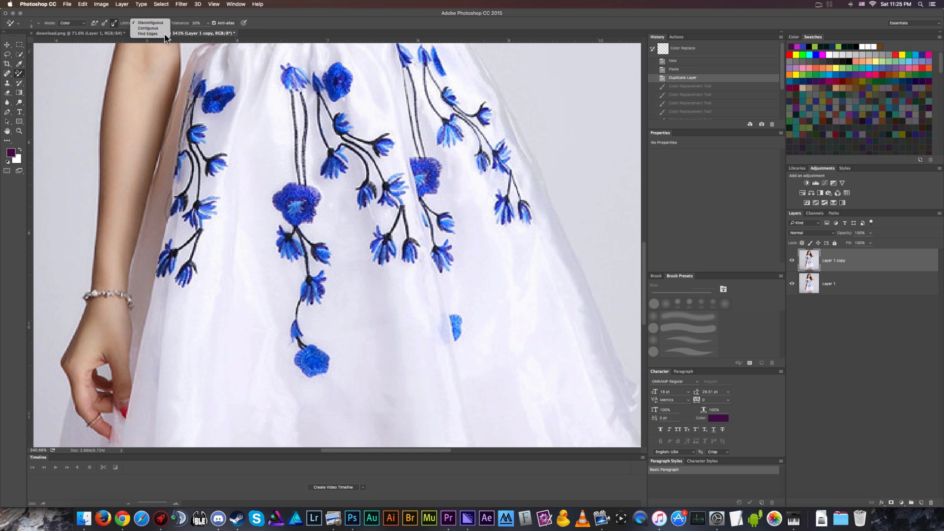
left_click(148, 33)
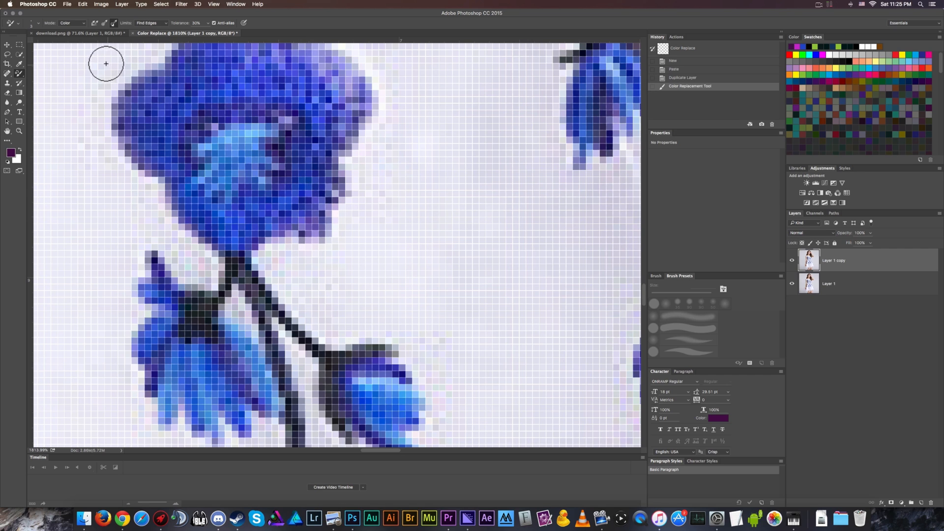
mouse_move(271, 215)
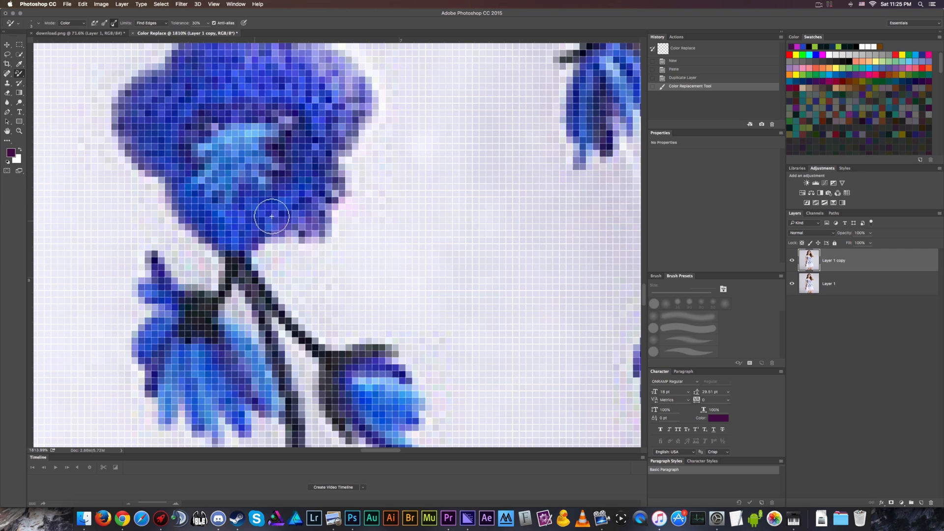
Brush magenta over the large flower's left petals, top left edge and lower centre
left_click_drag(271, 215, 253, 212)
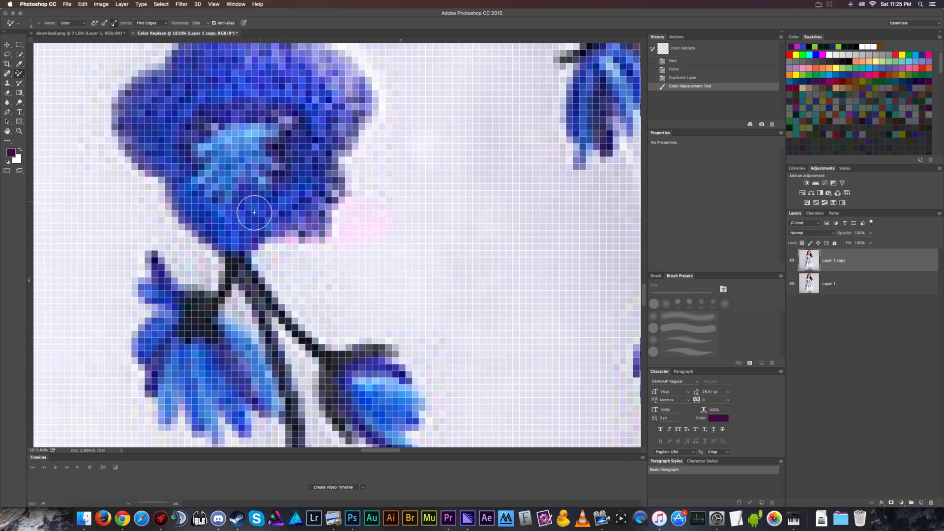
left_click(241, 215)
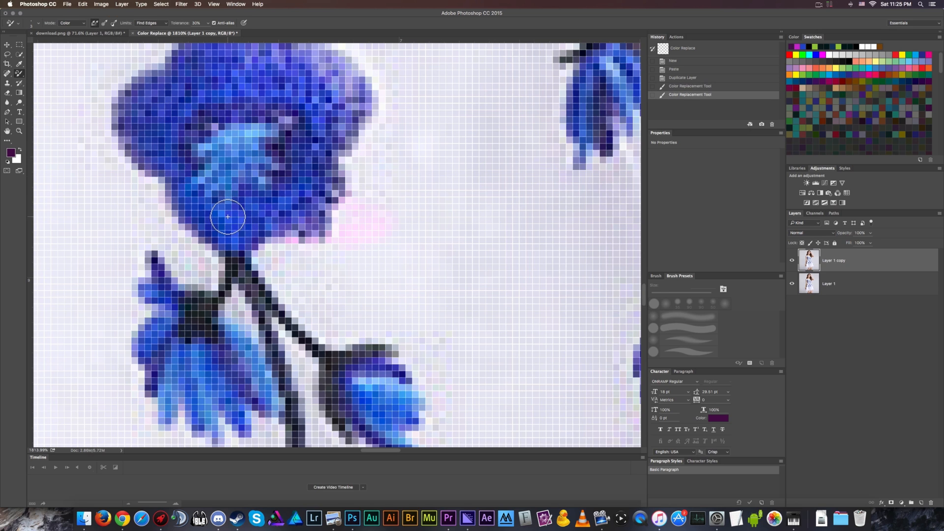
left_click_drag(228, 216, 183, 167)
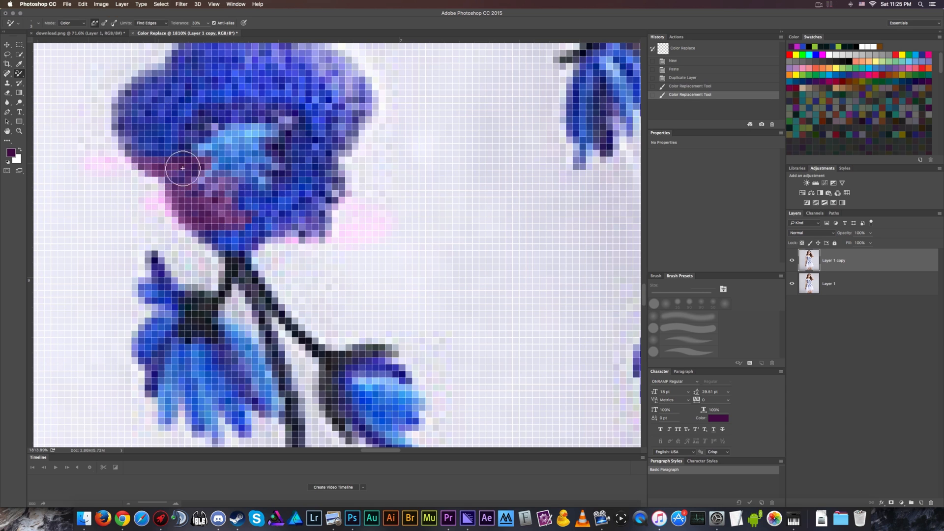
left_click_drag(182, 169, 88, 99)
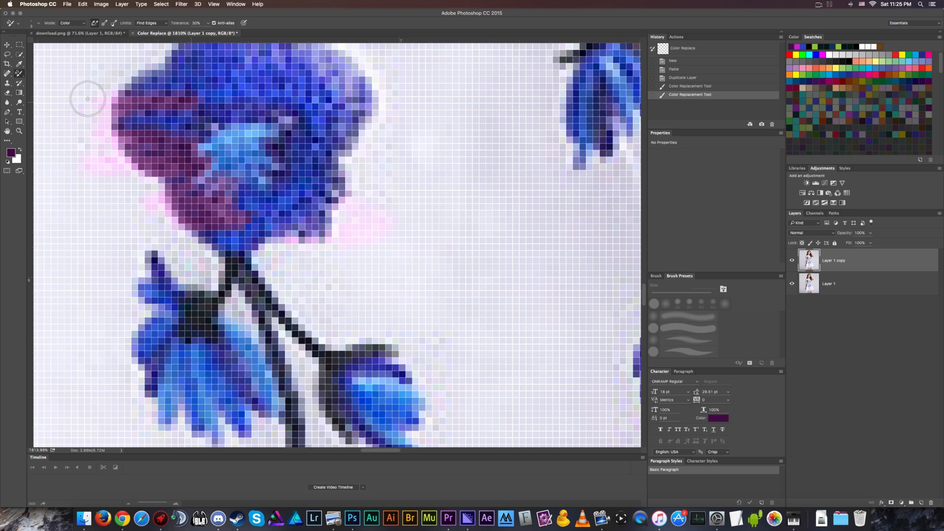
left_click_drag(87, 99, 195, 115)
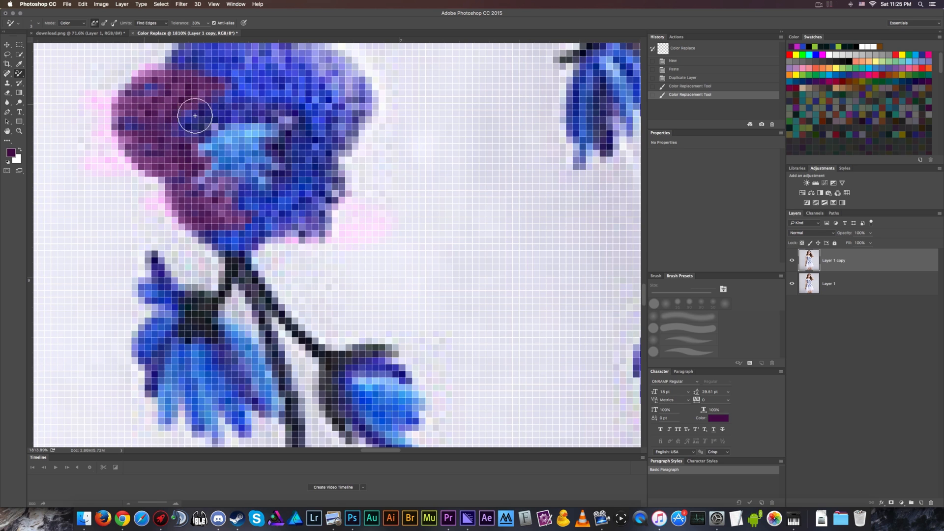
left_click_drag(195, 115, 131, 80)
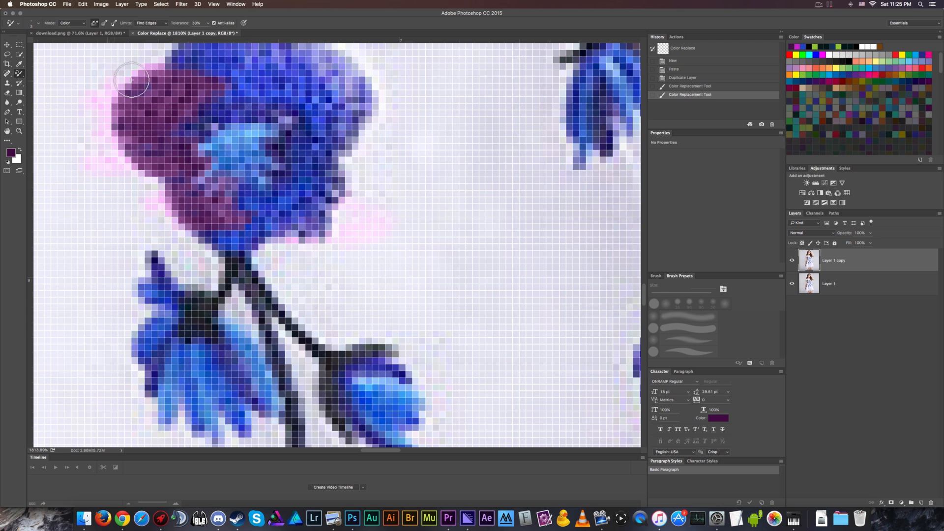
left_click_drag(131, 80, 276, 228)
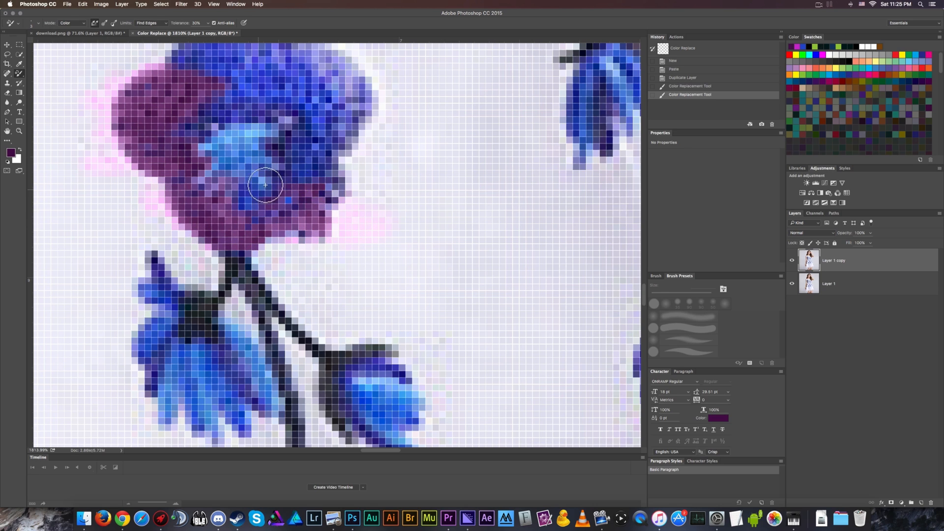
Paint the flower's centre and upper blue area dark purple, widening the tolerance
left_click_drag(265, 185, 277, 187)
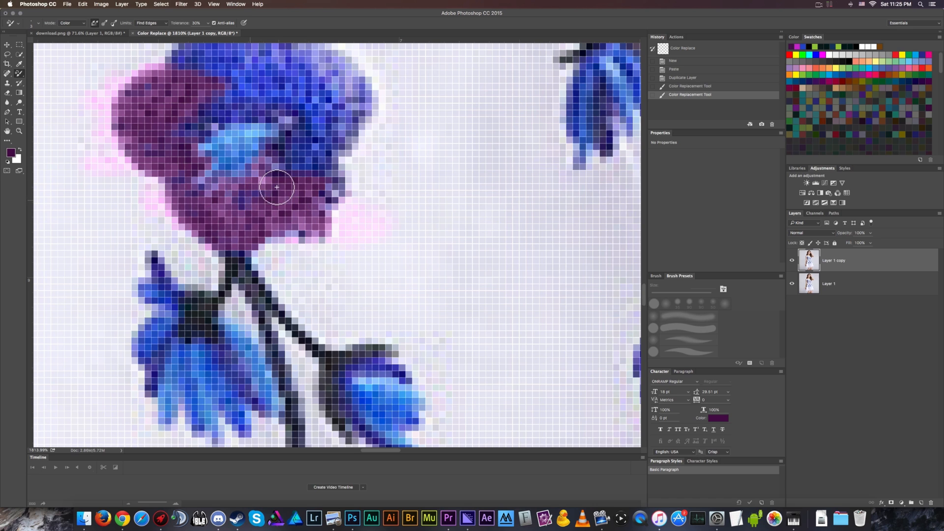
left_click_drag(276, 187, 248, 137)
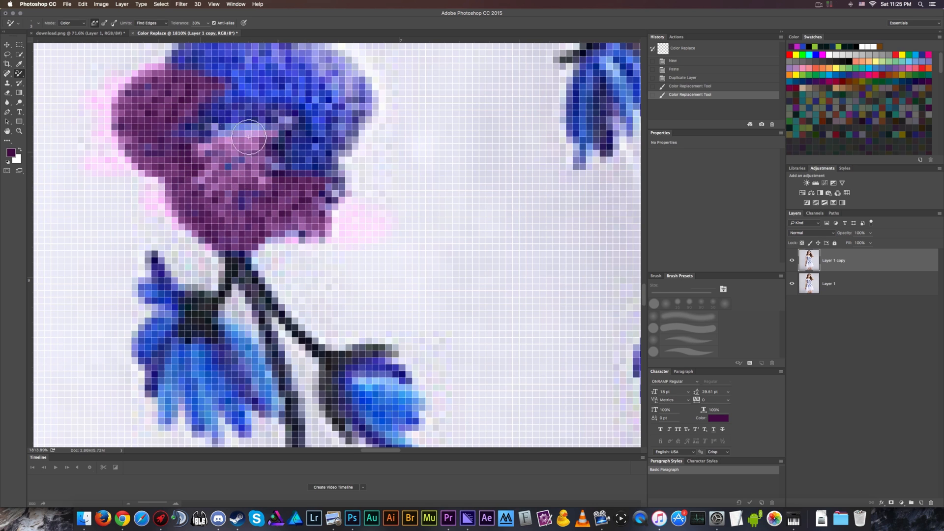
left_click_drag(249, 136, 301, 177)
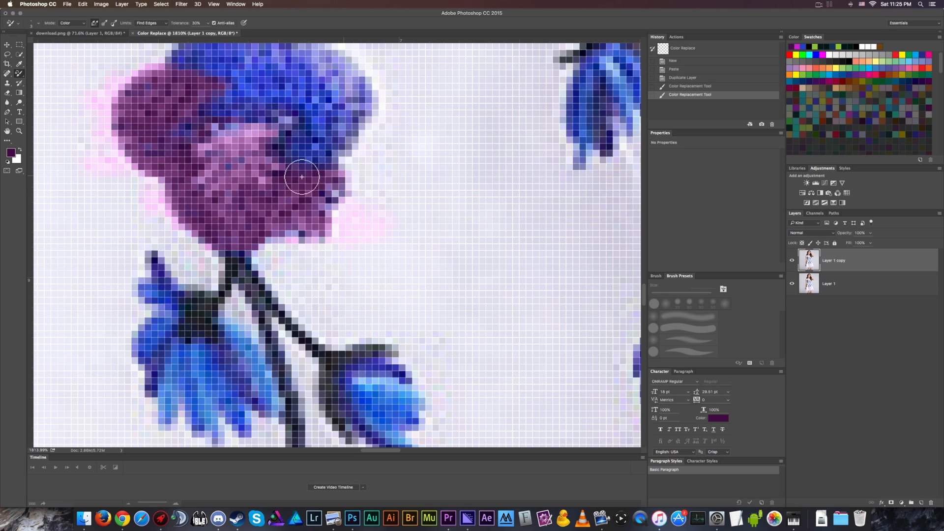
left_click_drag(301, 176, 350, 143)
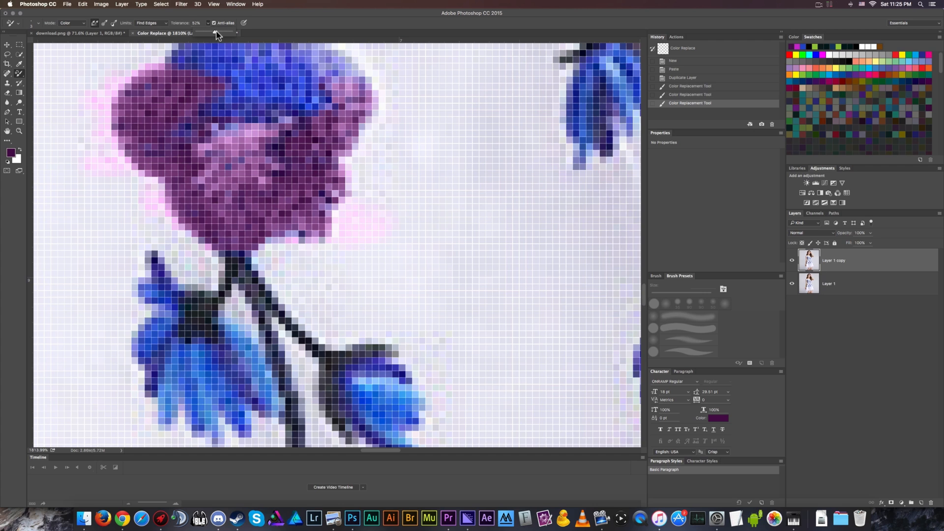
left_click(300, 105)
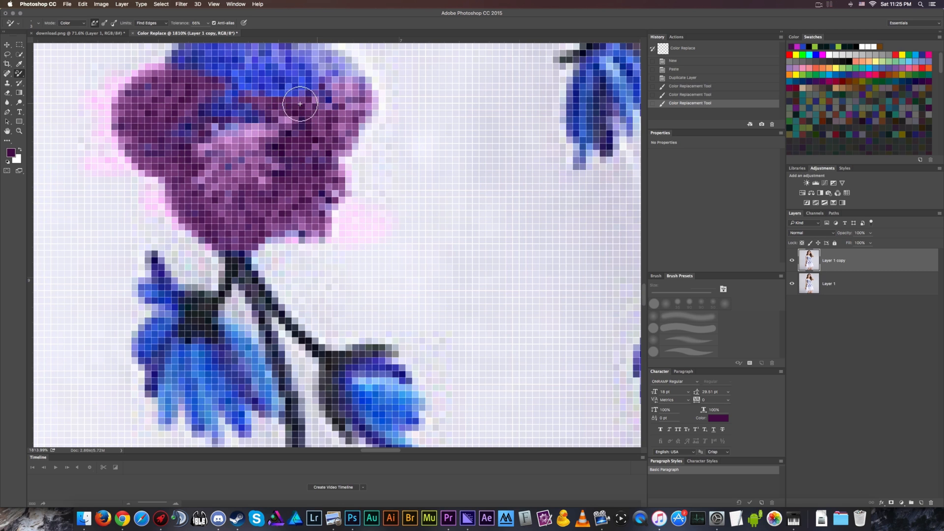
left_click_drag(300, 104, 392, 151)
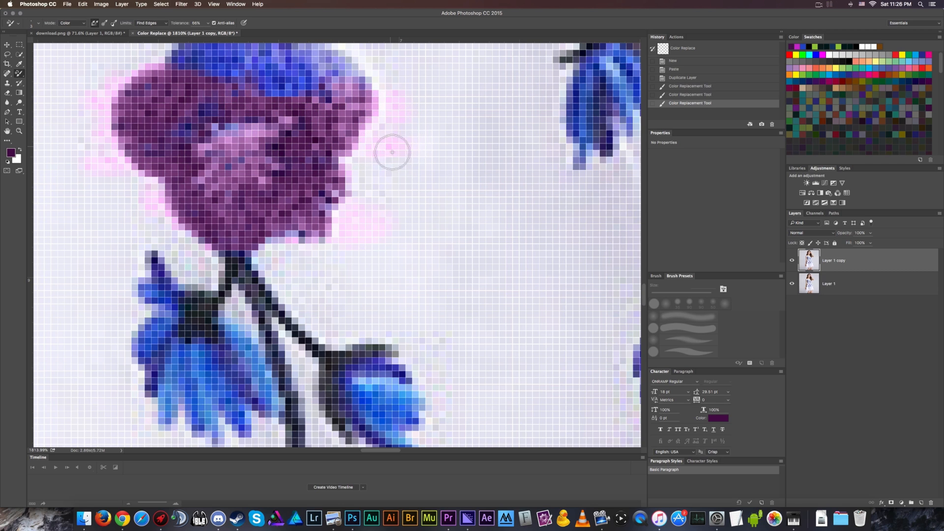
left_click_drag(392, 151, 313, 191)
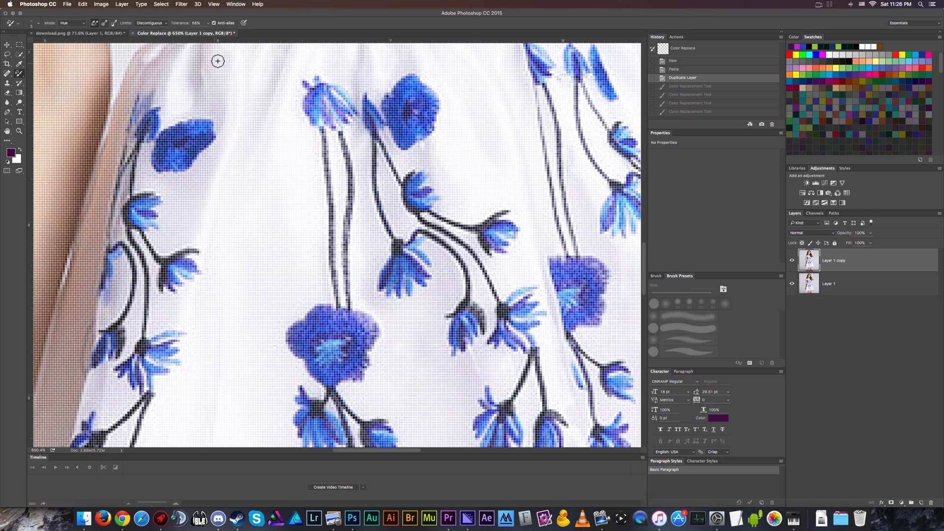
Set the foreground colour to a bright, saturated magenta in the Color Picker
left_click(10, 152)
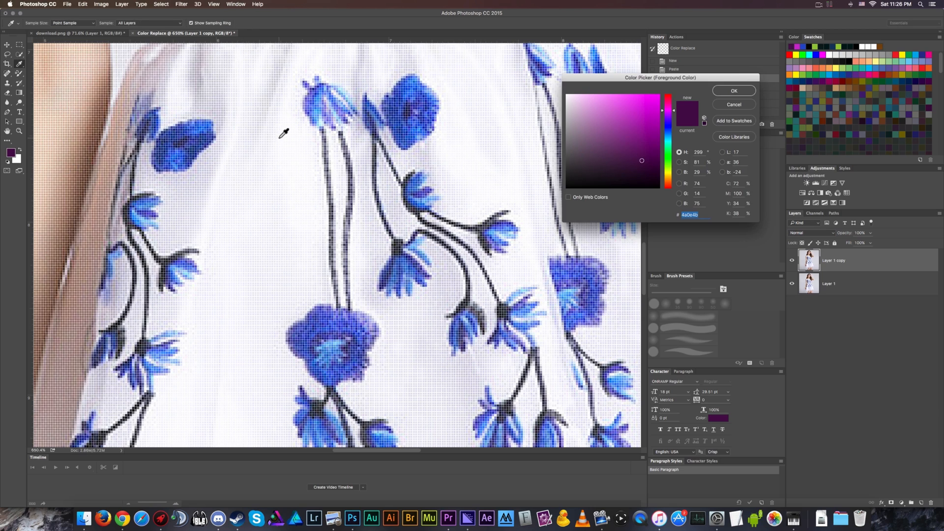
left_click(667, 132)
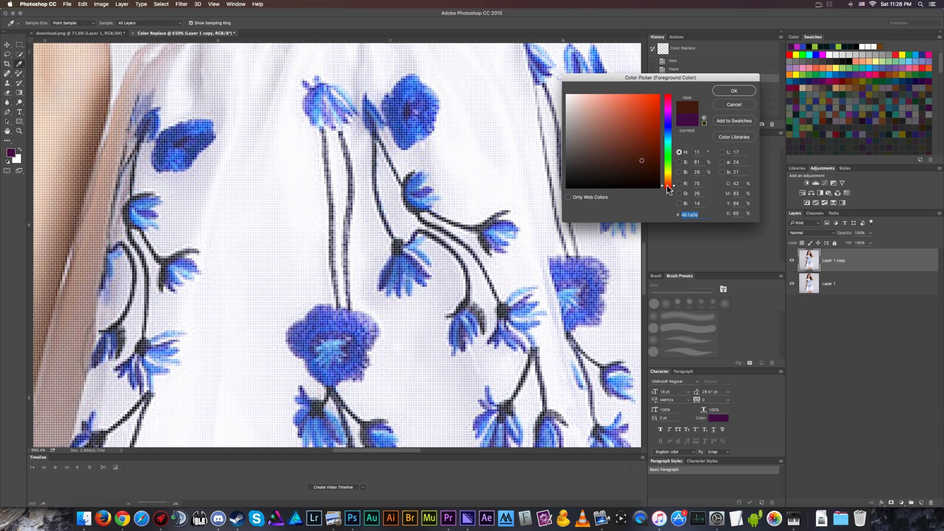
left_click(667, 114)
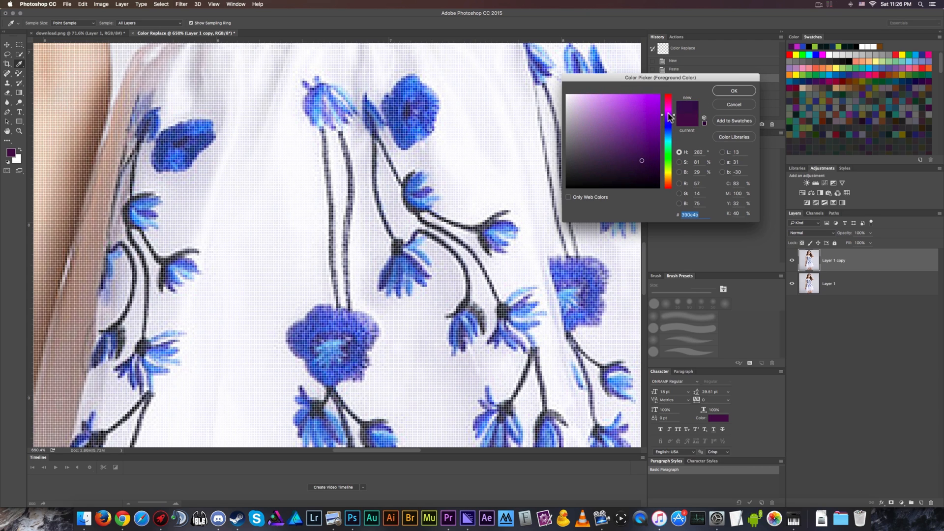
left_click(667, 118)
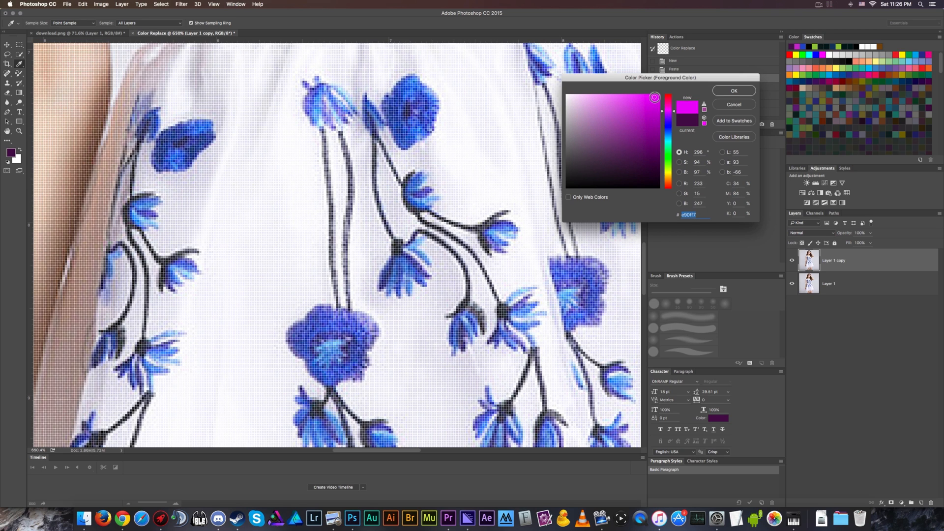
left_click(734, 91)
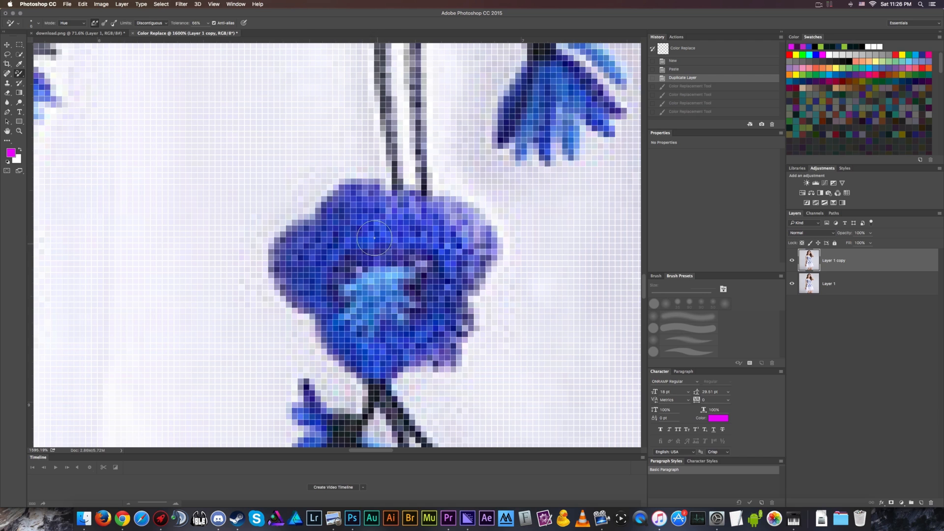
Brush magenta over the large flower's centre, sides and top, then a small bud's petals
left_click_drag(373, 238, 441, 316)
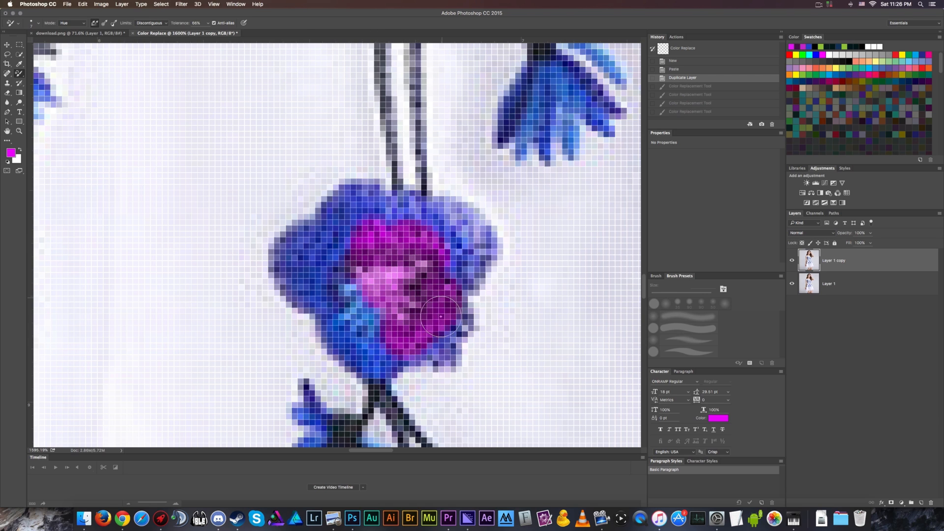
left_click_drag(440, 316, 475, 247)
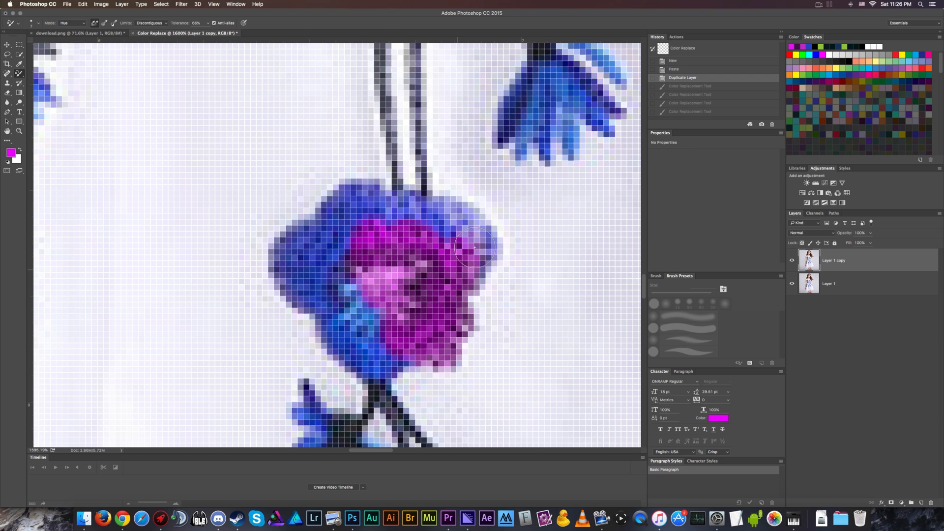
left_click_drag(475, 247, 352, 192)
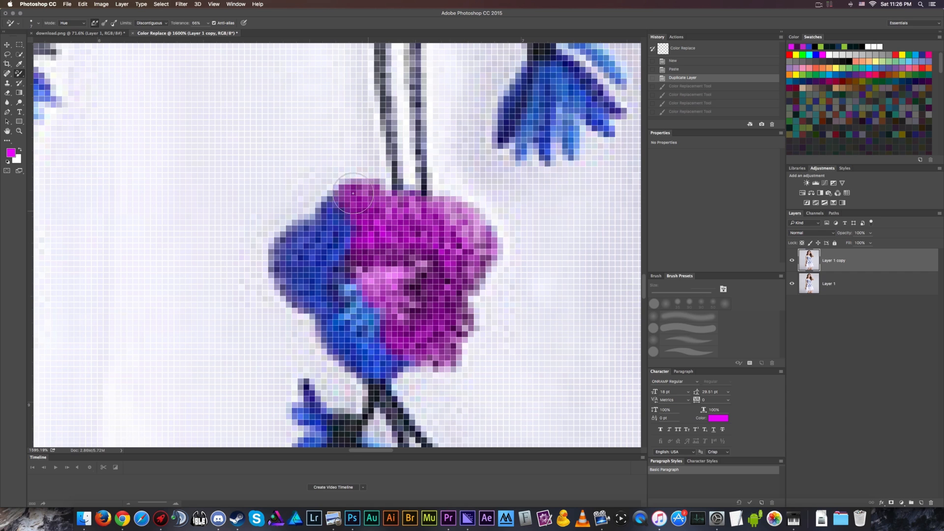
left_click_drag(352, 193, 289, 276)
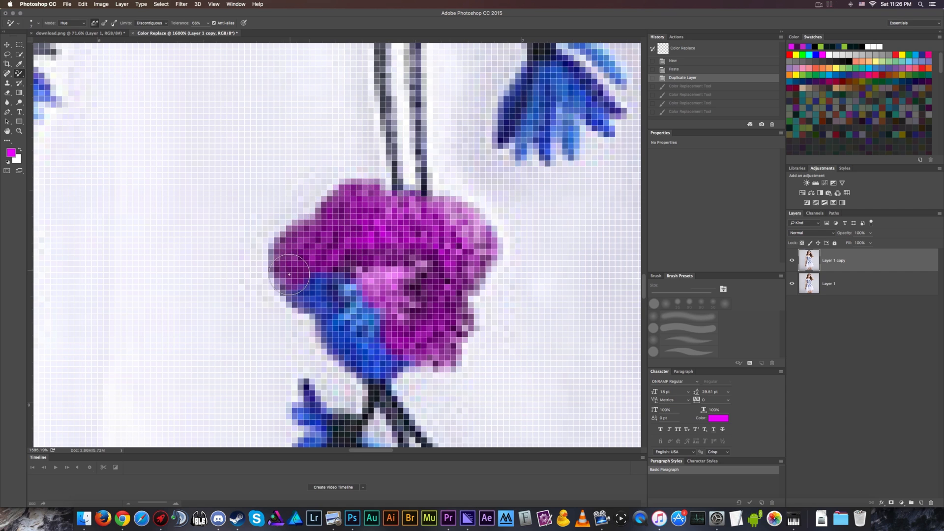
left_click_drag(289, 274, 385, 337)
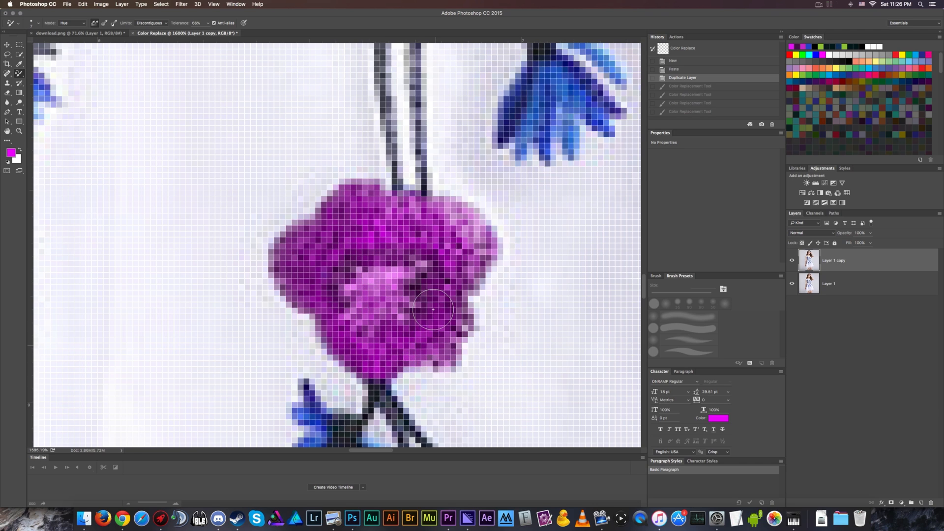
left_click_drag(432, 311, 315, 235)
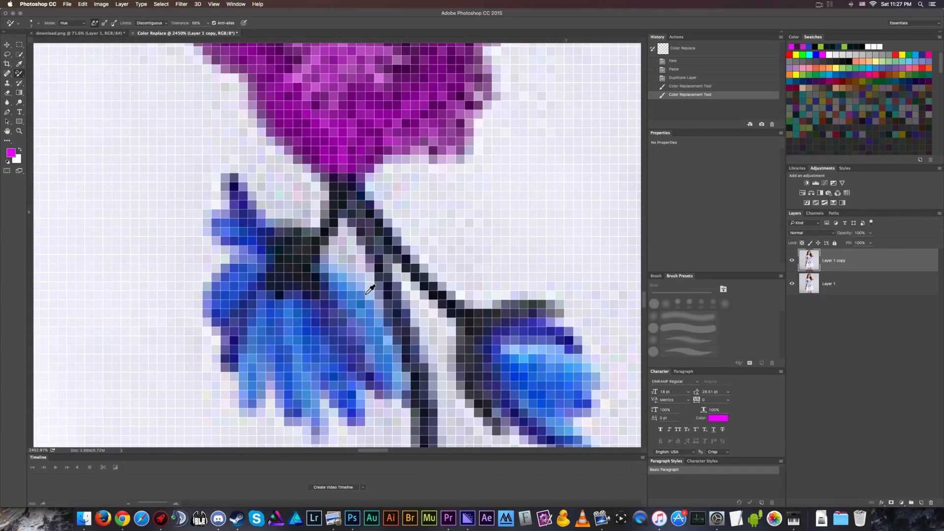
mouse_move(347, 166)
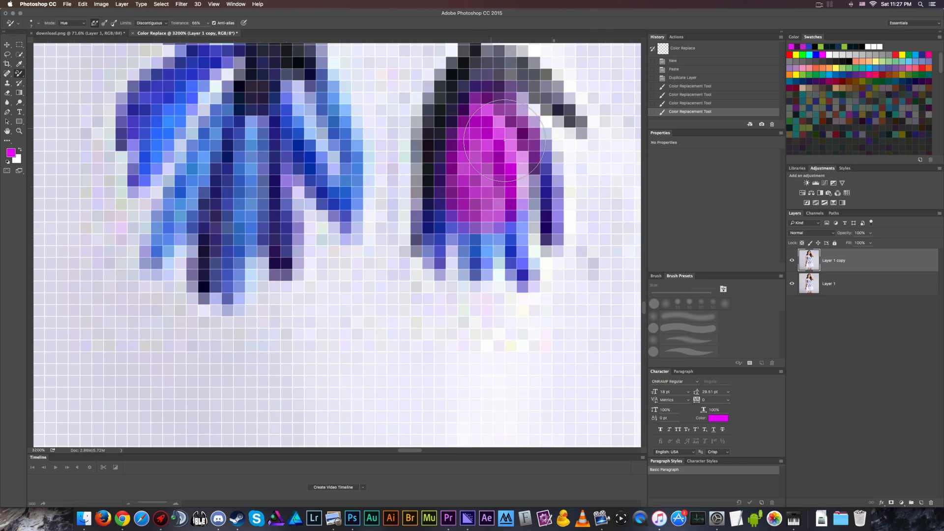
left_click_drag(502, 145, 445, 153)
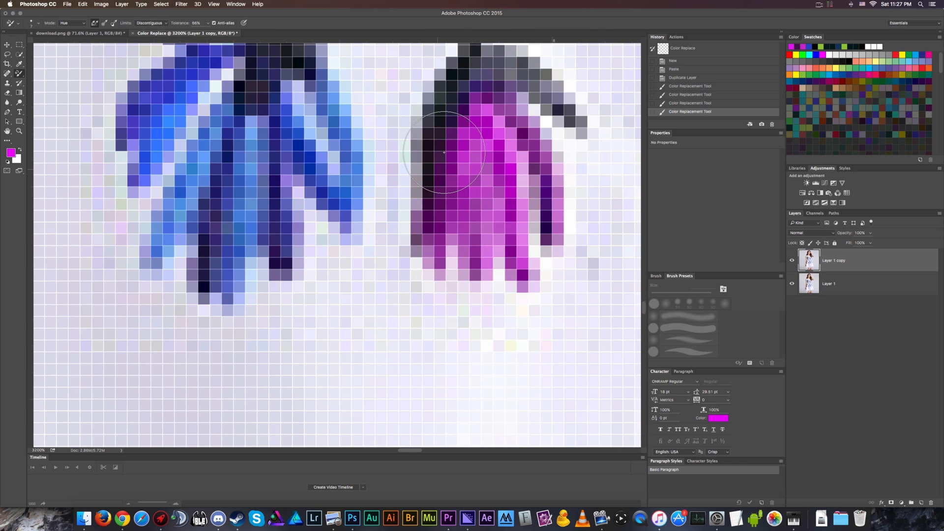
left_click_drag(444, 153, 530, 226)
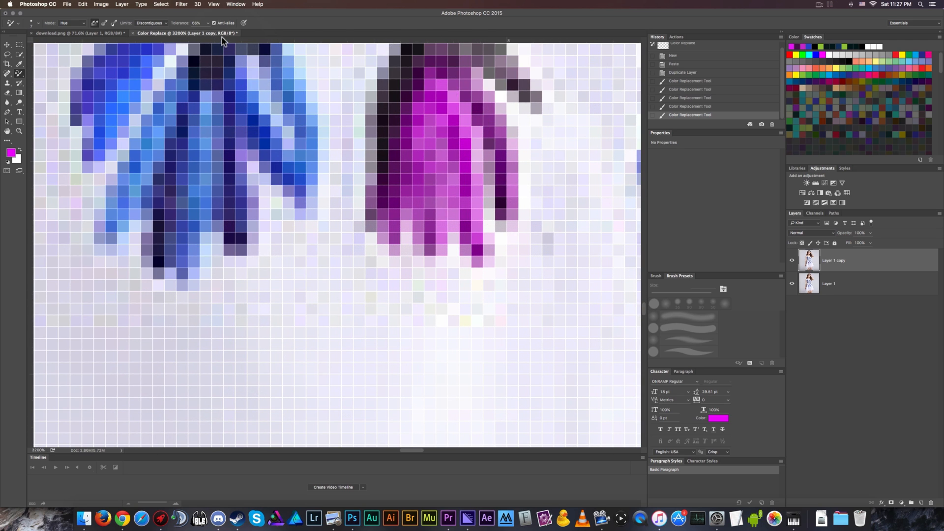
mouse_move(218, 59)
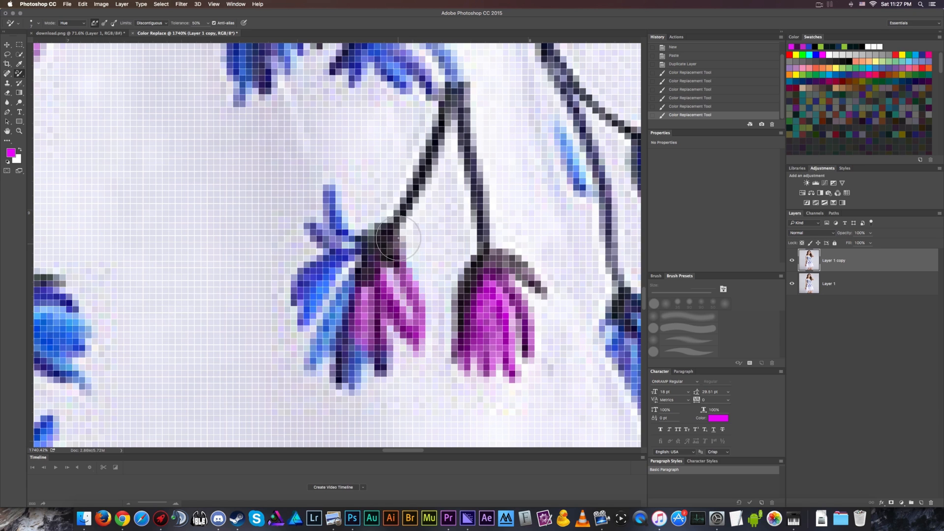
Recolour another bud's petals and petal tips magenta
left_click_drag(397, 238, 358, 244)
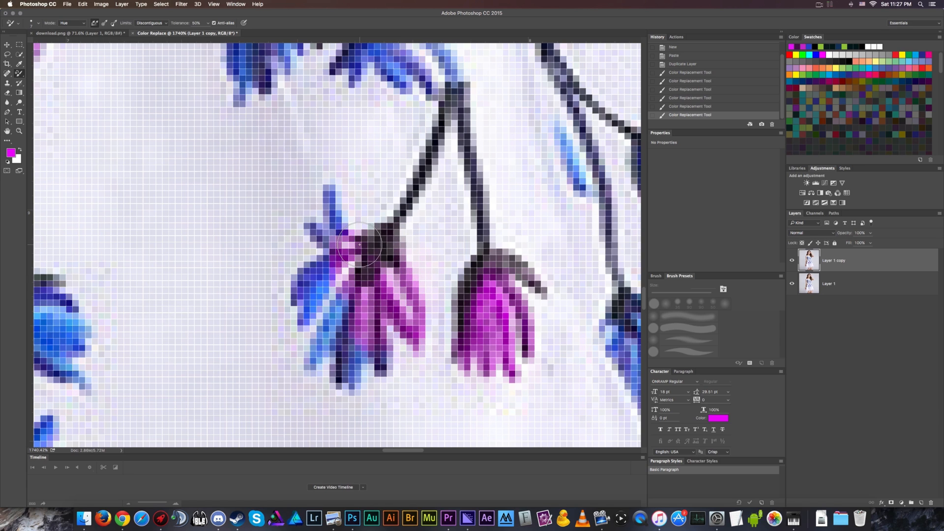
left_click_drag(361, 243, 307, 286)
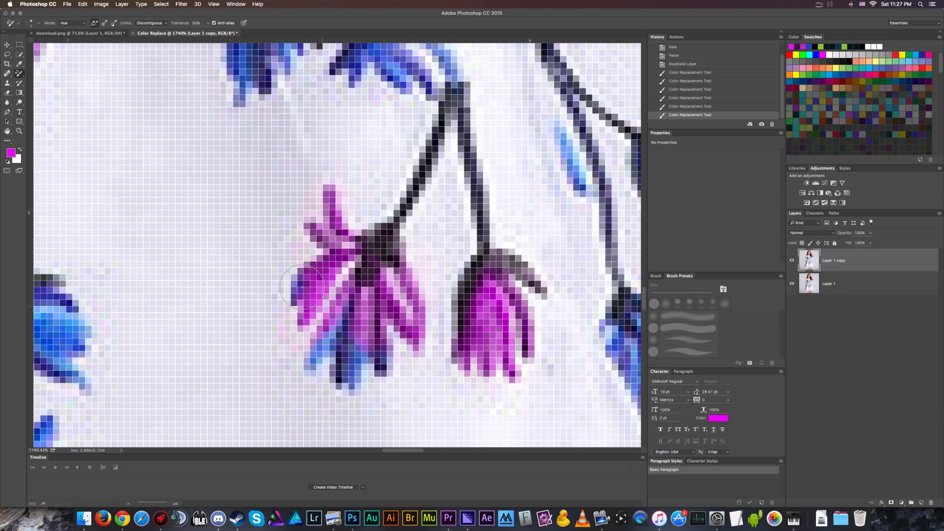
left_click_drag(304, 286, 394, 365)
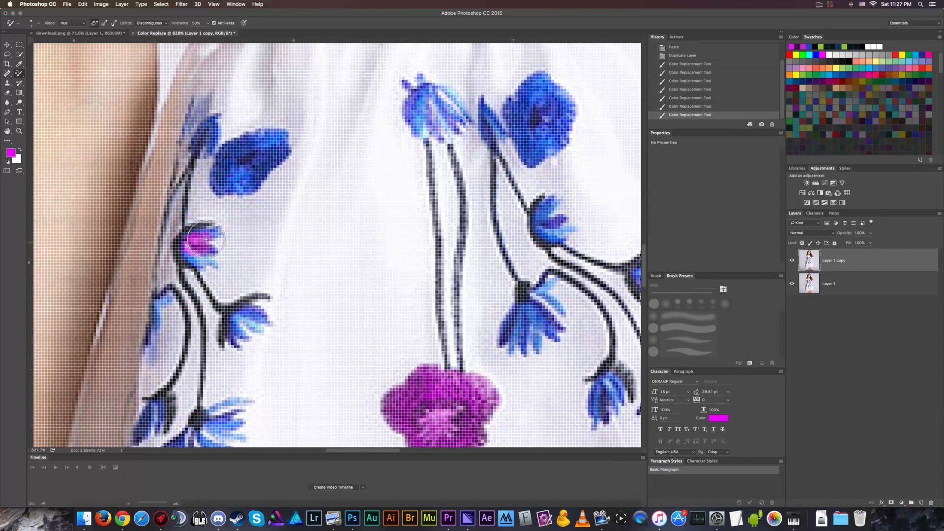
Turn the buds near the arm and the lower bud magenta, plus the petals behind the large flower and a bud base
left_click_drag(204, 241, 190, 247)
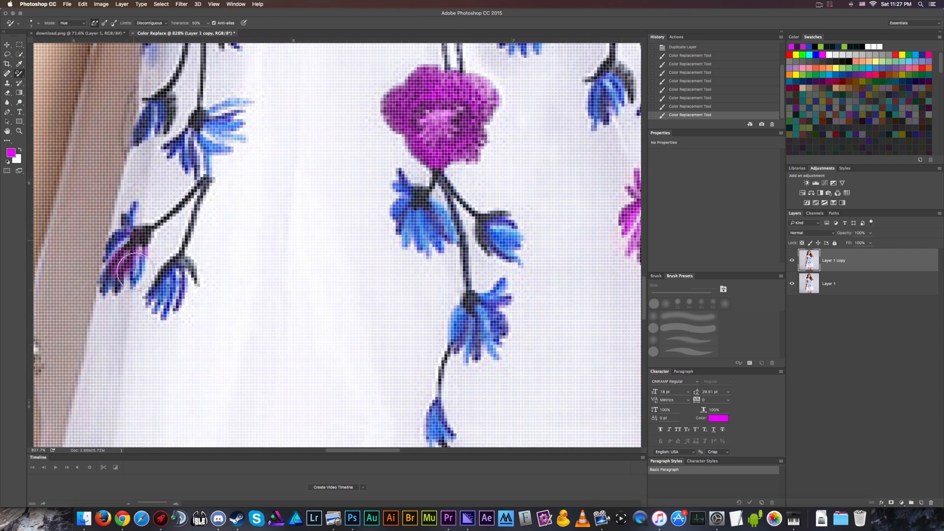
left_click_drag(130, 271, 136, 205)
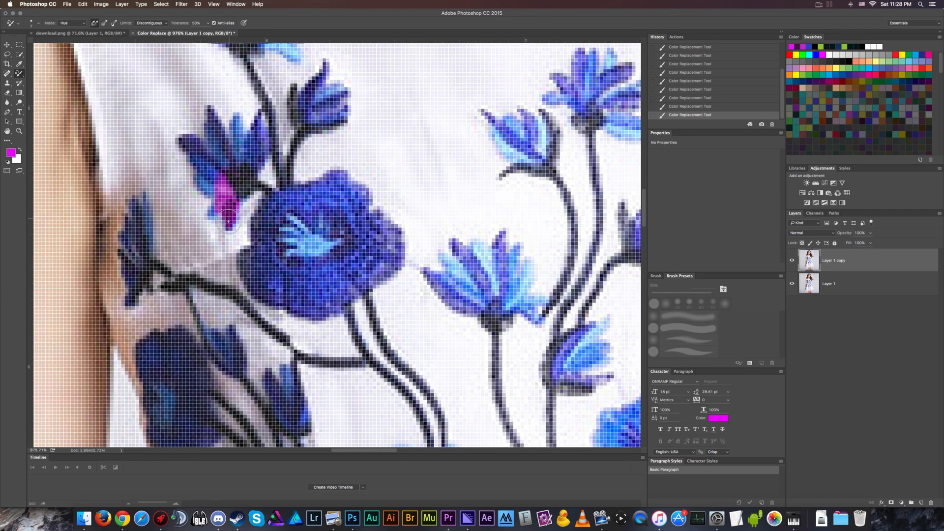
left_click_drag(226, 220, 199, 169)
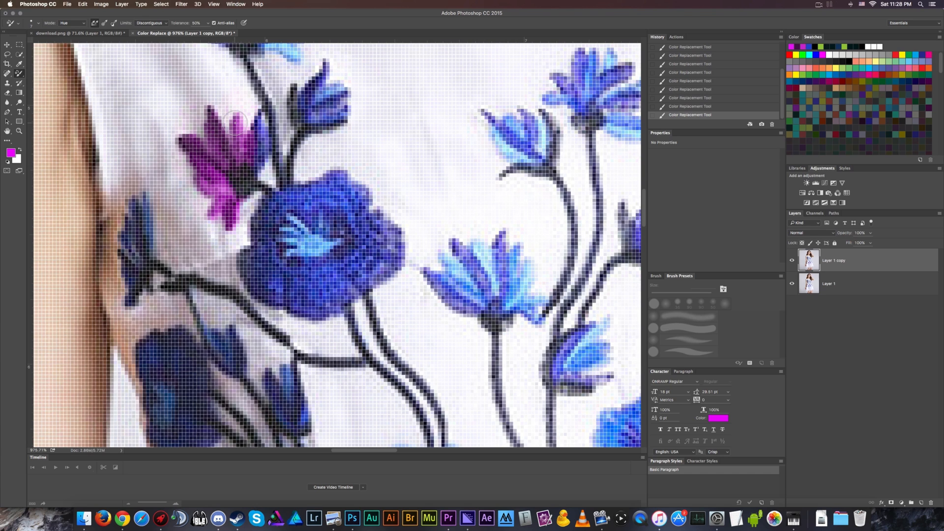
left_click_drag(235, 118, 283, 151)
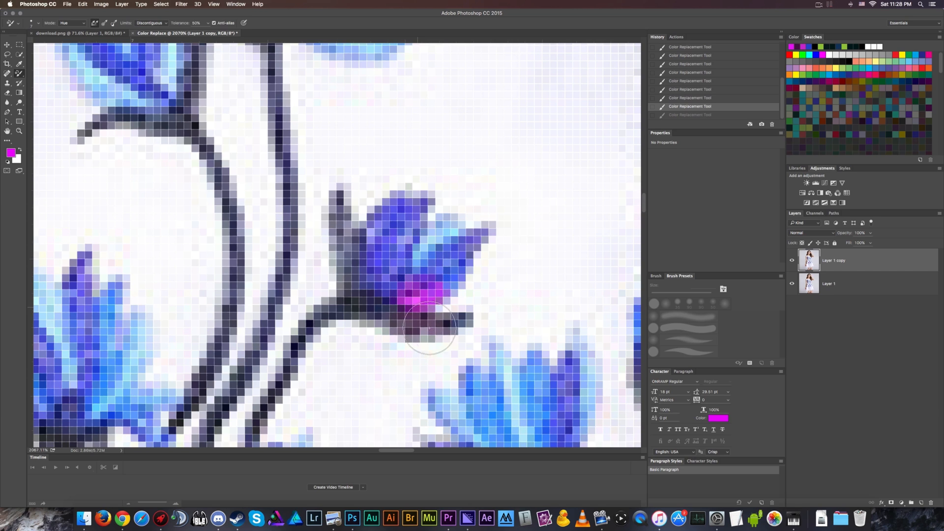
left_click_drag(430, 328, 403, 201)
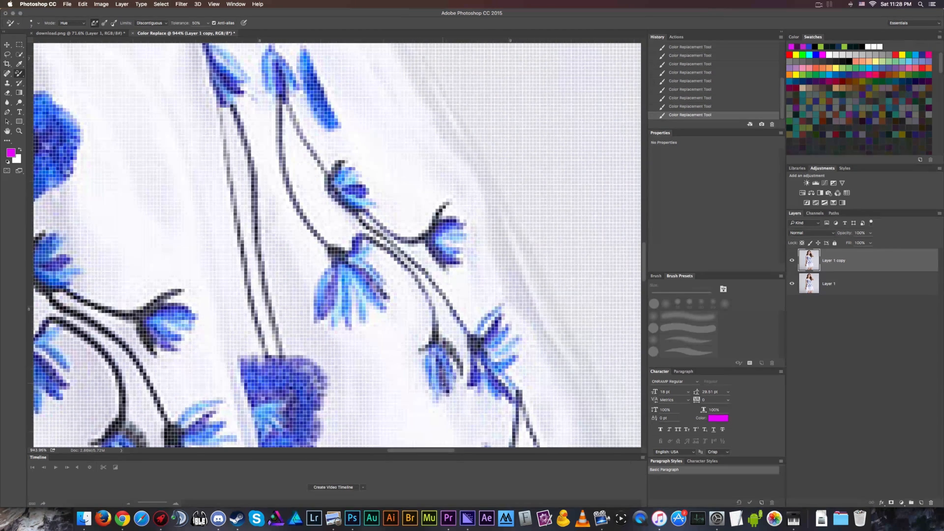
Turn the blue bud near the lower stem and another small blue bud magenta
left_click(442, 361)
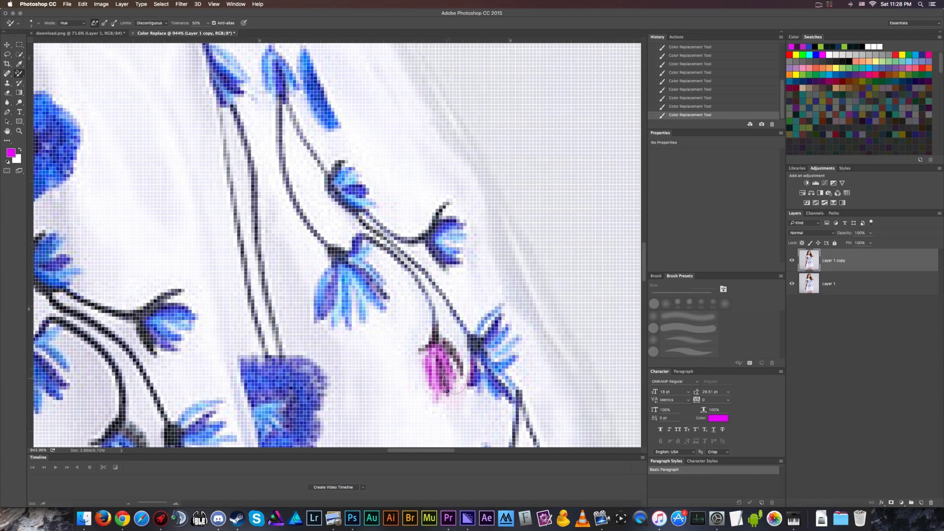
left_click_drag(449, 383, 448, 370)
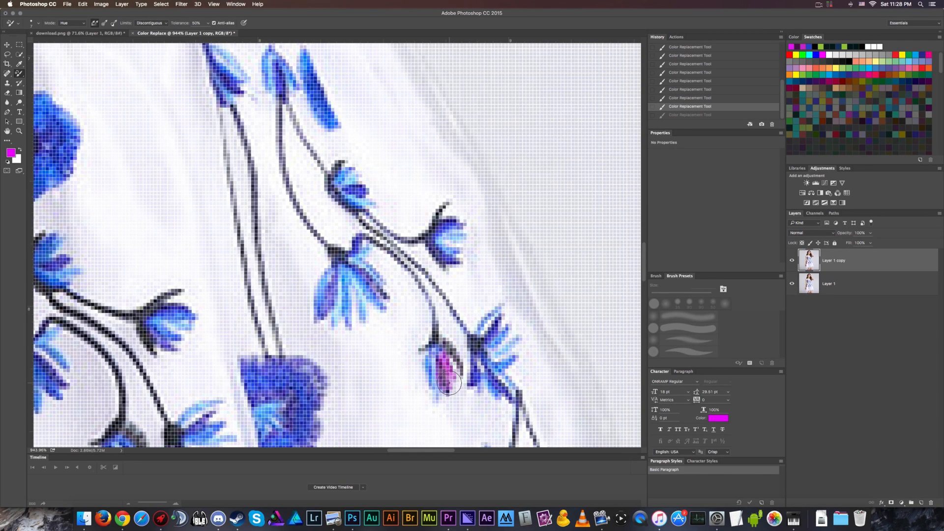
left_click_drag(448, 383, 361, 306)
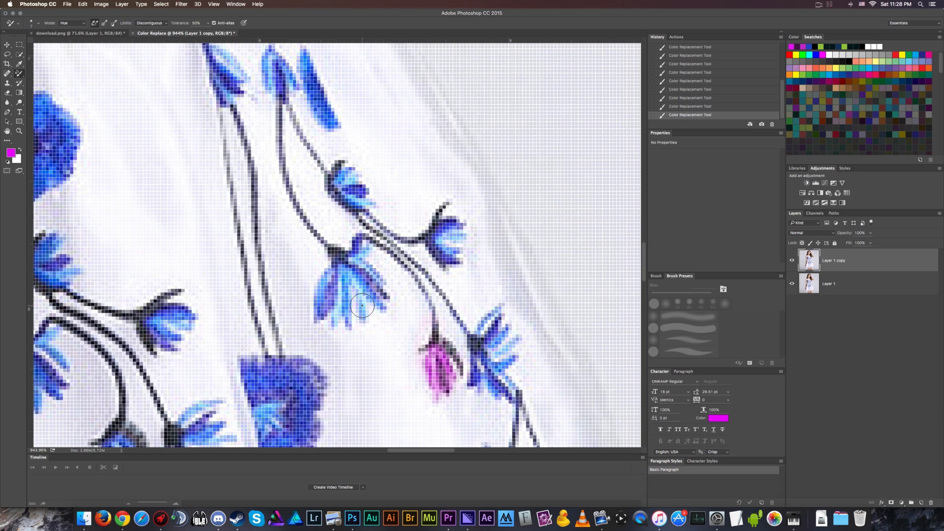
left_click(274, 69)
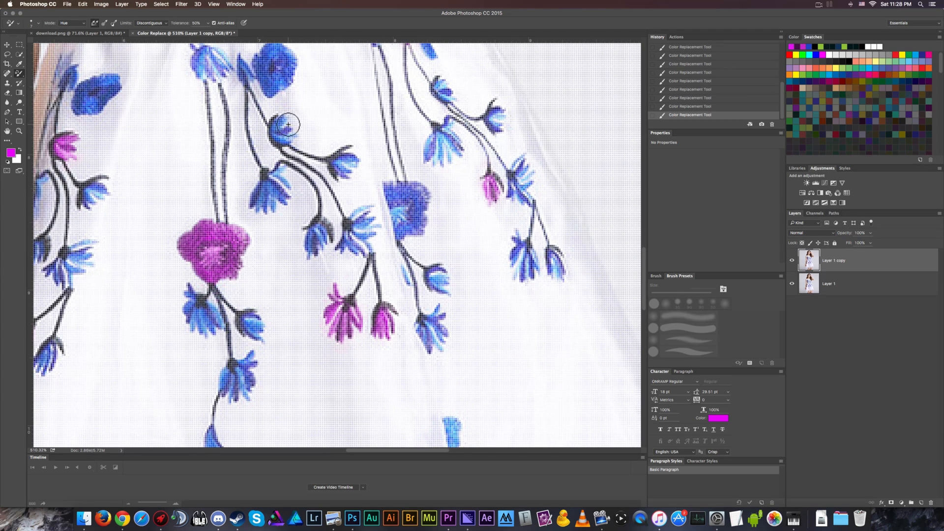
left_click_drag(288, 124, 277, 145)
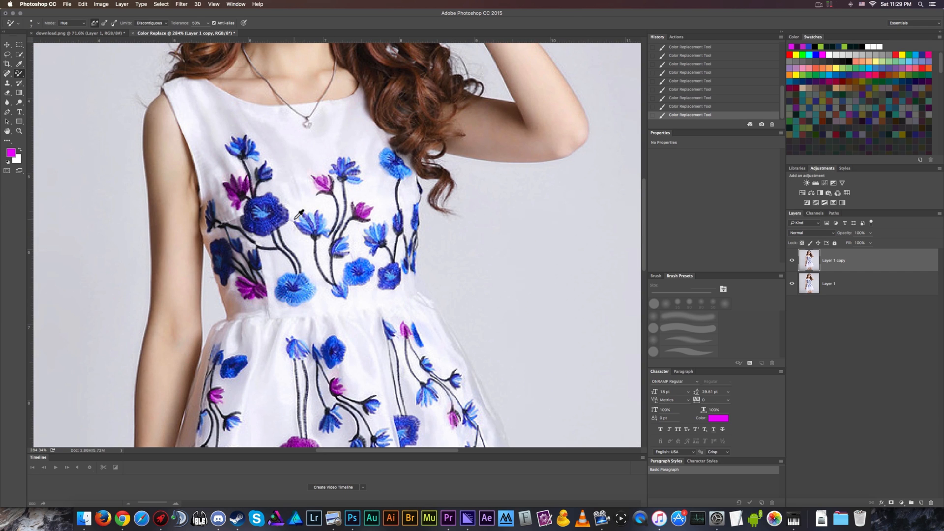
scroll("down", 3)
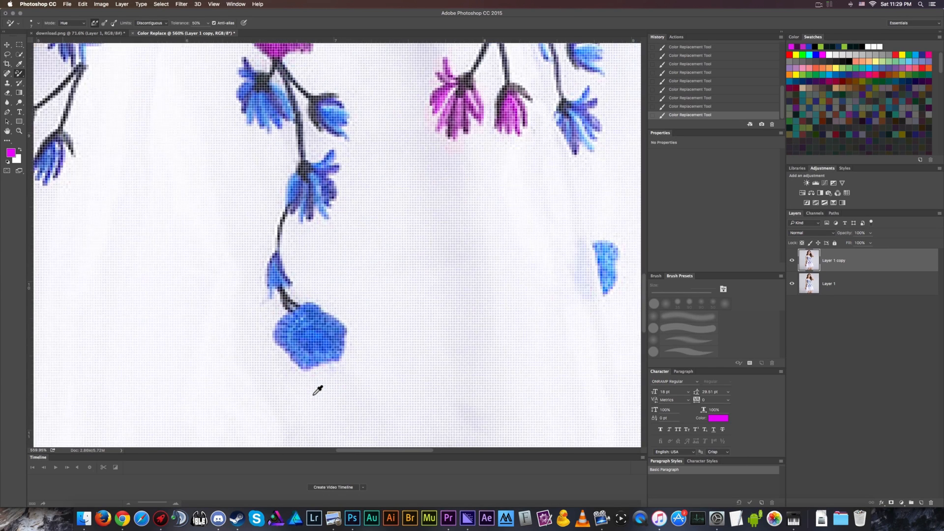
left_click(289, 280)
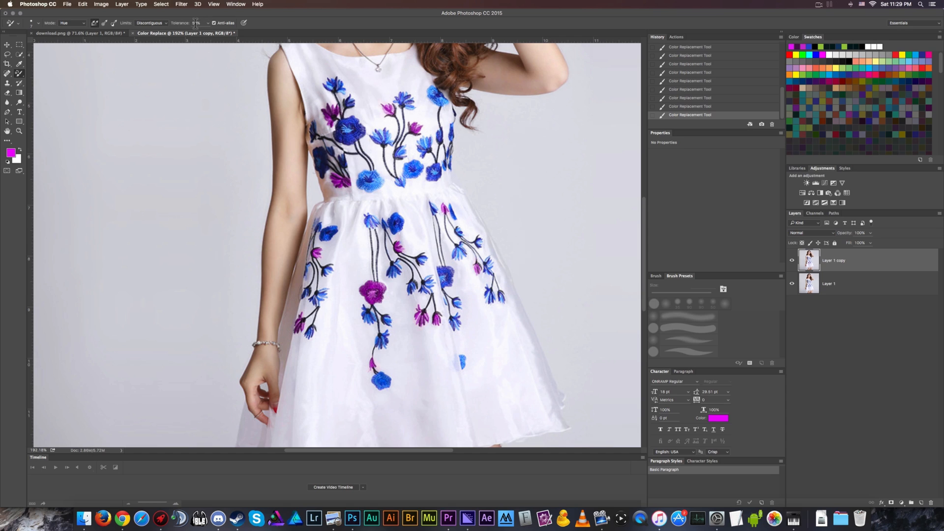
mouse_move(196, 23)
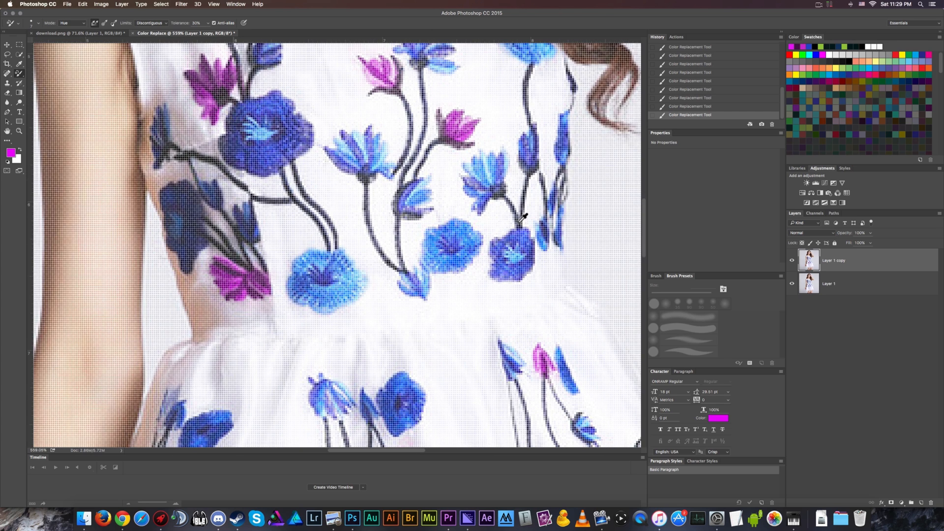
Paint a blue bodice bud magenta and open the foreground Color Picker
left_click_drag(515, 220, 530, 166)
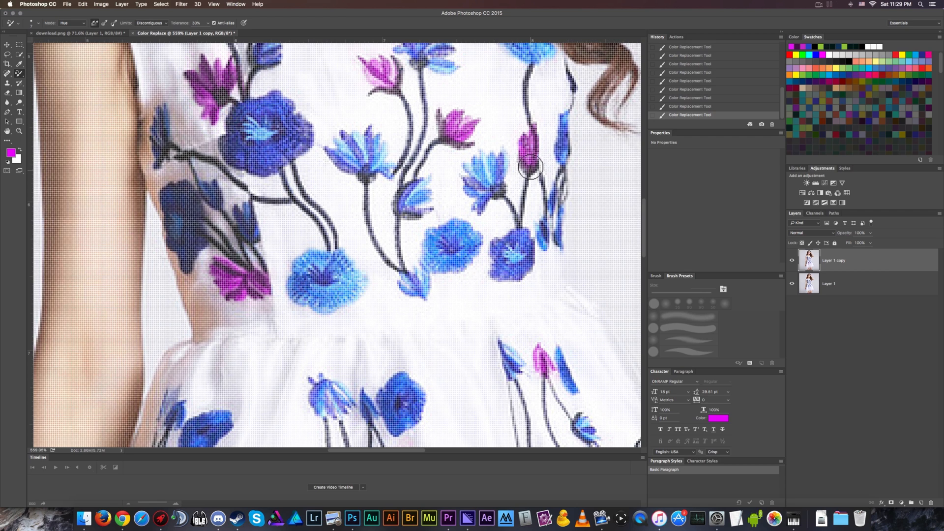
left_click(10, 149)
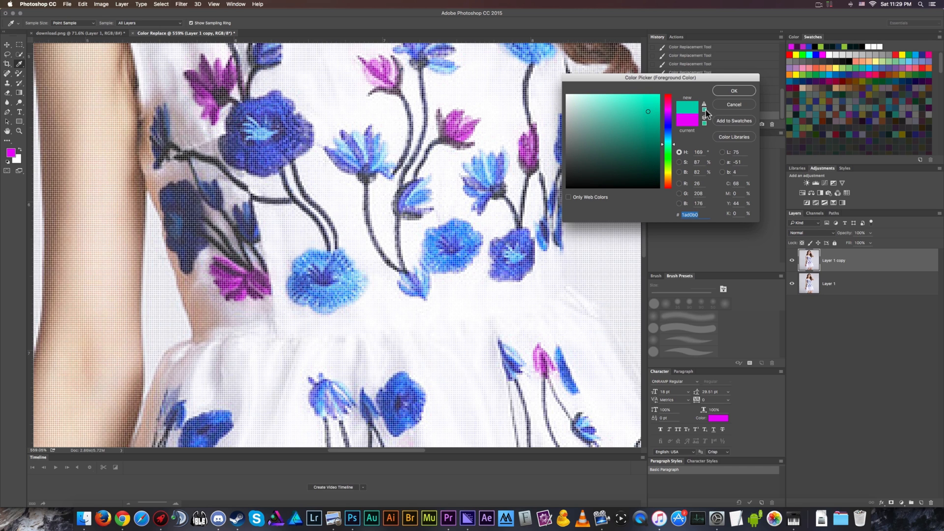
Confirm teal as the new painting colour
left_click(733, 91)
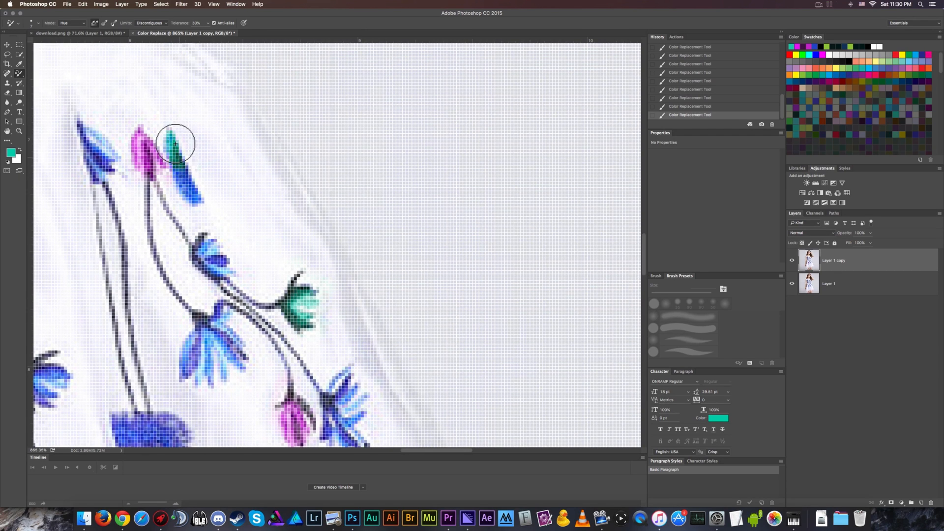
Paint a blue bud, a small bodice bud and a round blue flower teal
left_click_drag(175, 143, 185, 199)
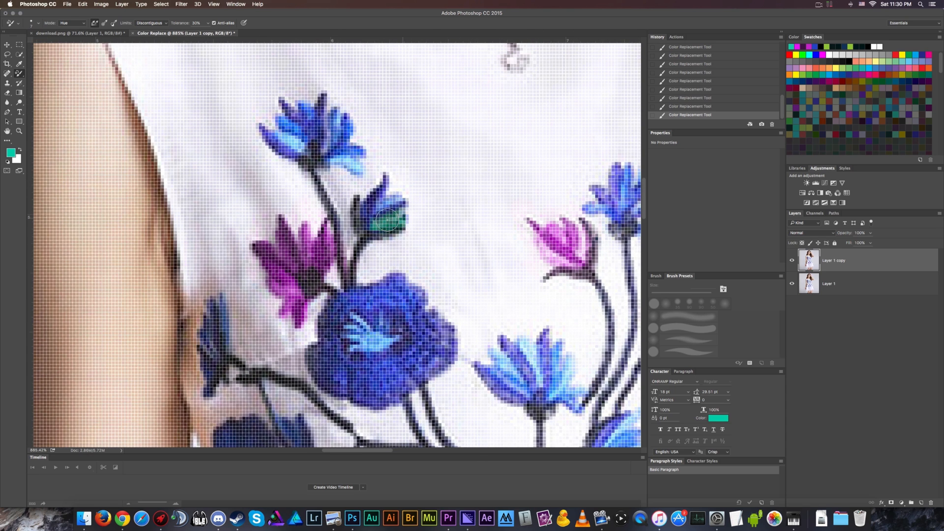
left_click_drag(389, 222, 394, 207)
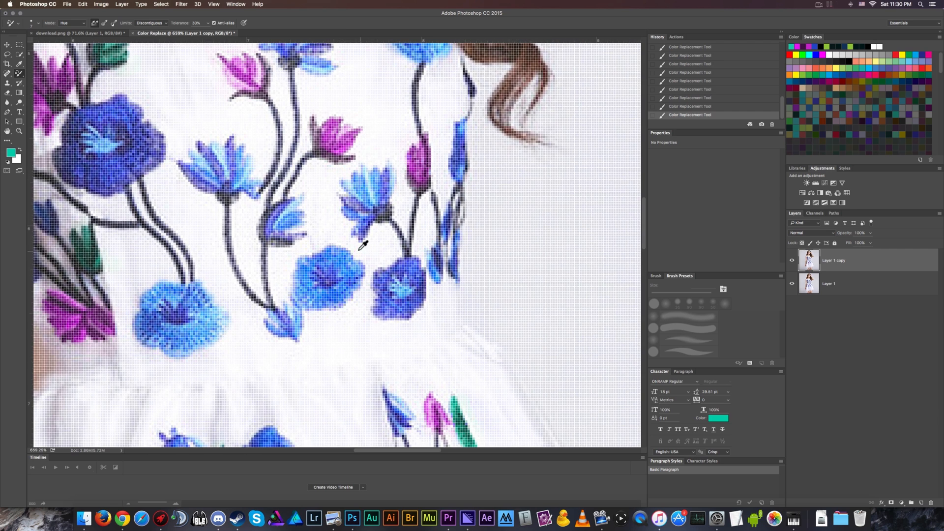
left_click(334, 253)
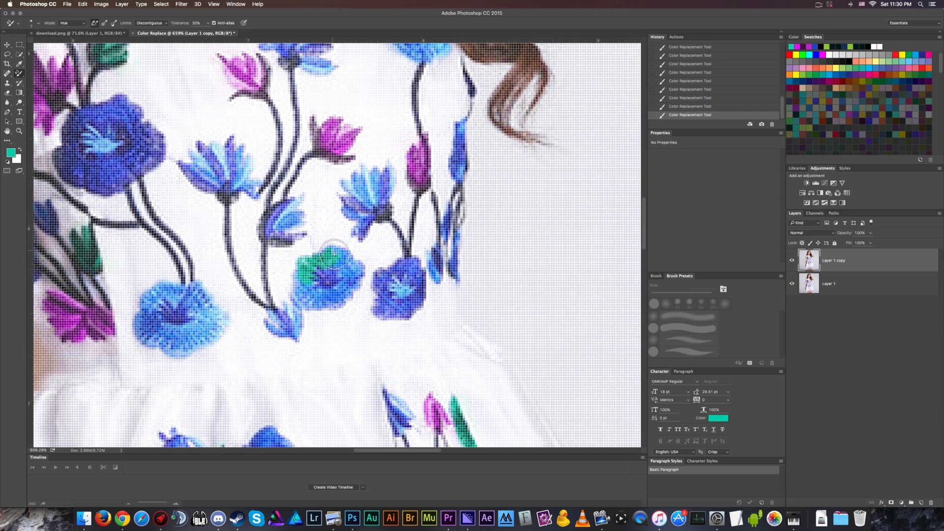
left_click_drag(334, 252, 355, 295)
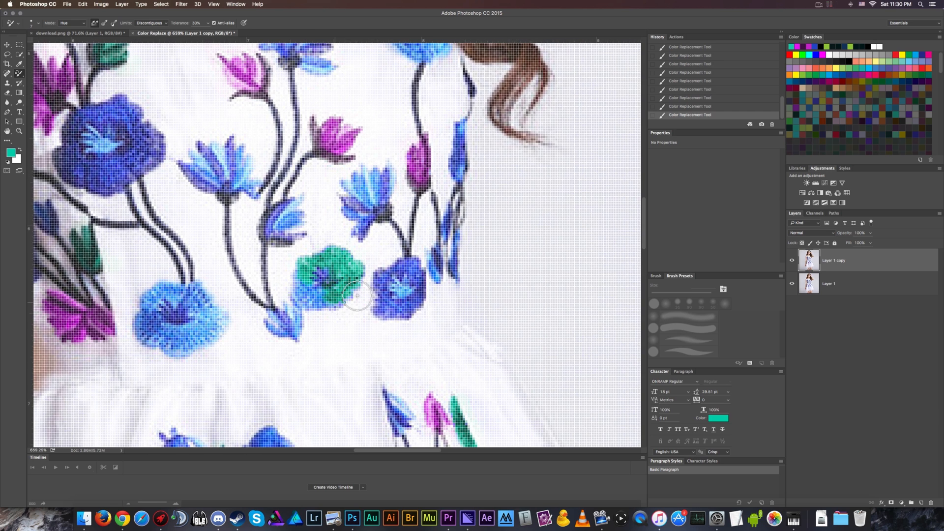
left_click_drag(359, 295, 298, 295)
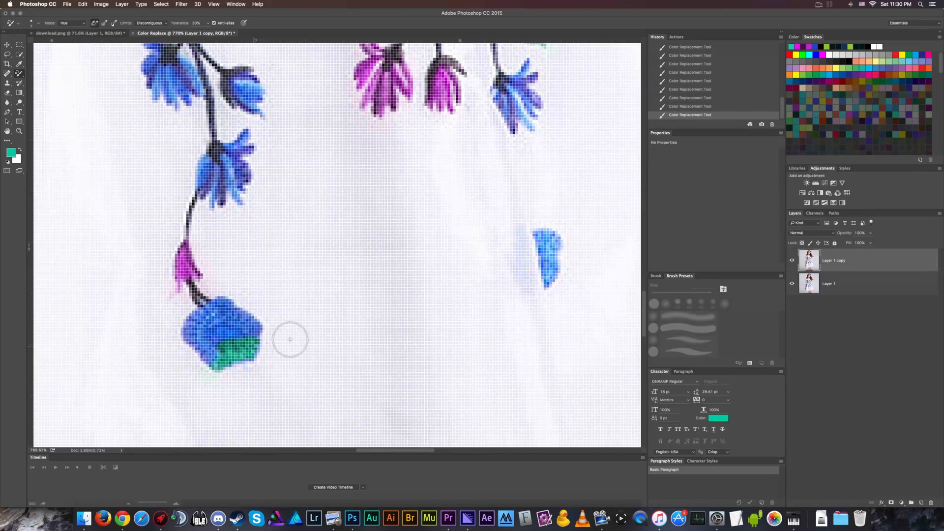
Turn the flower at the sprig's end and a bud near the neckline teal
left_click_drag(289, 339, 193, 349)
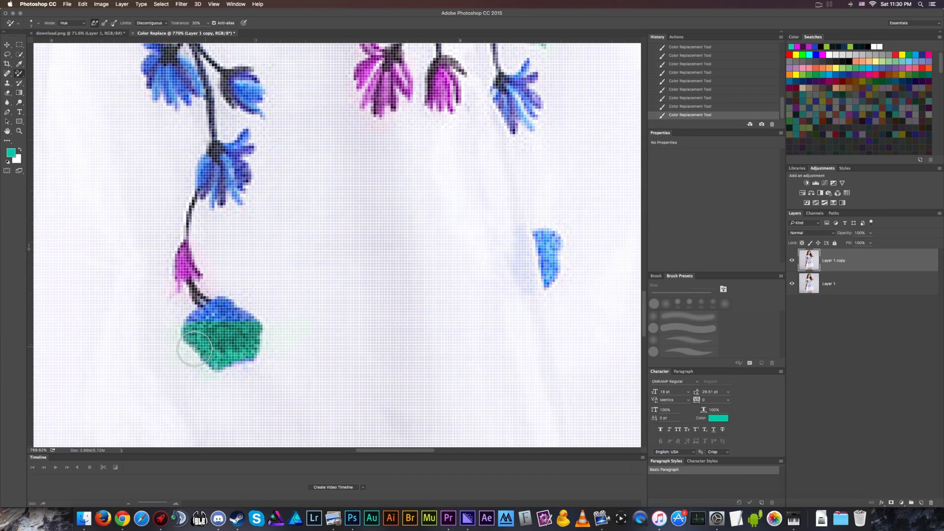
left_click_drag(193, 346, 219, 367)
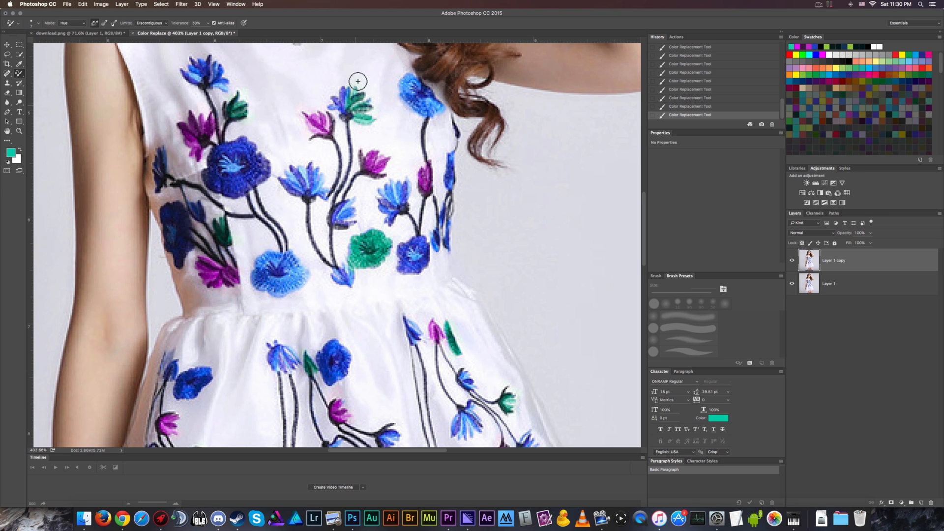
left_click_drag(358, 81, 330, 109)
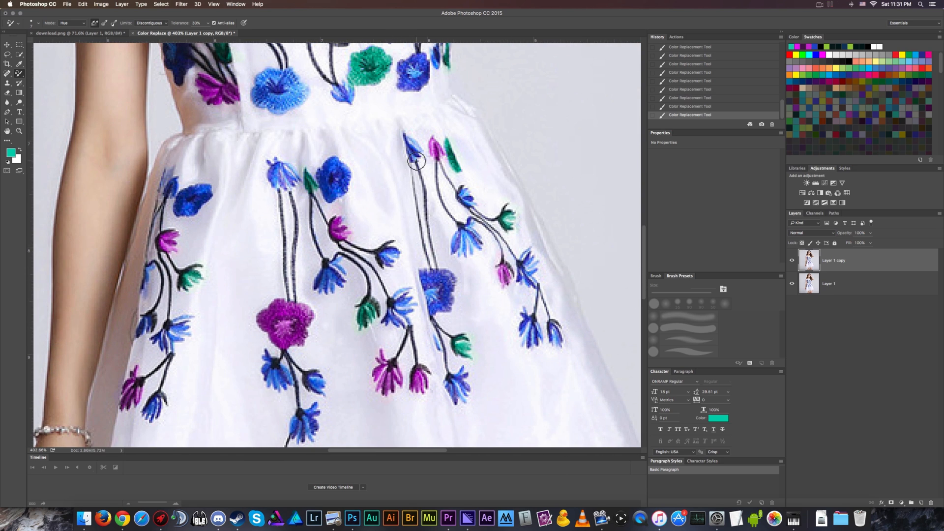
mouse_move(159, 412)
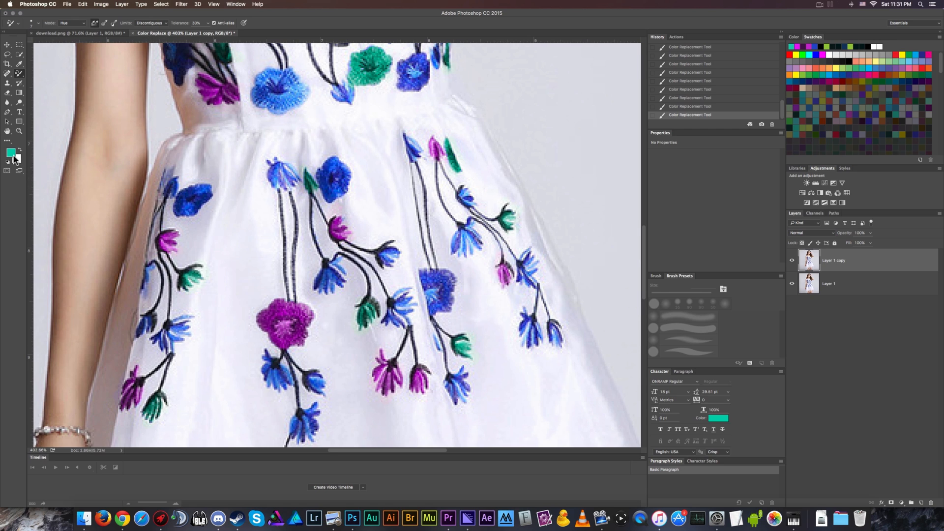
Make vivid orange the painting colour and test it on a skirt bud
left_click(9, 152)
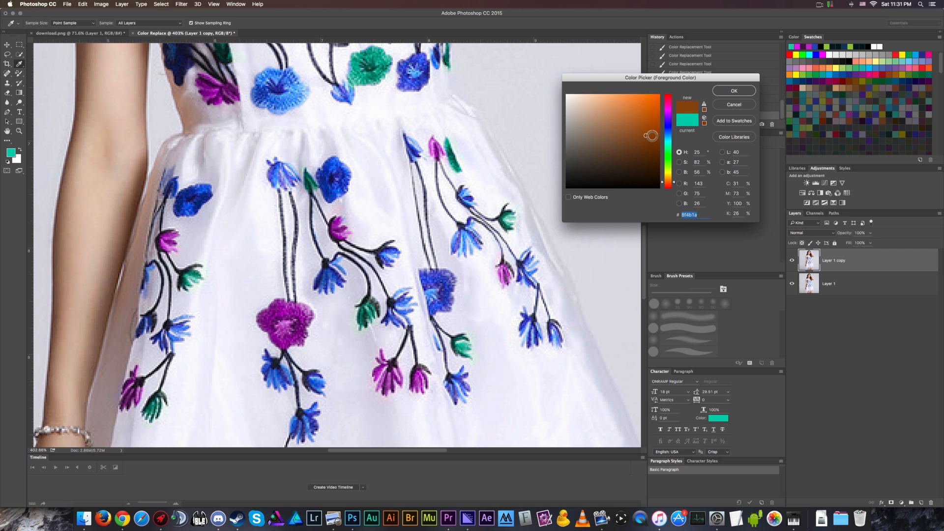
left_click(654, 103)
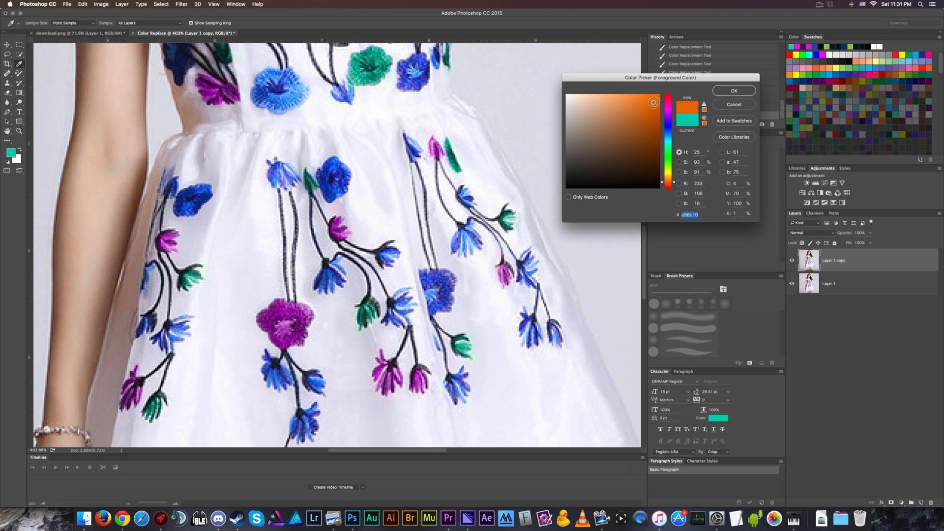
left_click(733, 91)
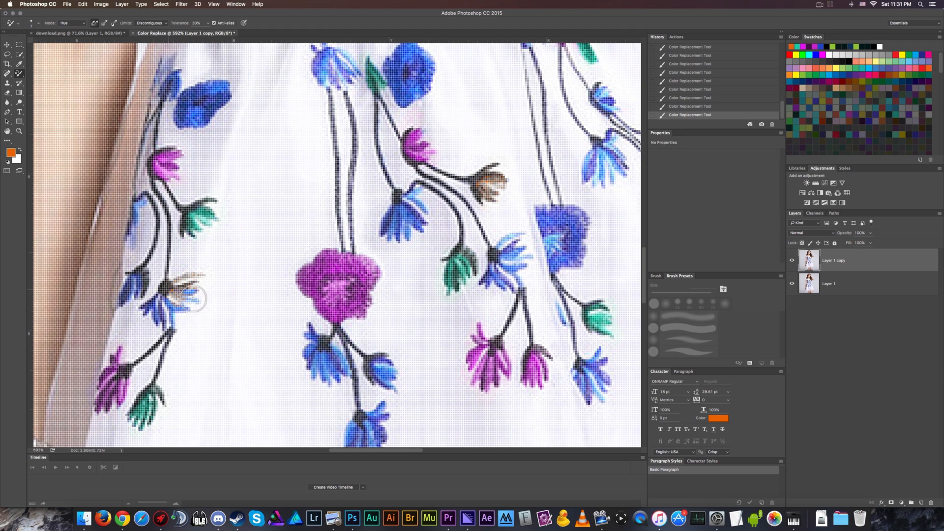
left_click_drag(193, 298, 150, 316)
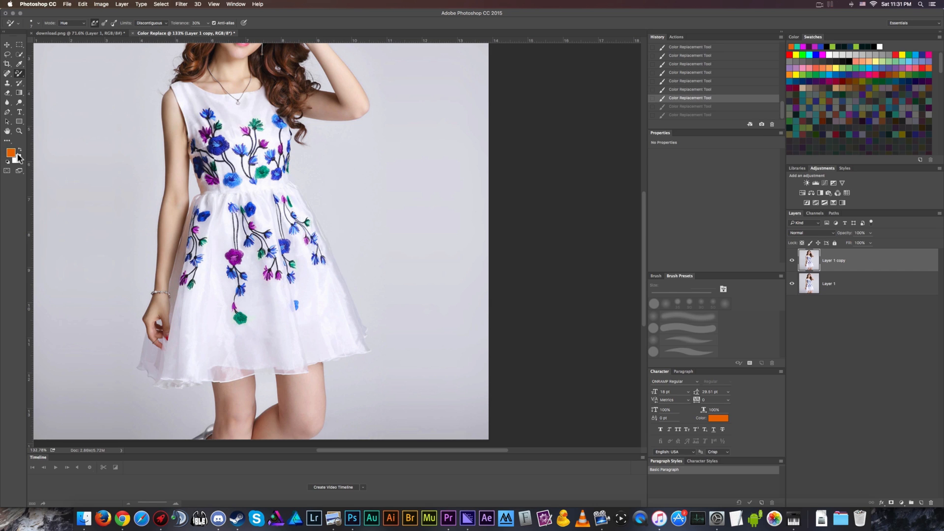
Set the painting colour to yellow and brush it over a round blue skirt flower
left_click(10, 151)
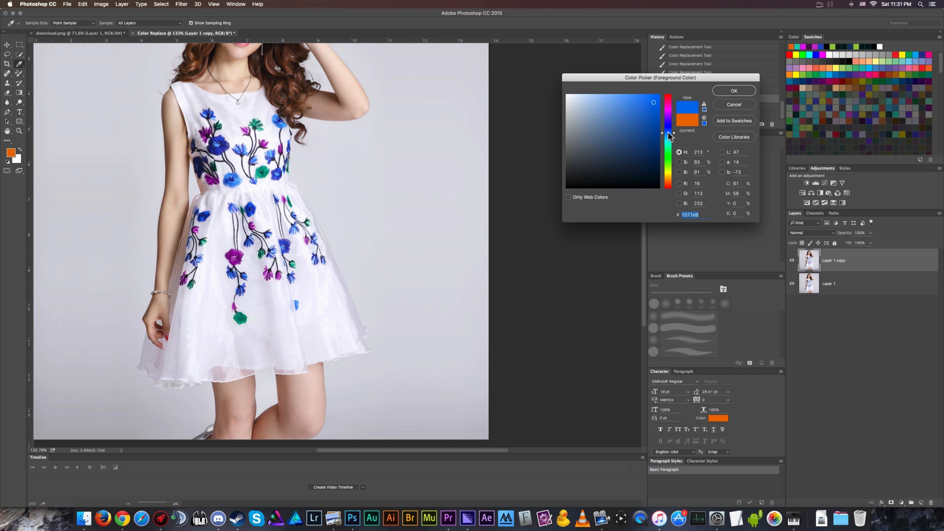
left_click_drag(668, 135, 667, 158)
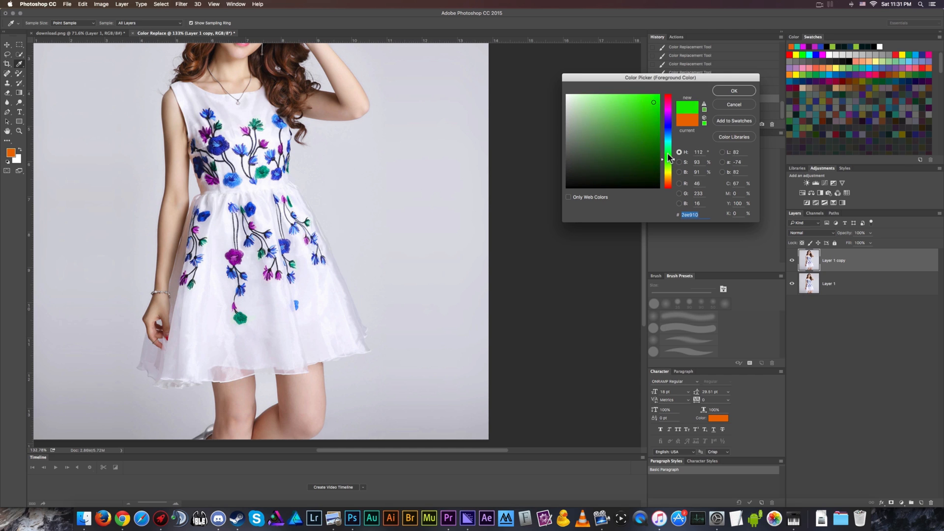
left_click(667, 180)
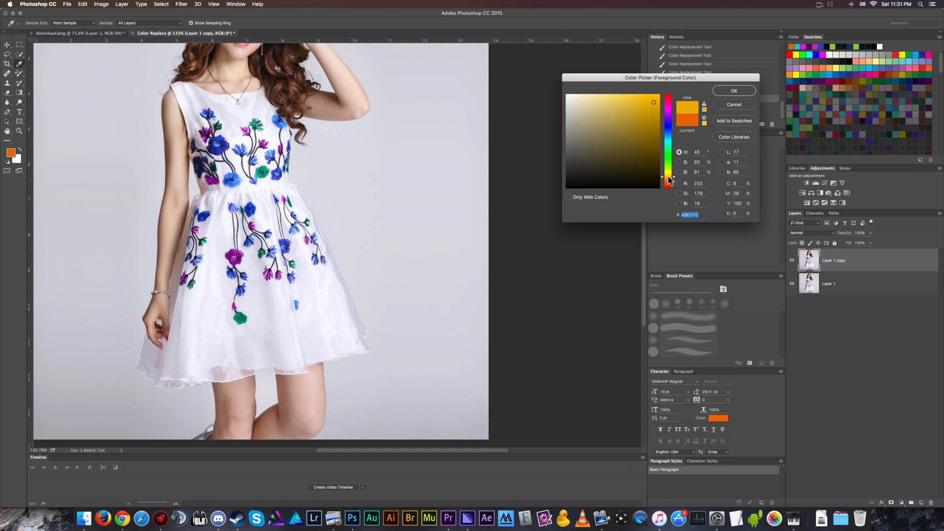
left_click(733, 90)
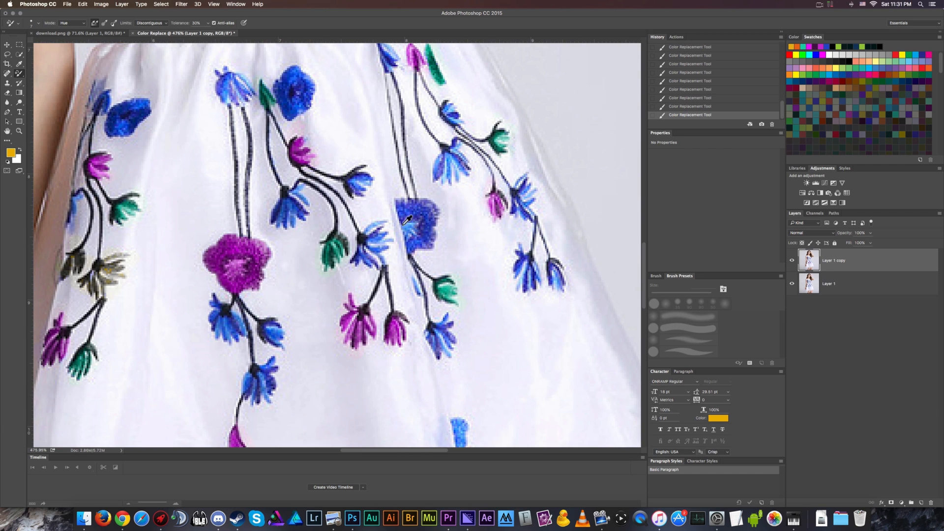
left_click_drag(406, 220, 378, 183)
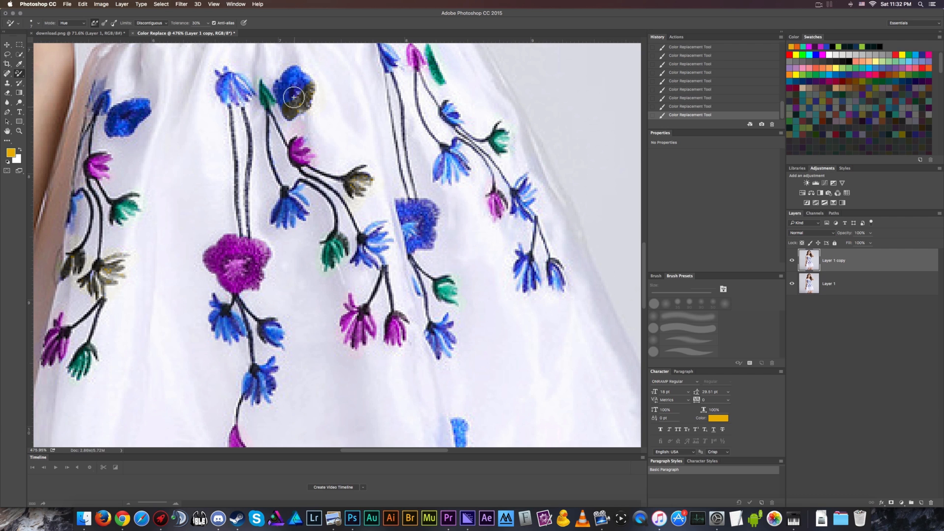
left_click_drag(293, 97, 297, 84)
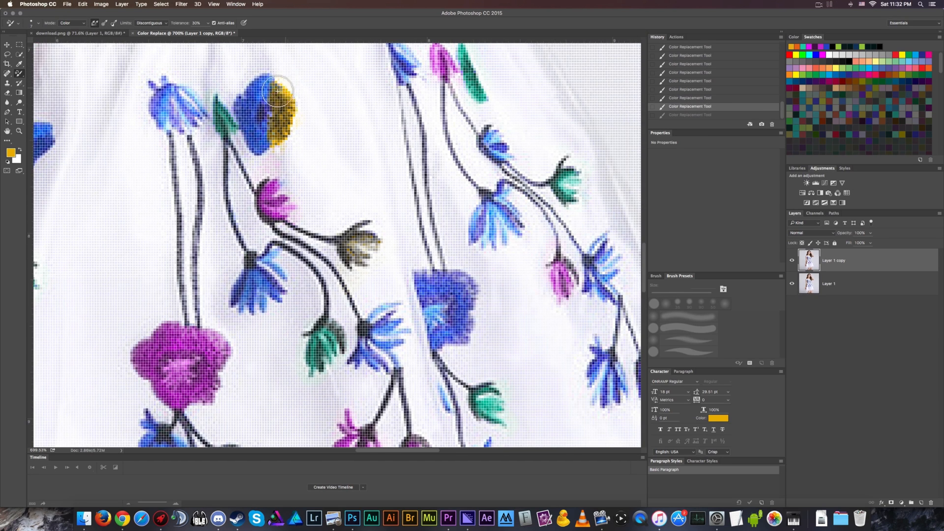
Brush yellow over the round flower's remaining blue edges and specks, then start the spiky flower
left_click_drag(277, 94, 247, 100)
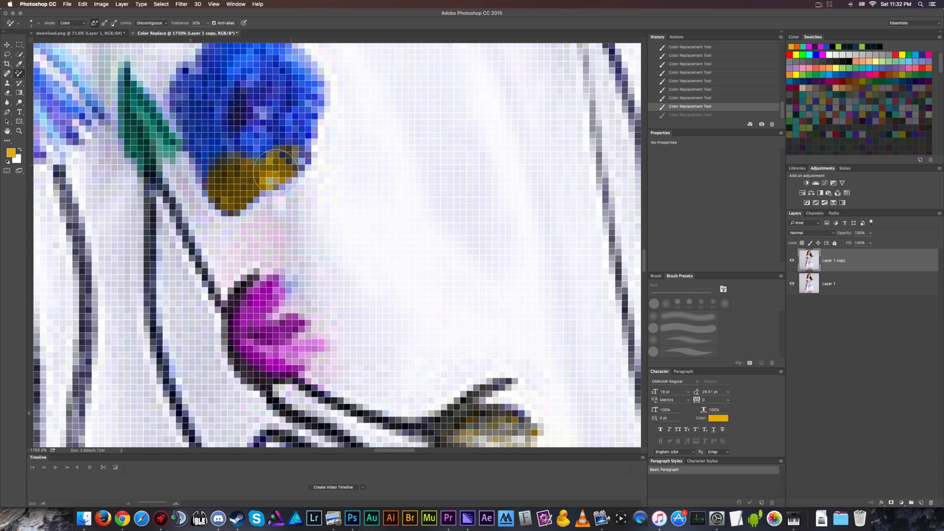
left_click_drag(274, 174, 202, 159)
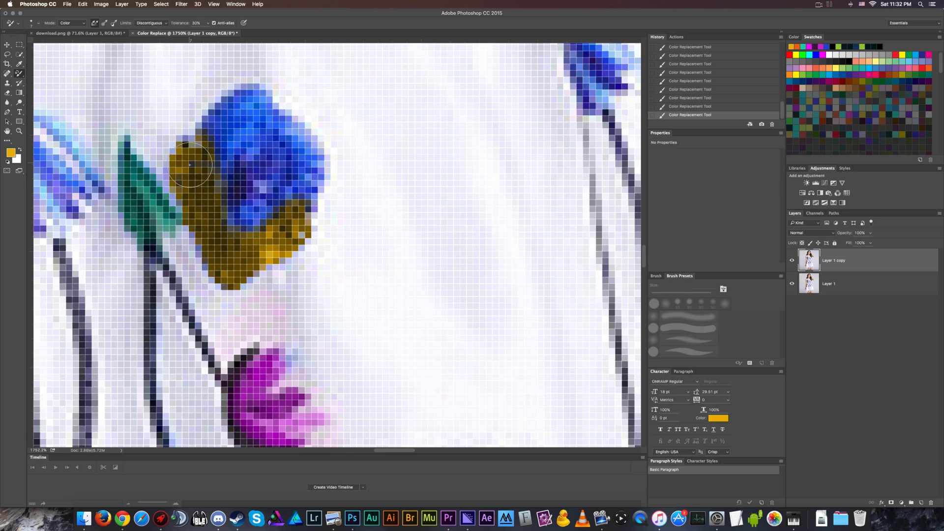
left_click_drag(189, 165, 292, 201)
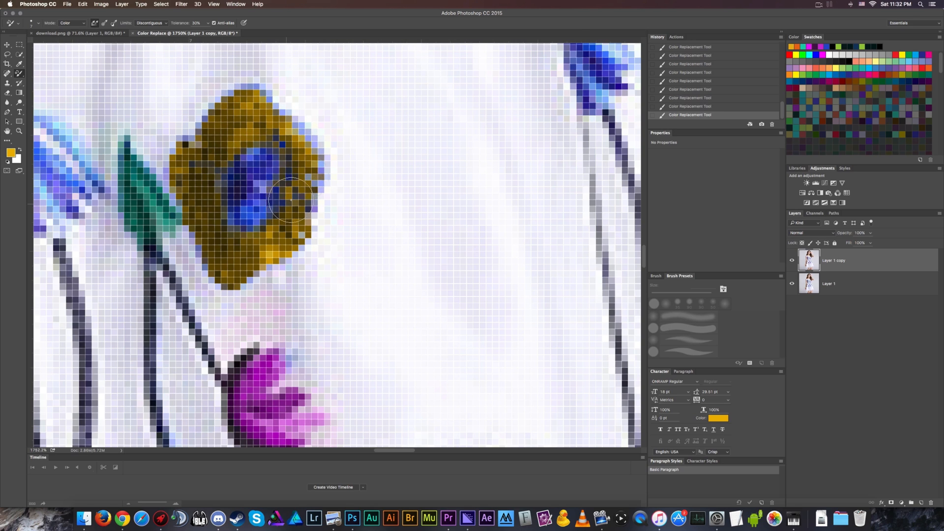
left_click(149, 23)
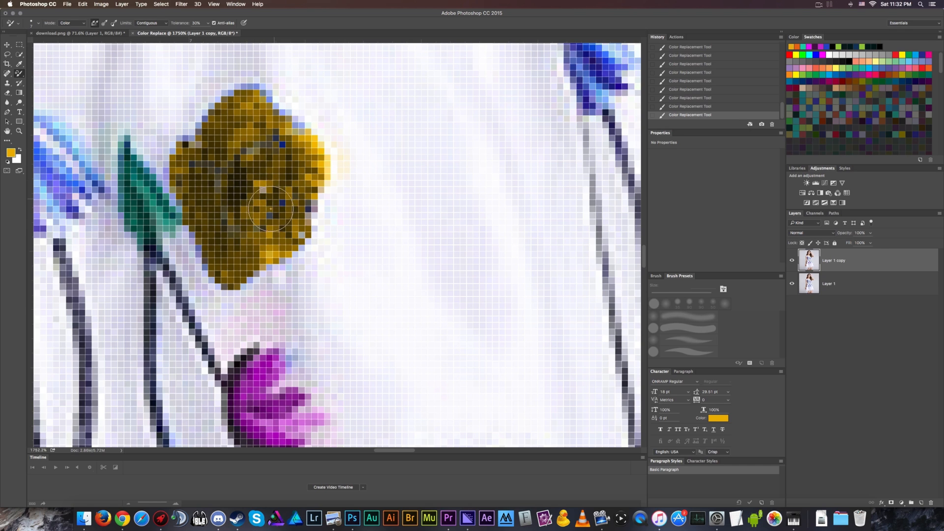
left_click_drag(272, 209, 281, 143)
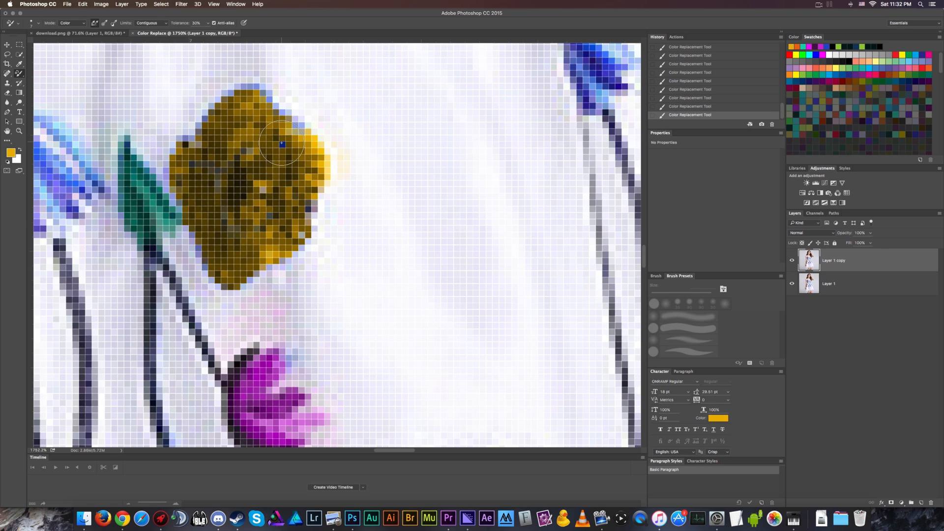
left_click(147, 23)
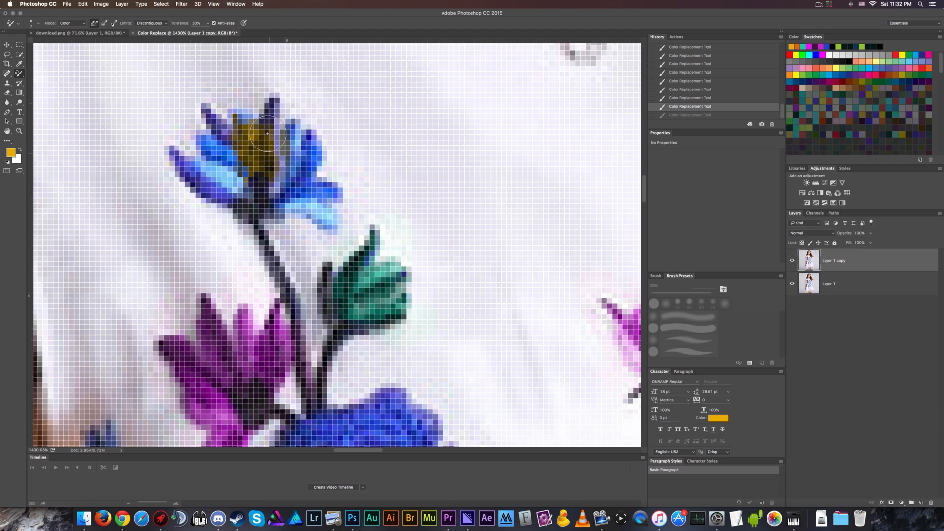
Paint all the spiky flower's petals yellow, including the last blue tip
left_click_drag(268, 133, 304, 192)
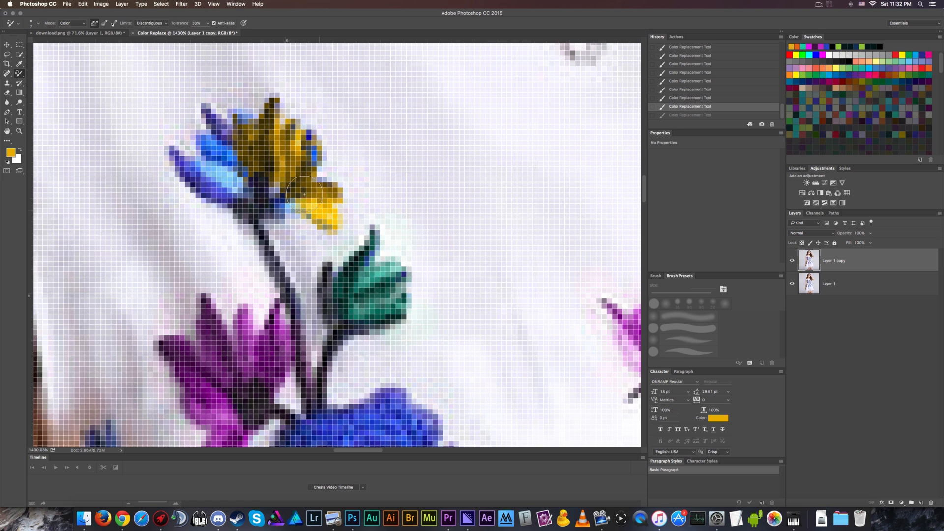
left_click_drag(307, 193, 244, 151)
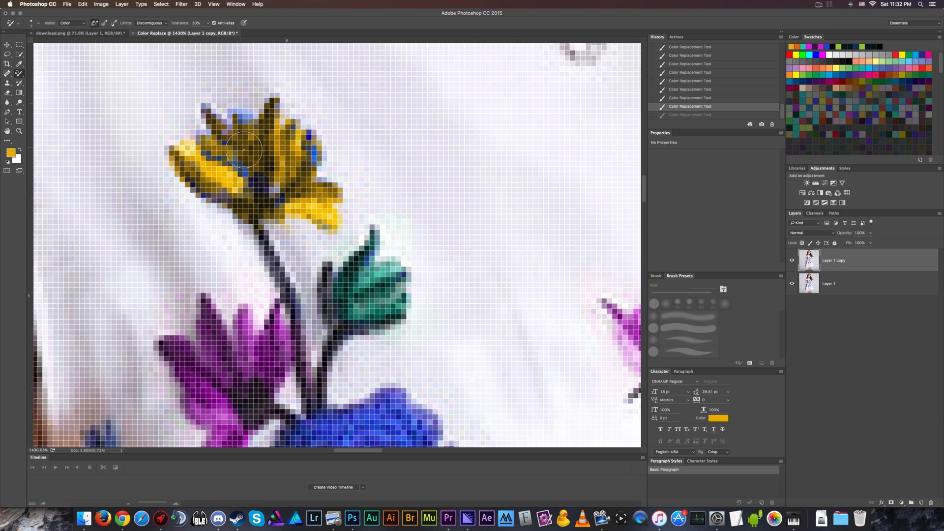
left_click_drag(243, 151, 325, 147)
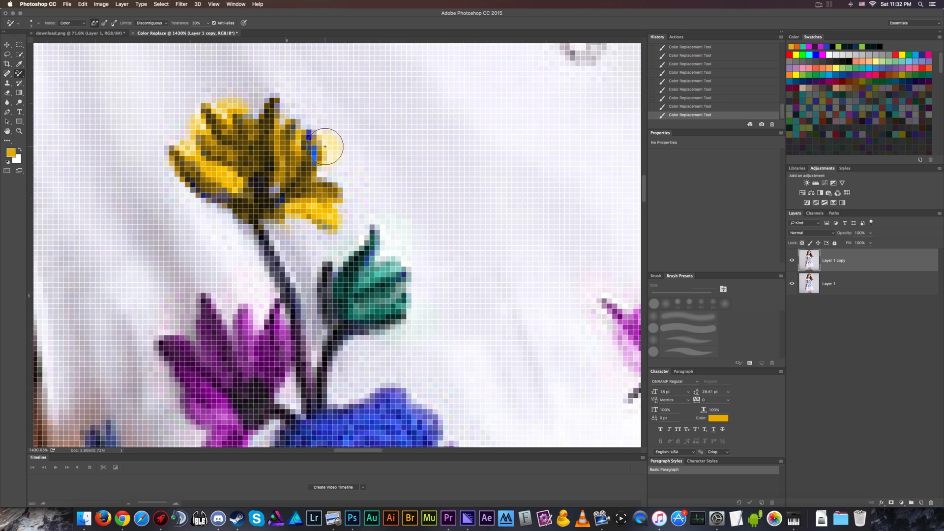
left_click_drag(325, 146, 265, 187)
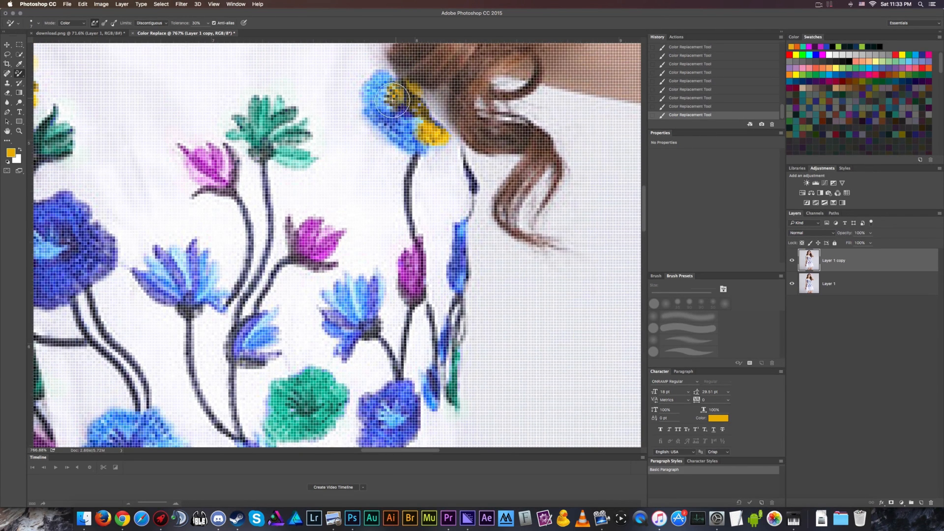
Recolor three more small blue flowers yellow: beside the hair, on the lower stem, and hanging
left_click_drag(391, 96, 385, 120)
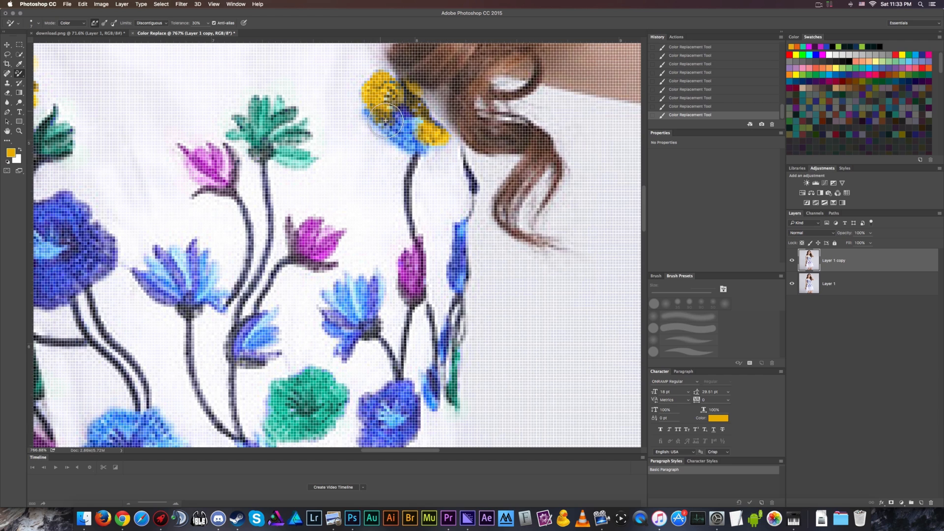
left_click_drag(385, 121, 422, 132)
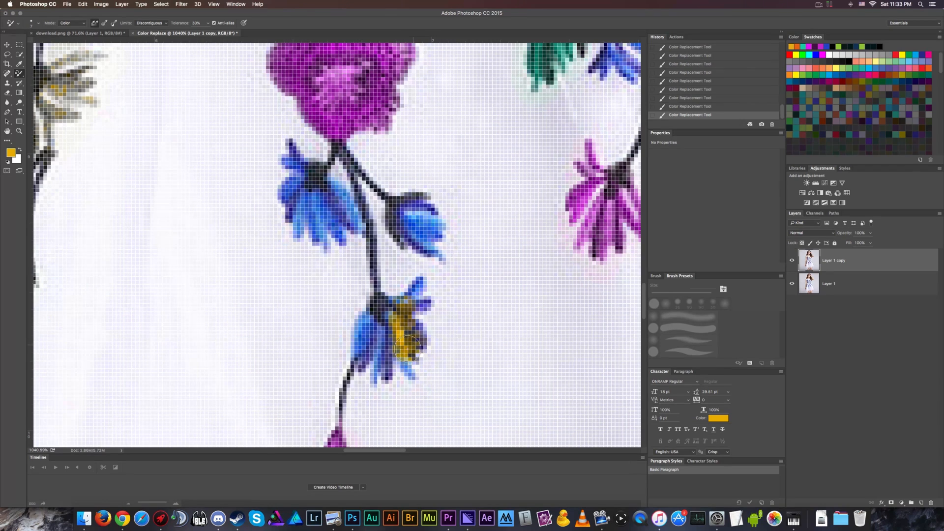
left_click_drag(413, 346, 388, 310)
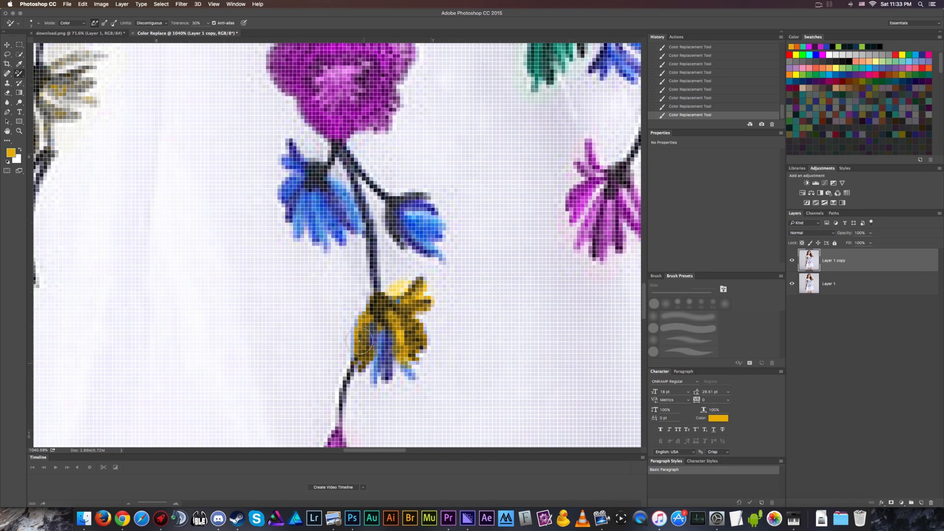
left_click_drag(364, 346, 410, 361)
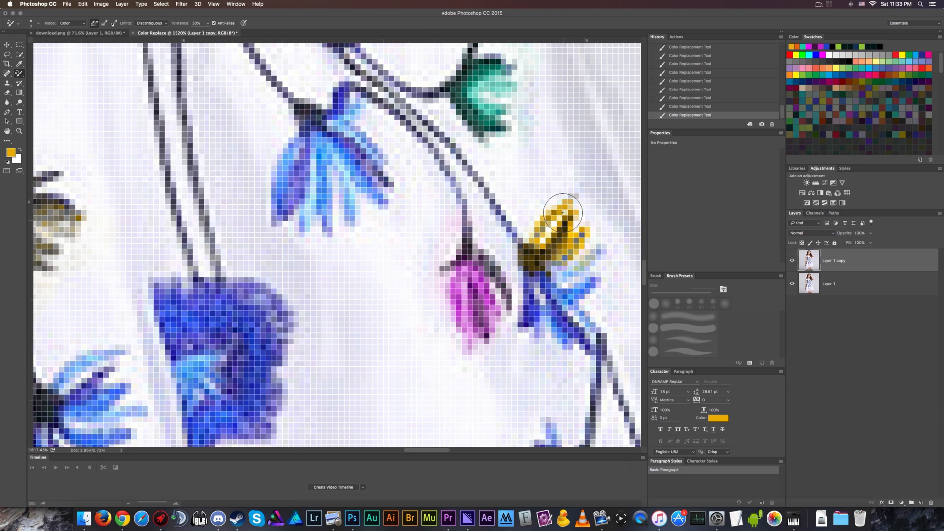
left_click_drag(564, 212, 577, 331)
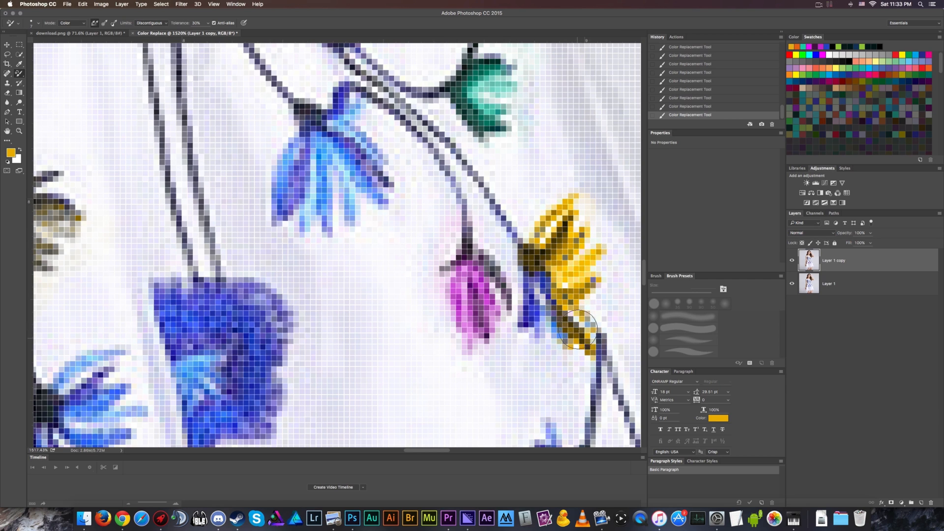
left_click_drag(578, 331, 554, 289)
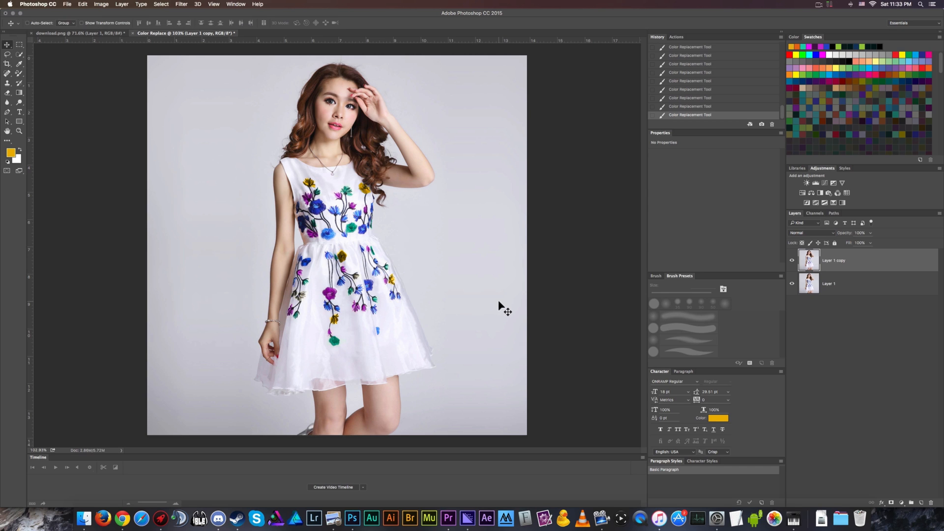
mouse_move(531, 276)
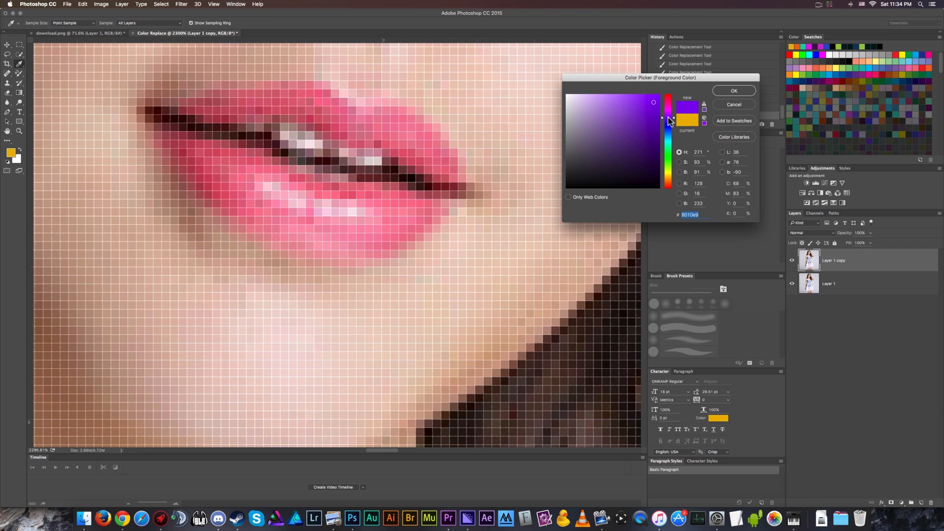
Confirm neon purple as the paint colour and brush it over the lower and upper lips
left_click(733, 91)
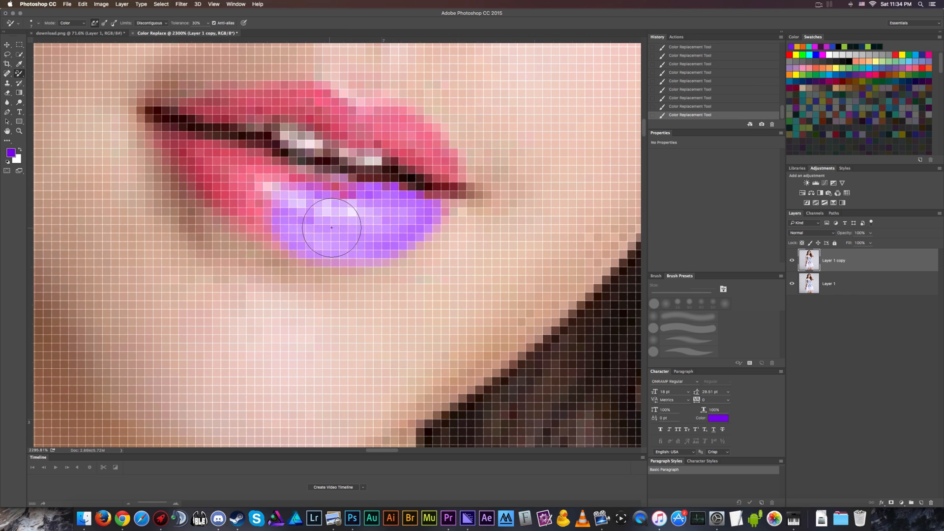
left_click_drag(331, 227, 215, 182)
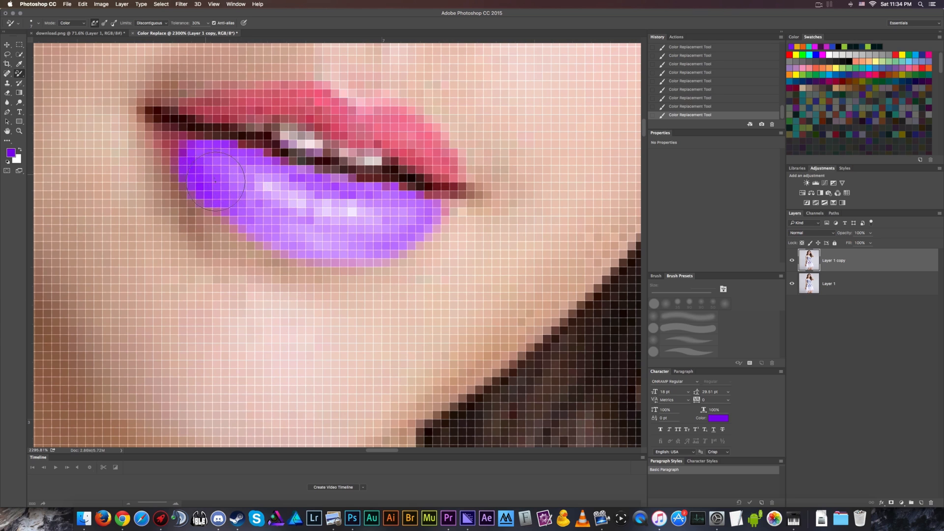
left_click_drag(214, 180, 347, 136)
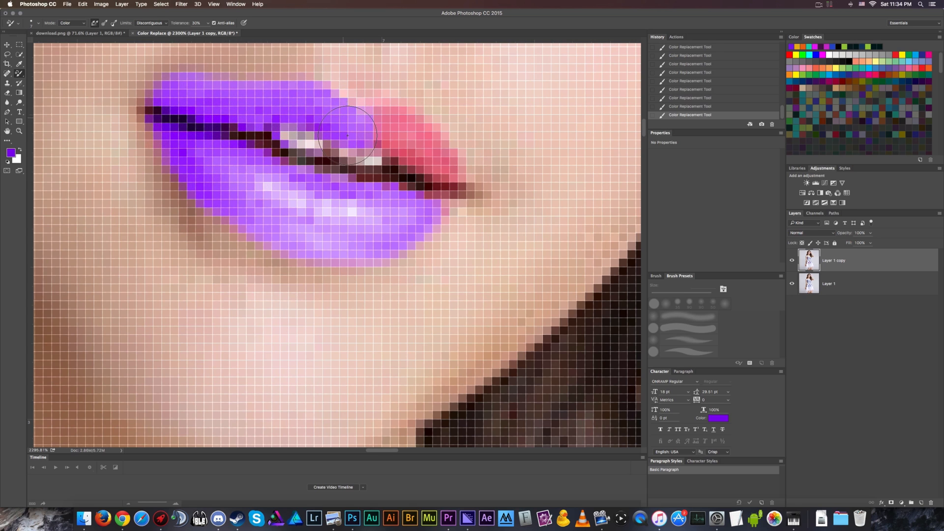
left_click_drag(346, 135, 431, 199)
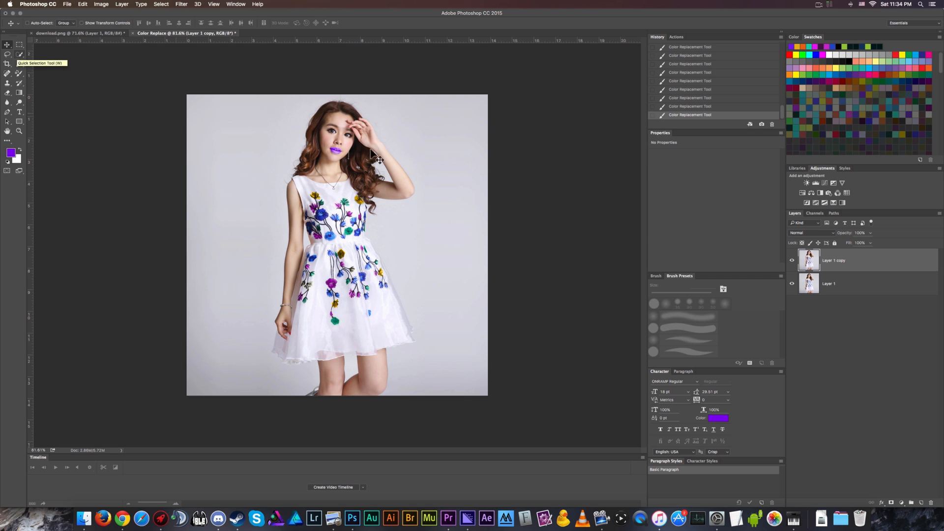
mouse_move(713, 149)
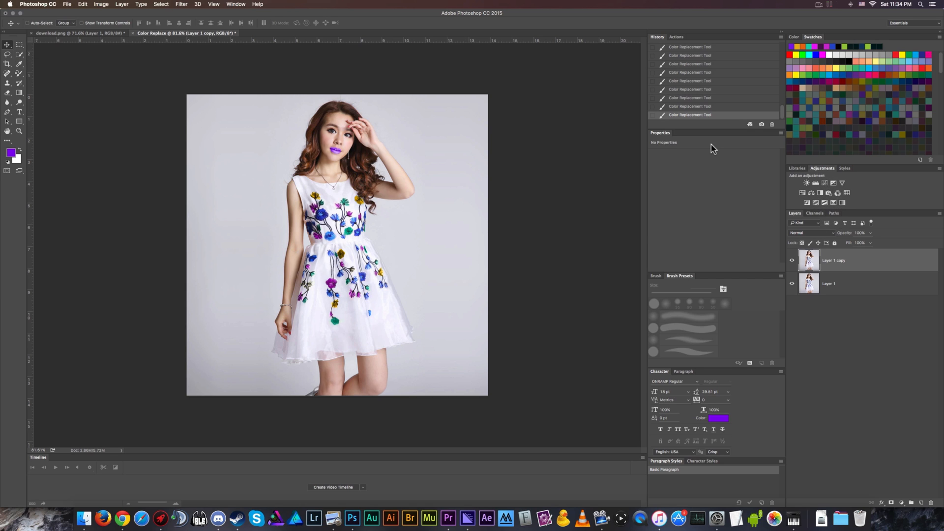
mouse_move(614, 156)
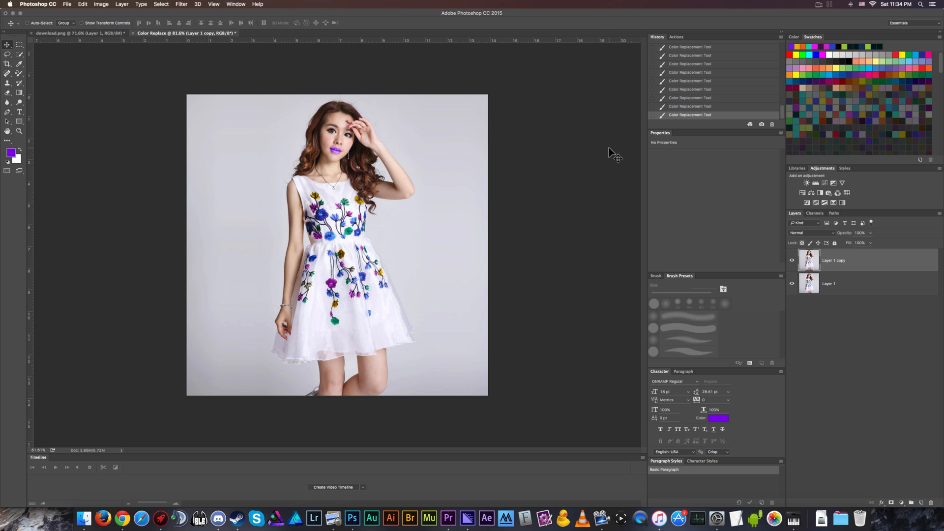